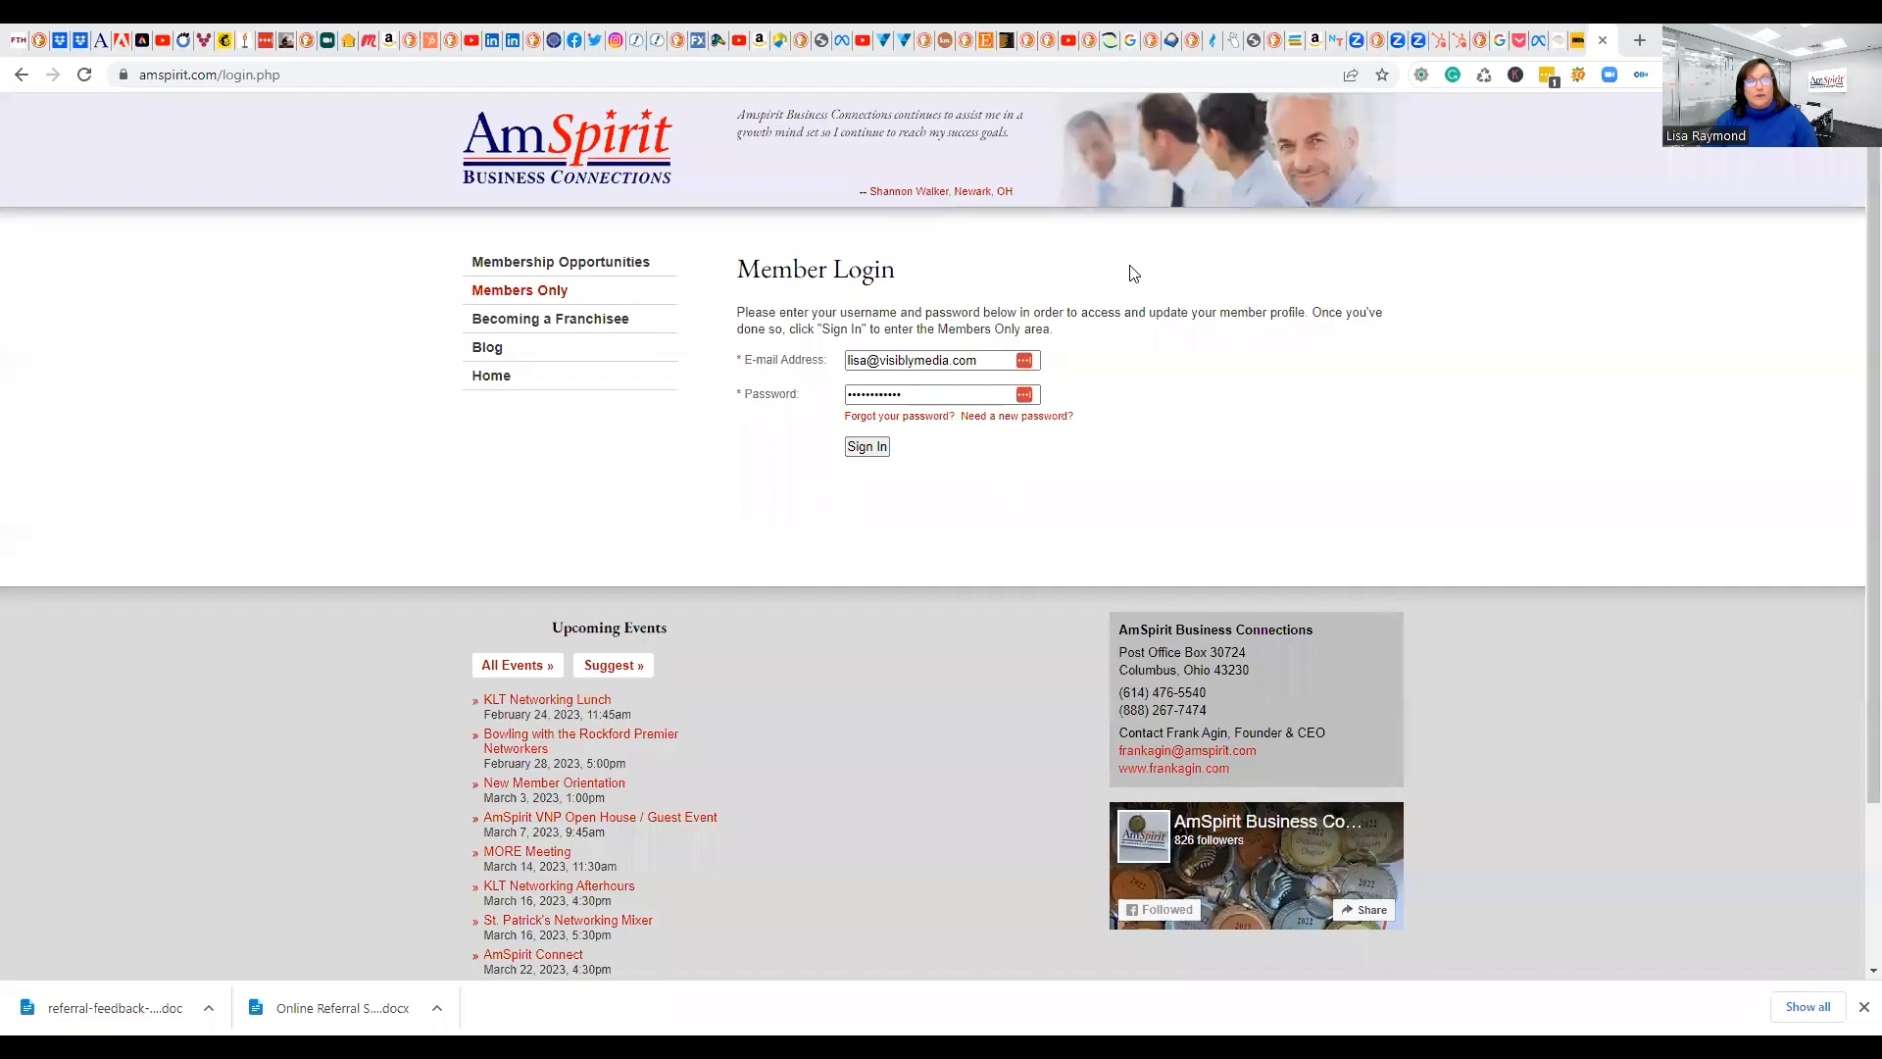
{"action": "mouse_move", "coordinate": [480, 282]}
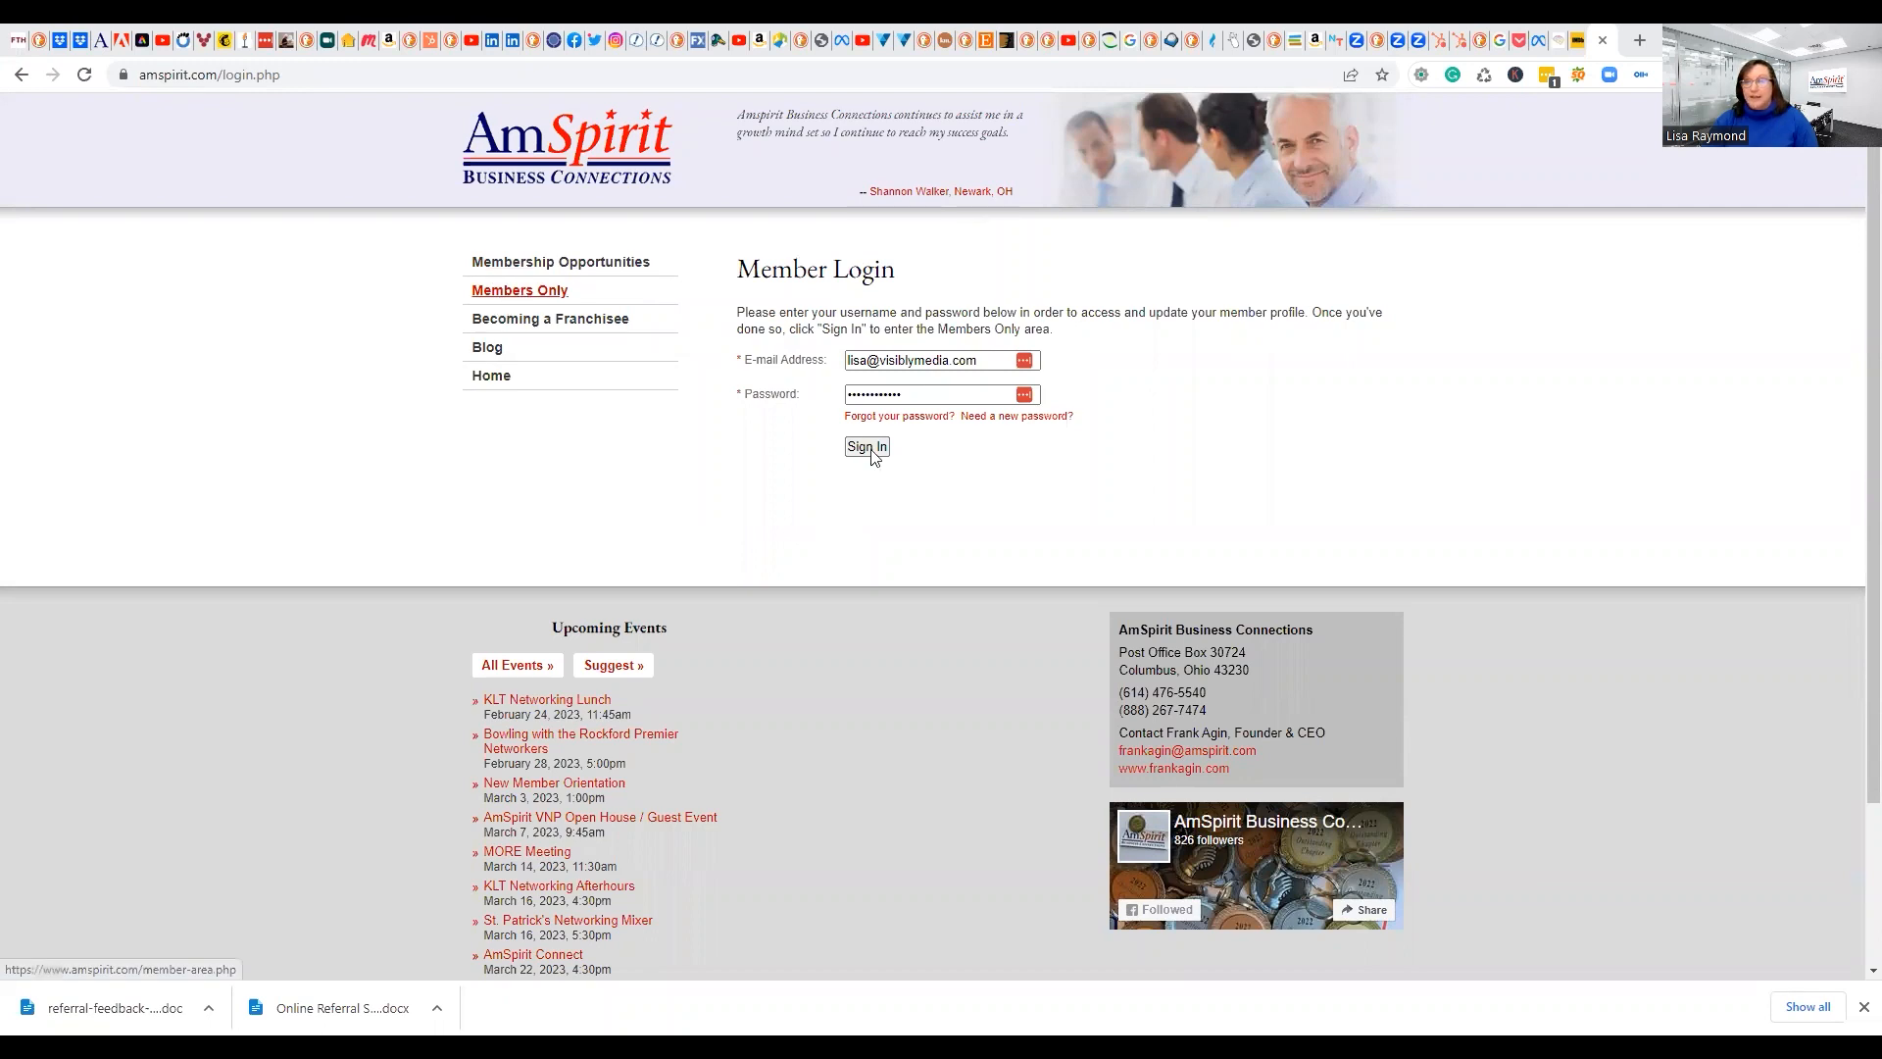
Submit the saved member login credentials
{"action": "left_click", "coordinate": [867, 445]}
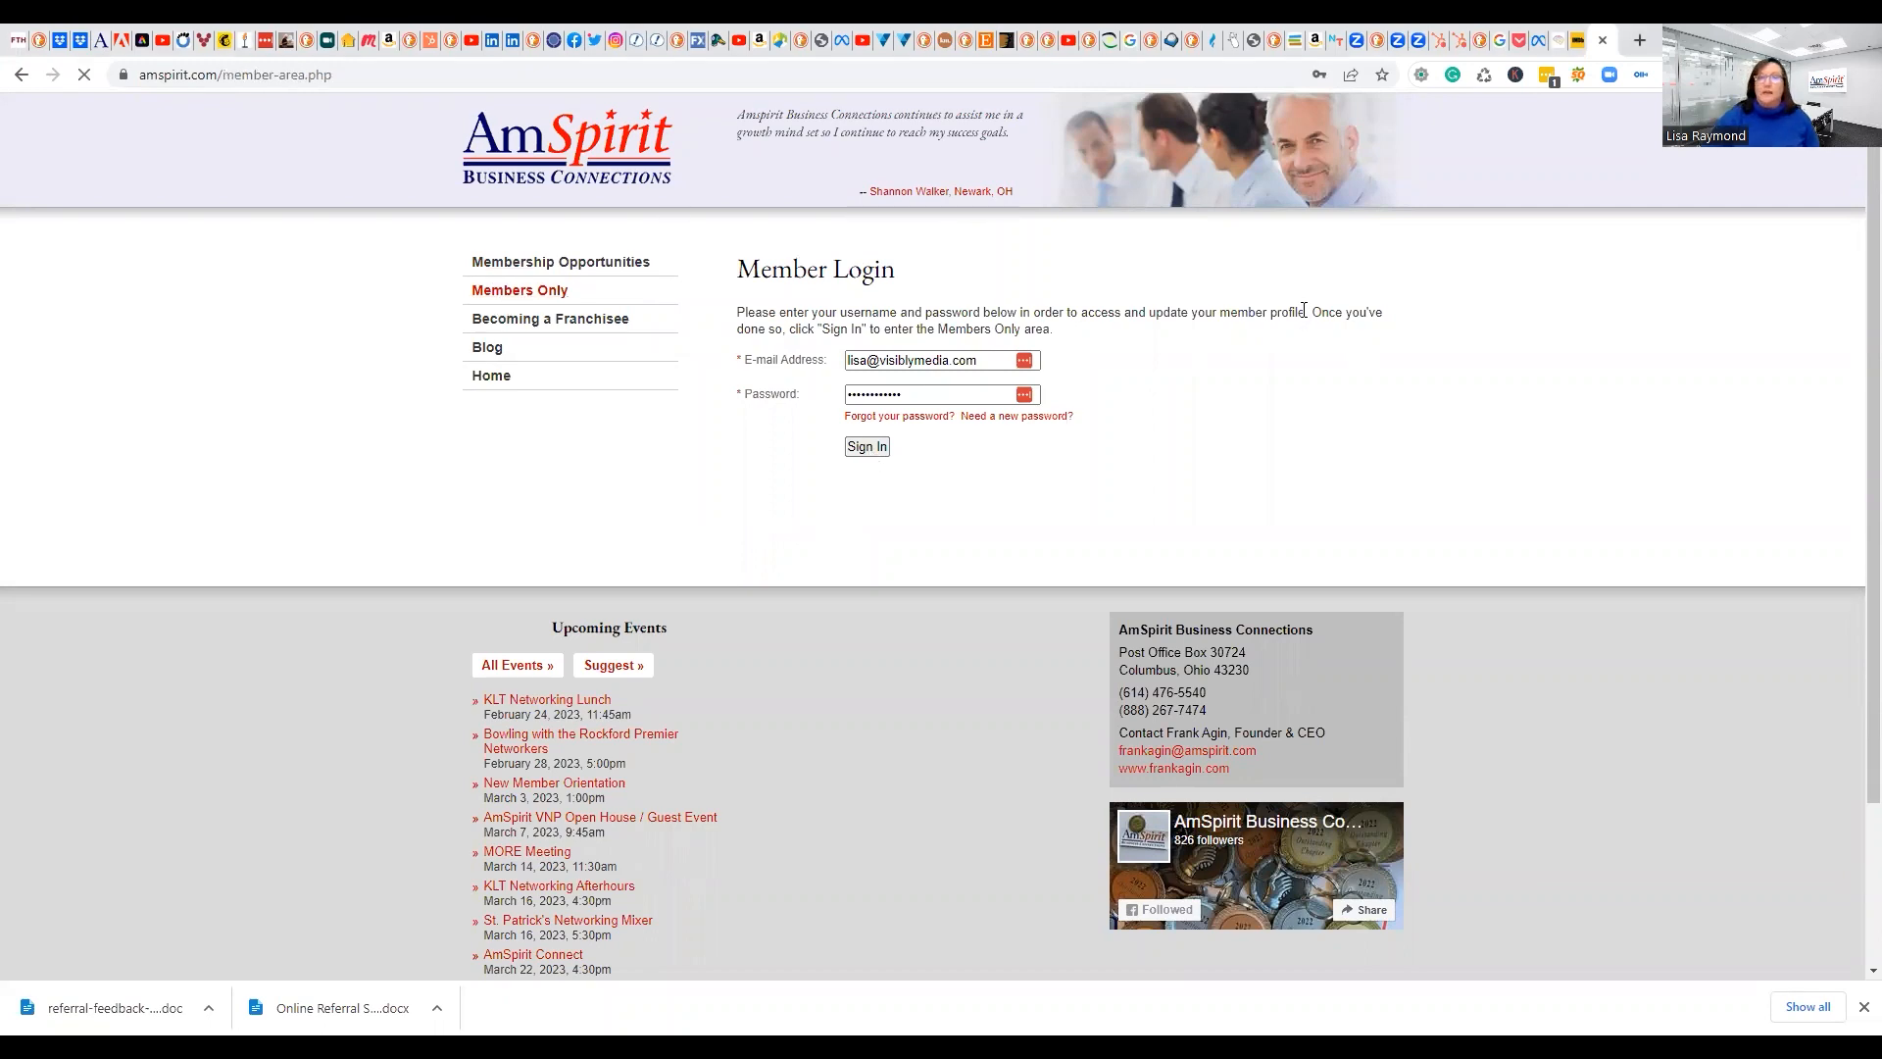
Go to the Chapter Referrals Input page, which lists zero referrals for 2023
{"action": "left_click", "coordinate": [866, 445]}
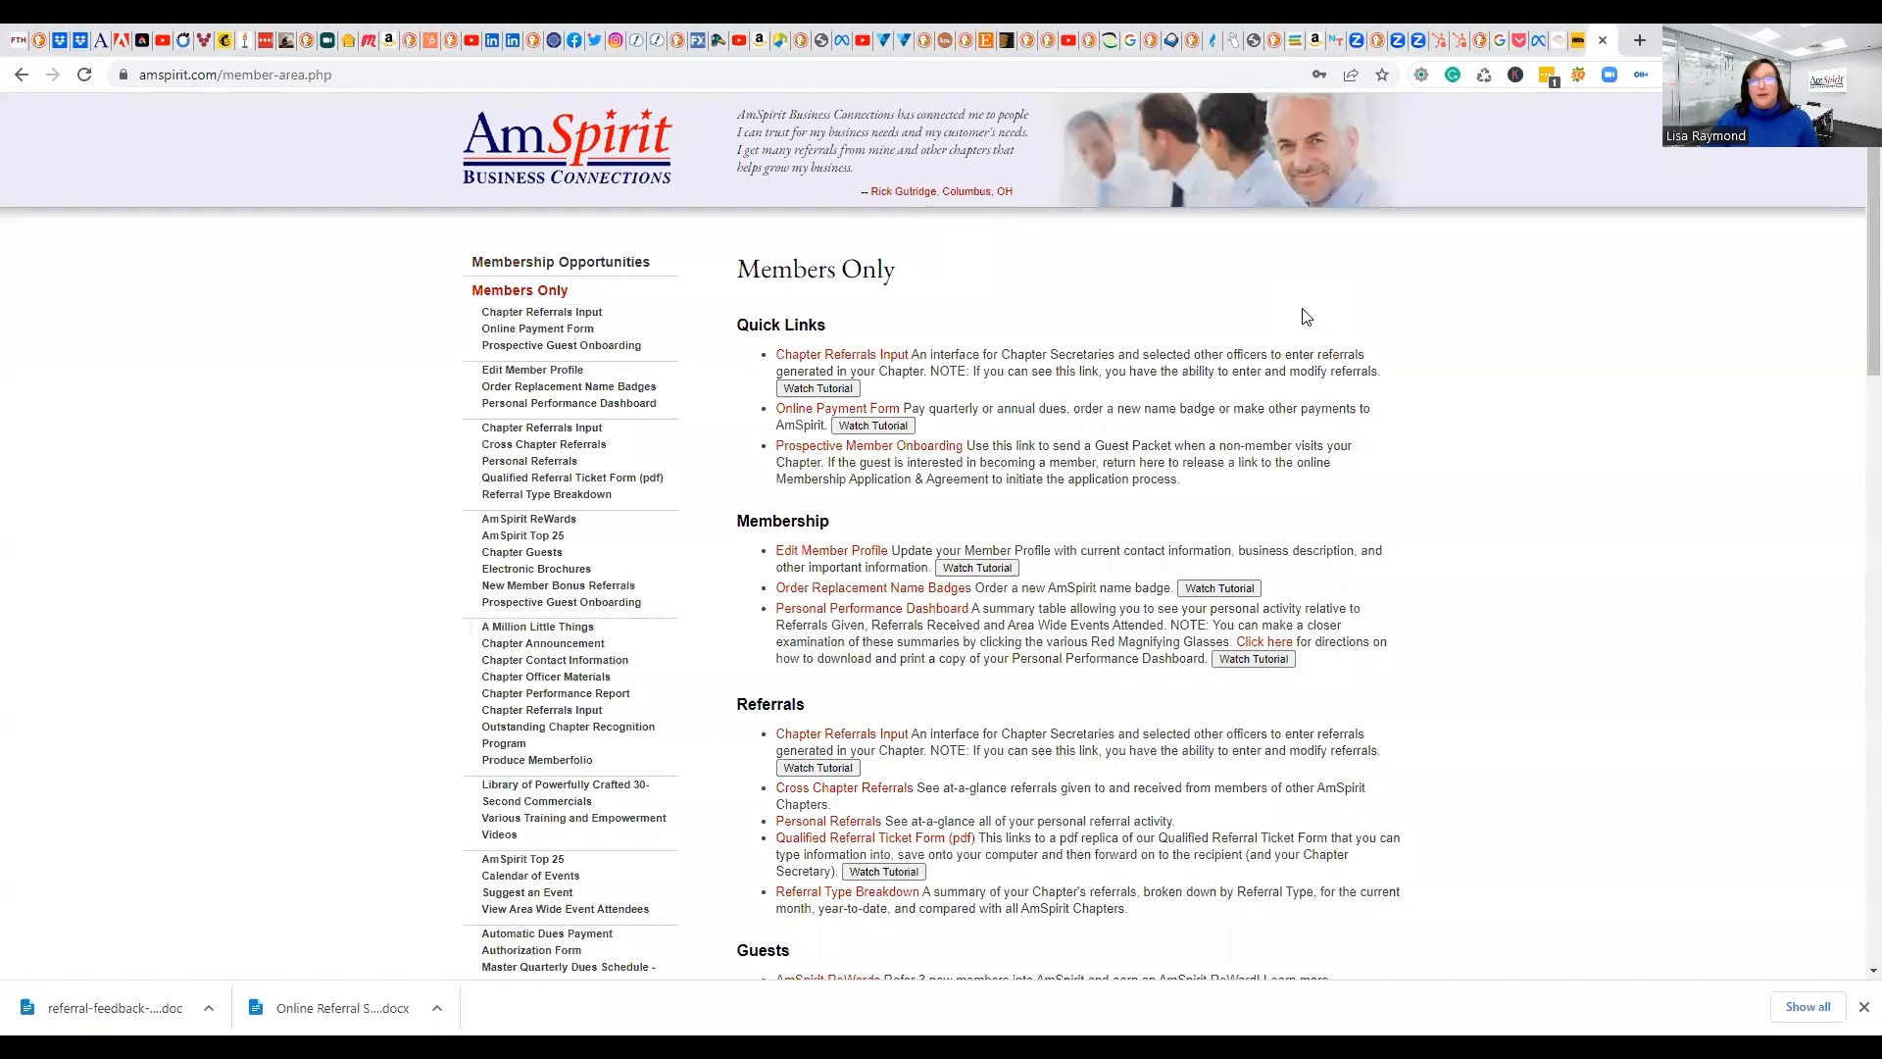
{"action": "mouse_move", "coordinate": [541, 312]}
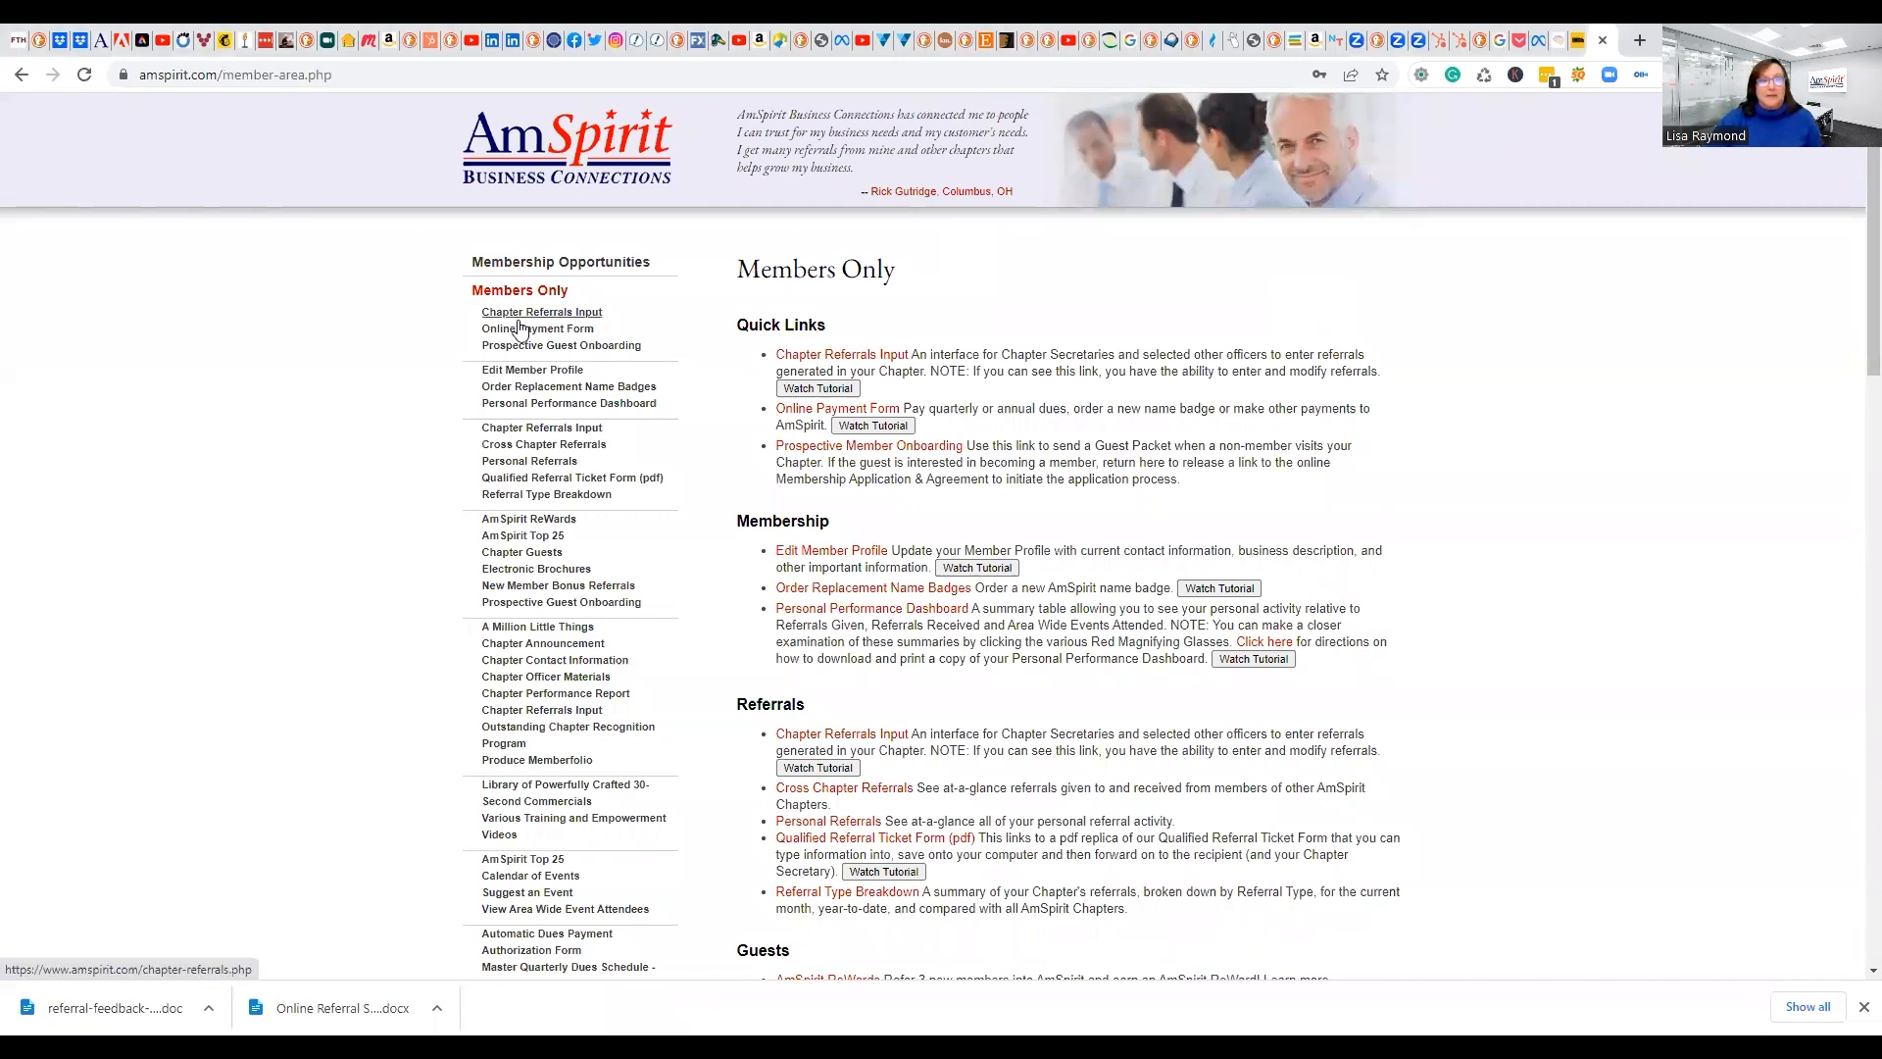
{"action": "mouse_move", "coordinate": [536, 328]}
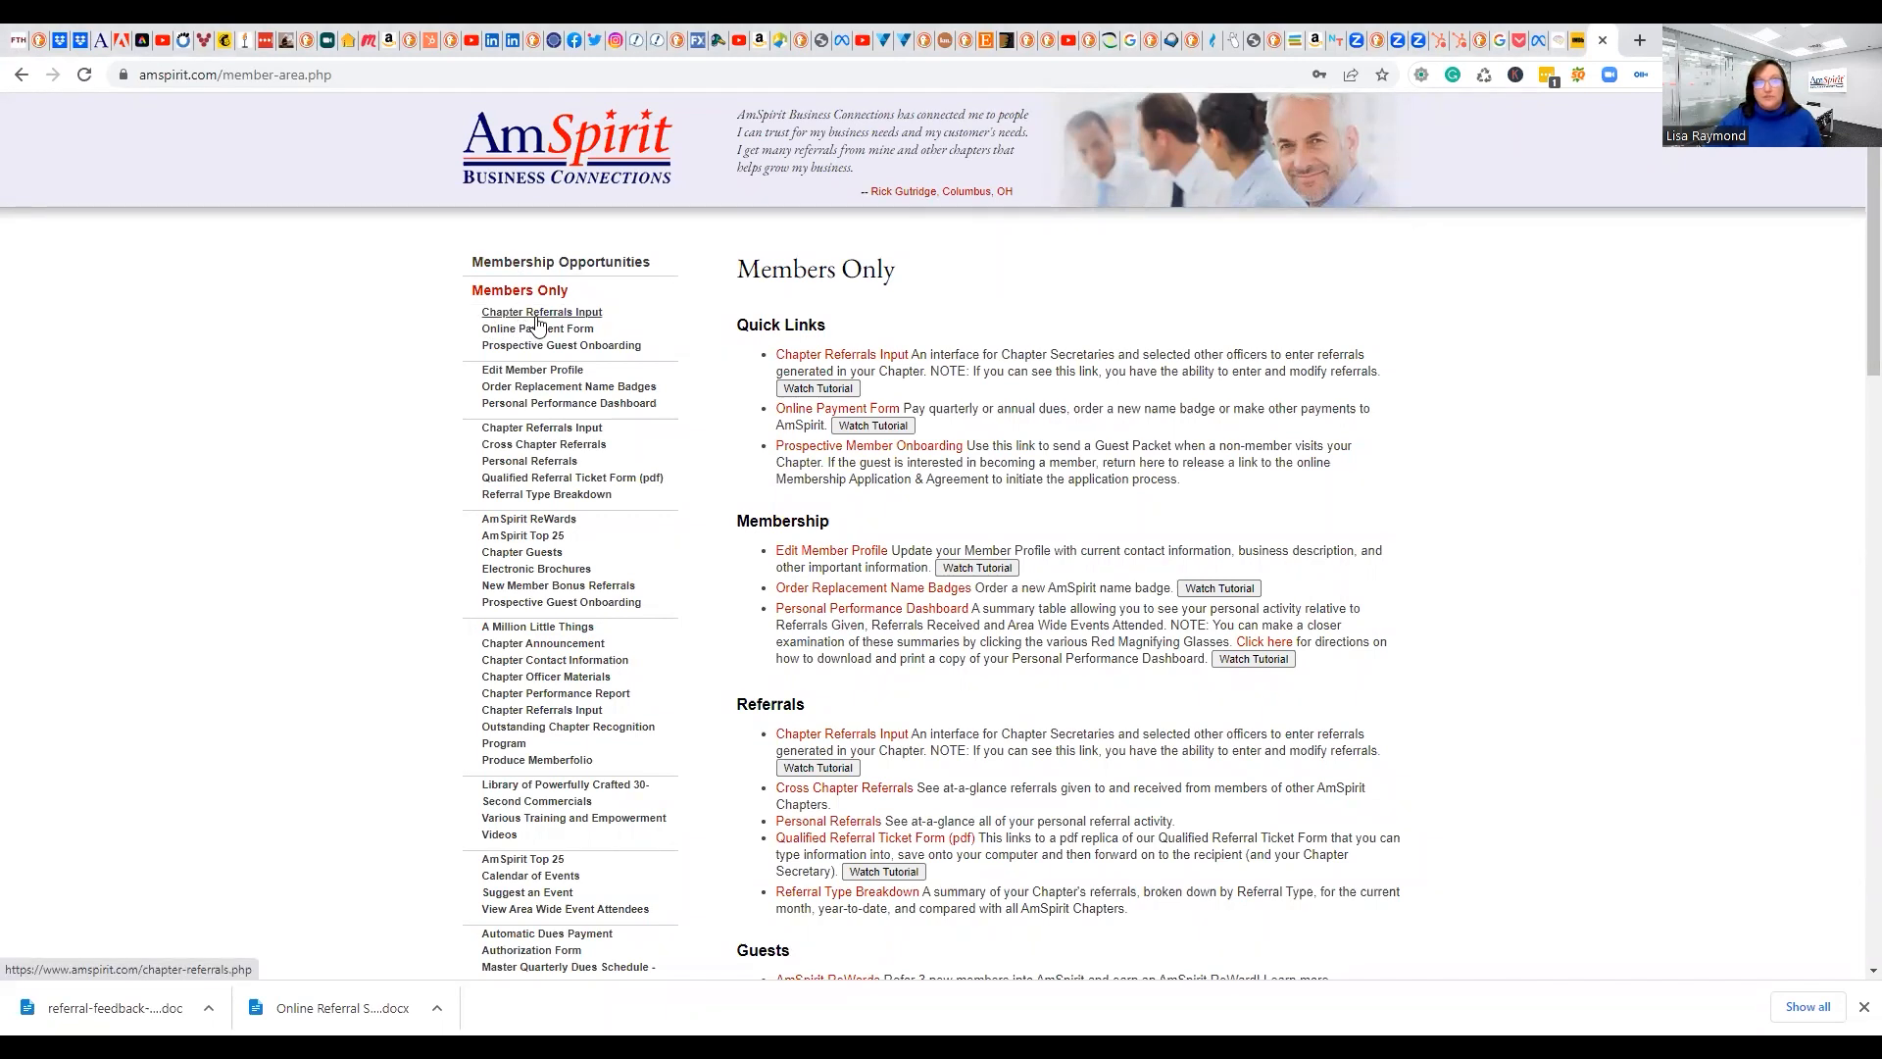
{"action": "left_click", "coordinate": [541, 312]}
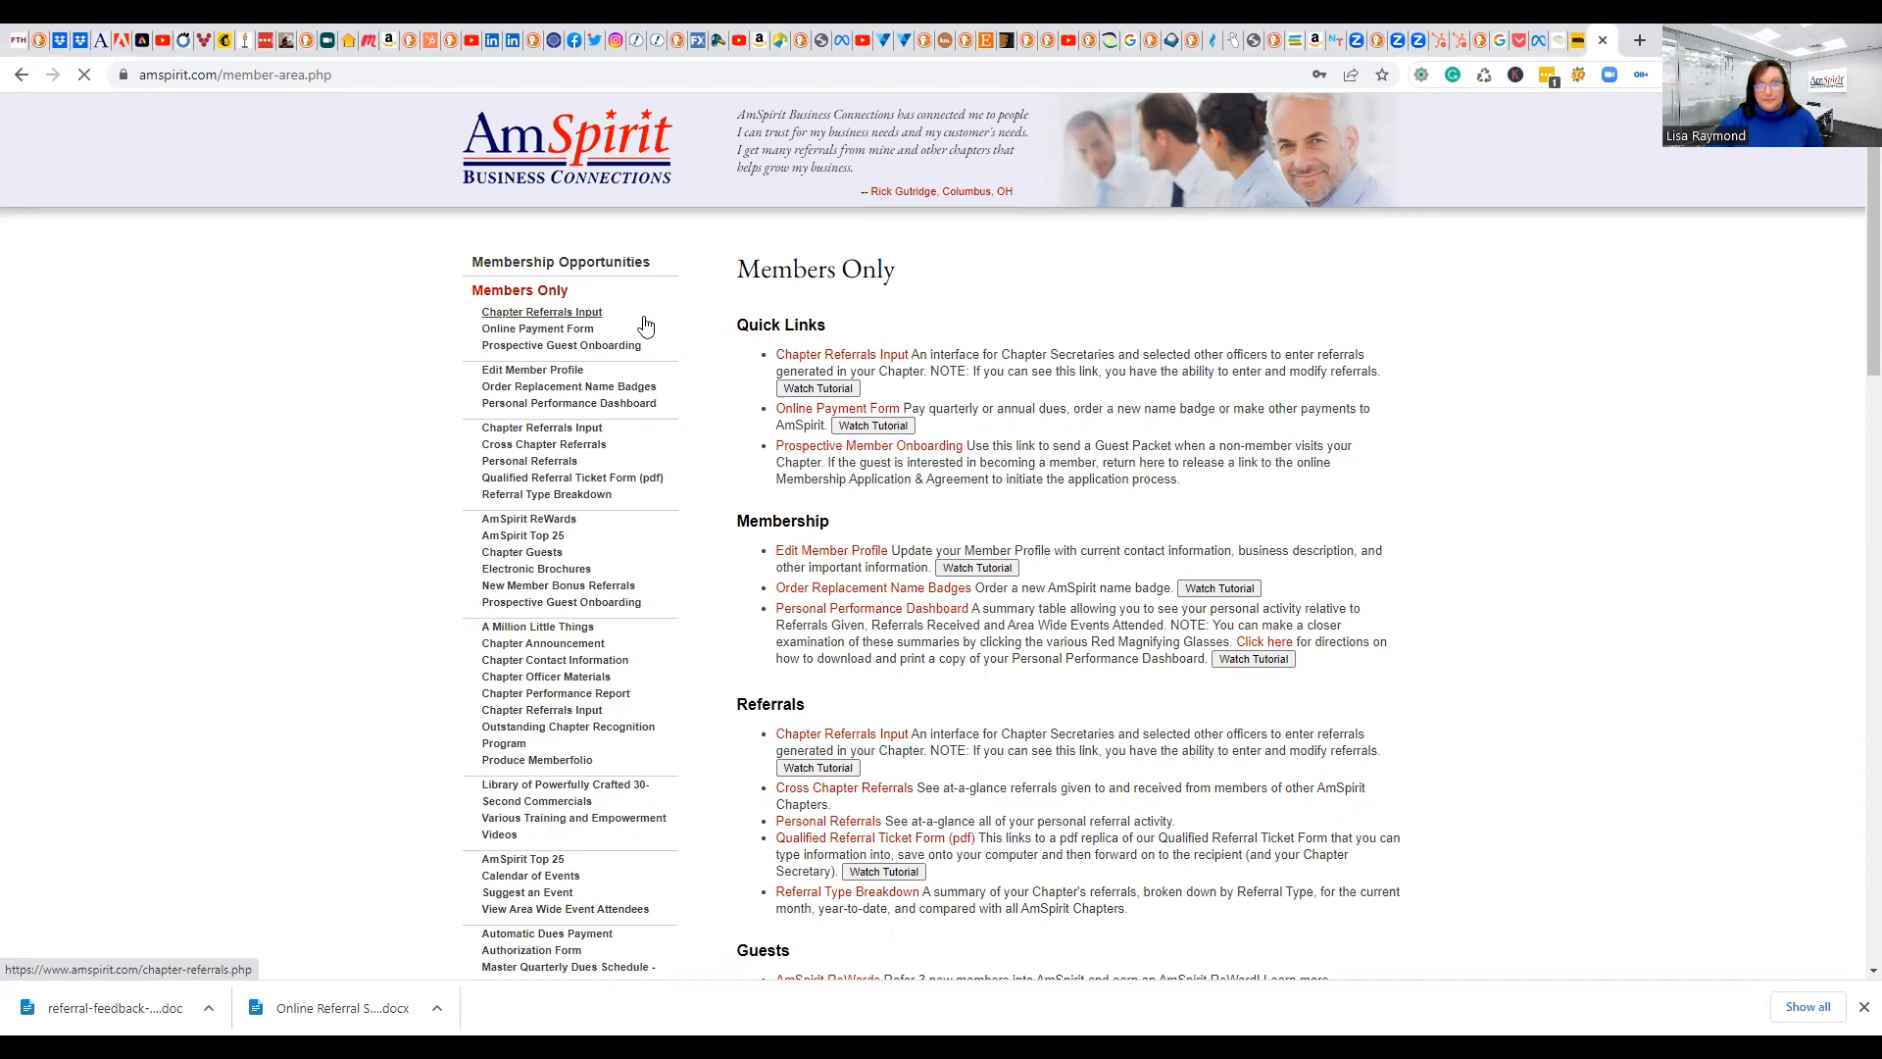
{"action": "left_click", "coordinate": [540, 311]}
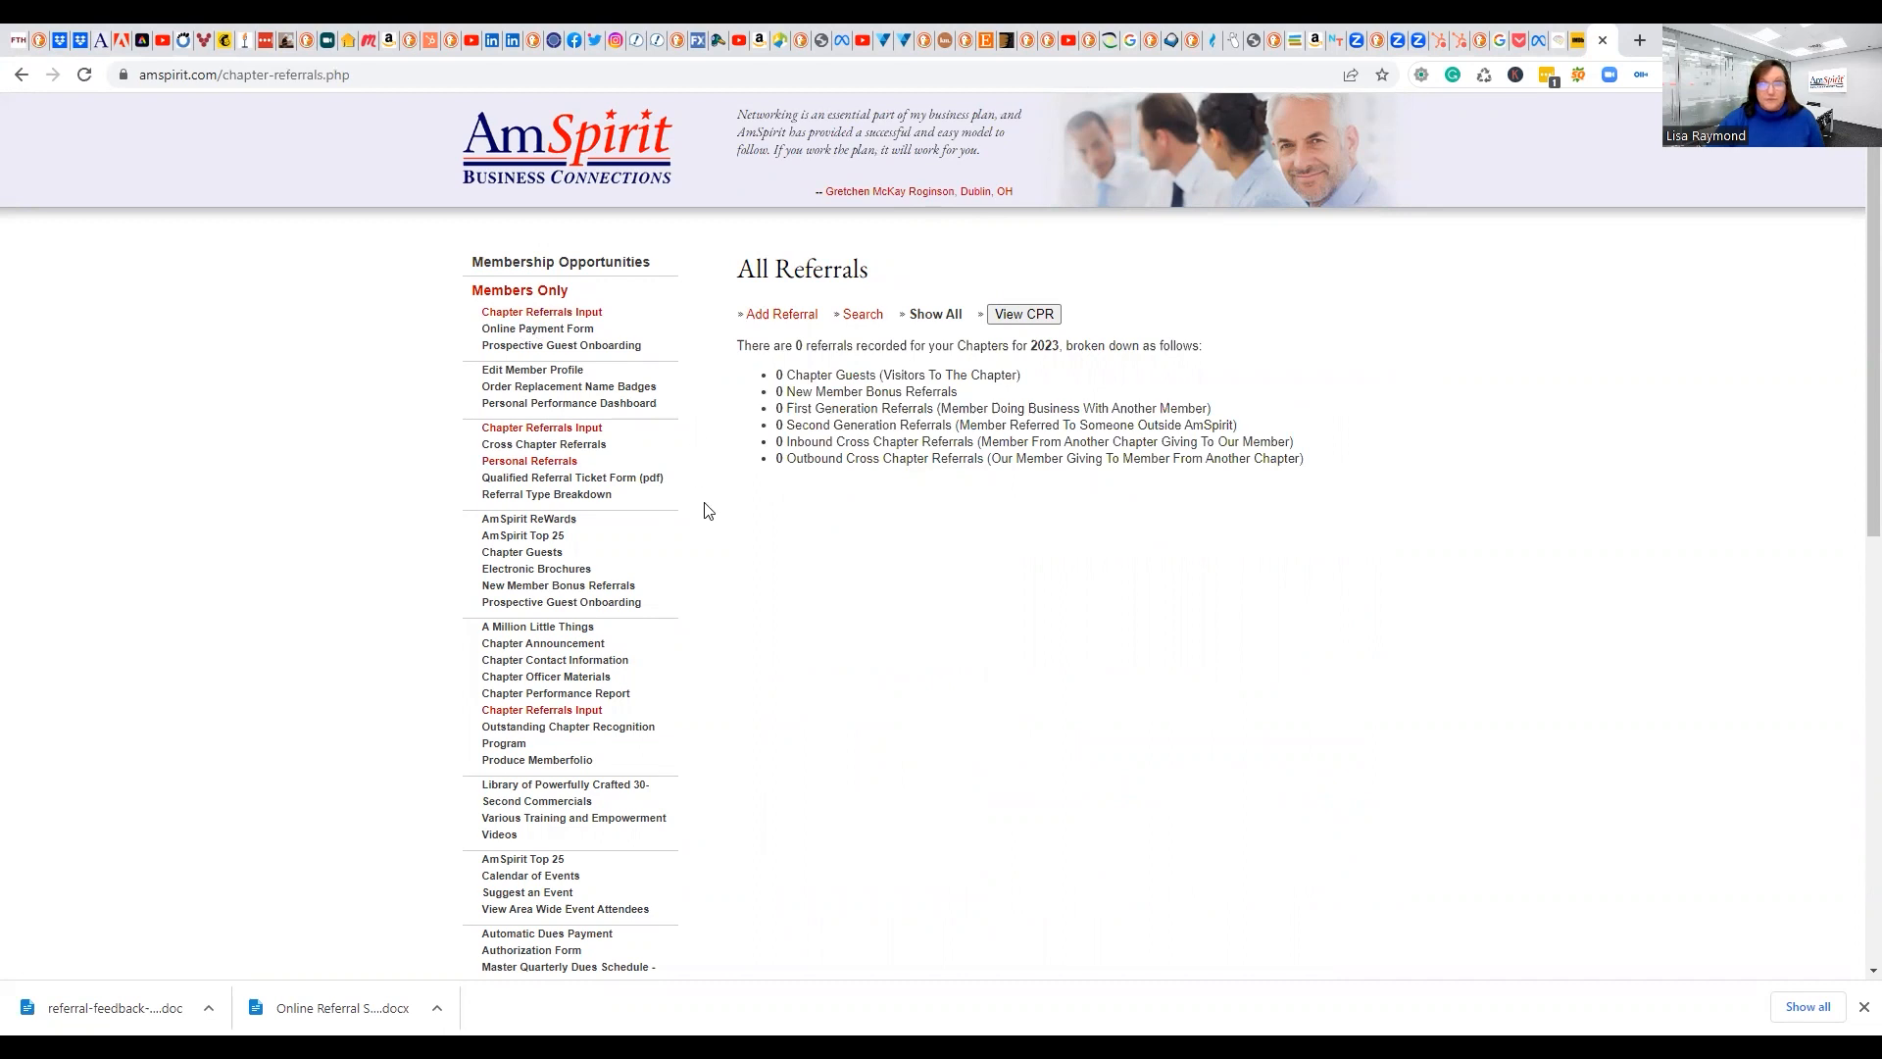
{"action": "mouse_move", "coordinate": [948, 465]}
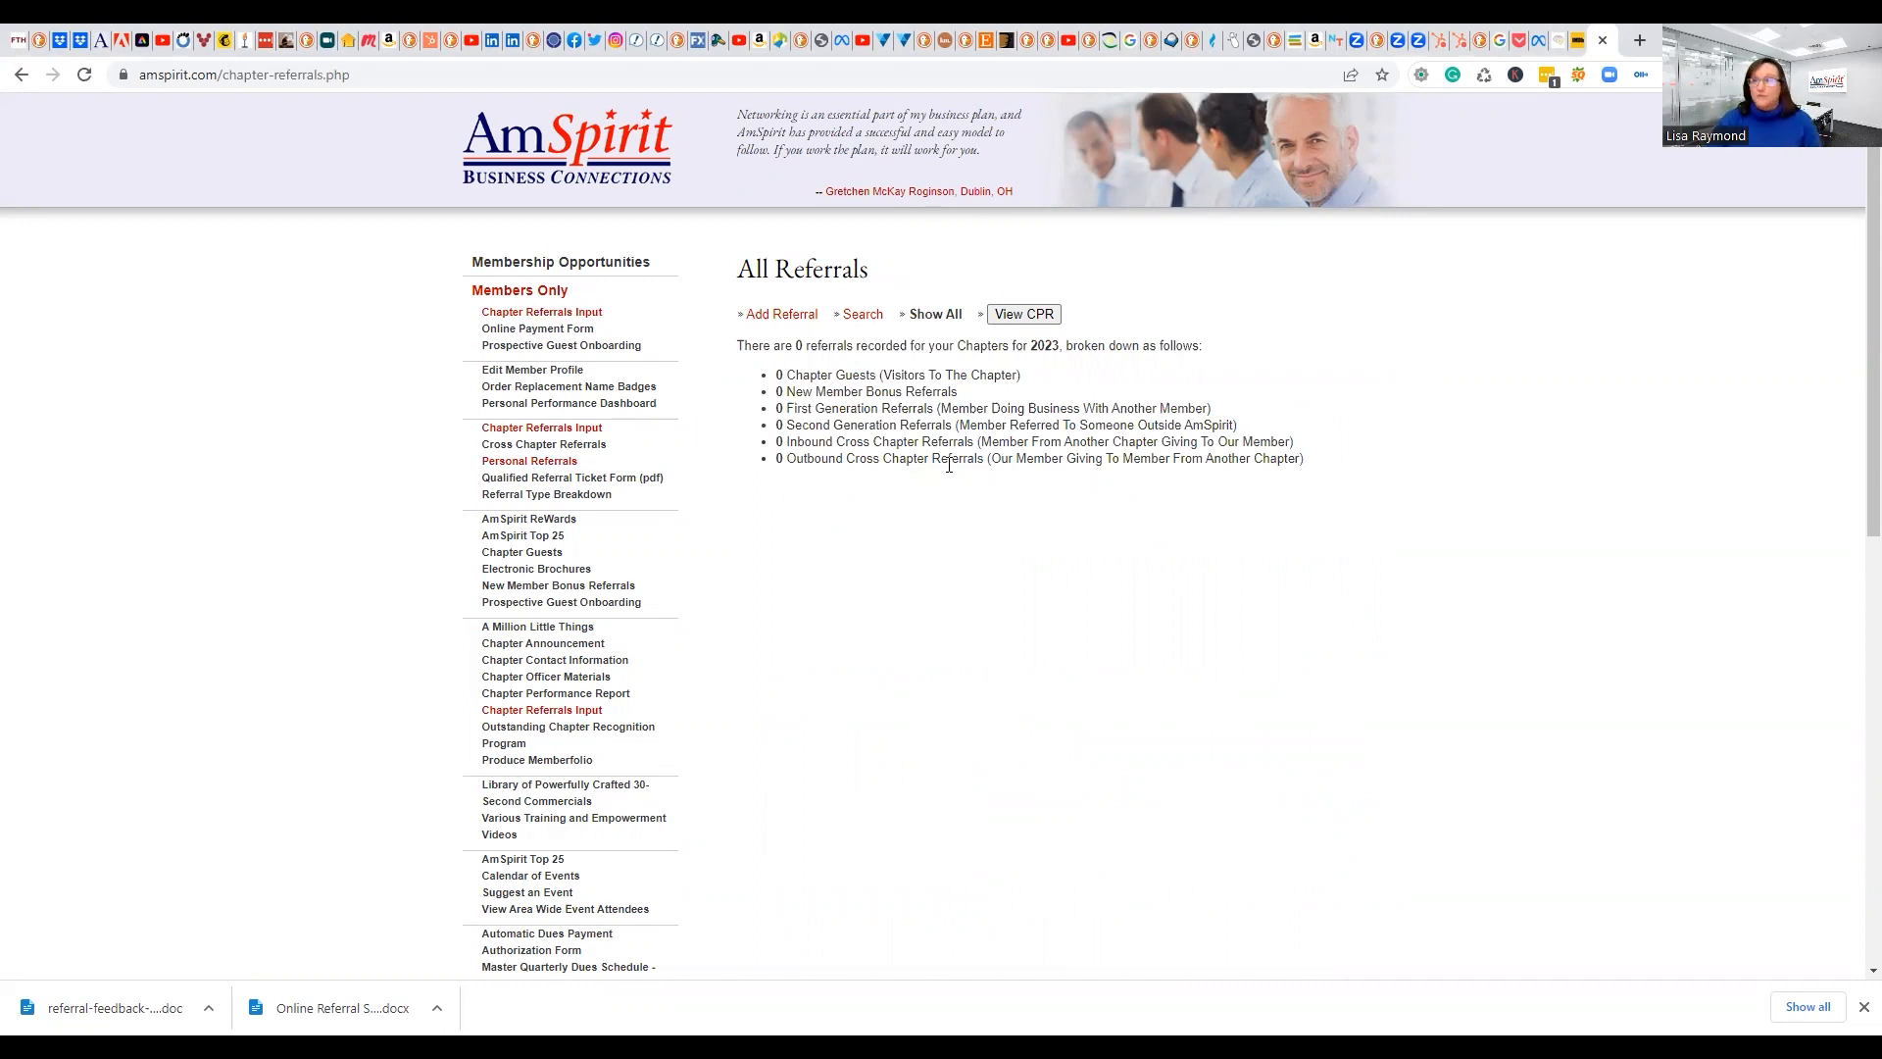
{"action": "mouse_move", "coordinate": [777, 475]}
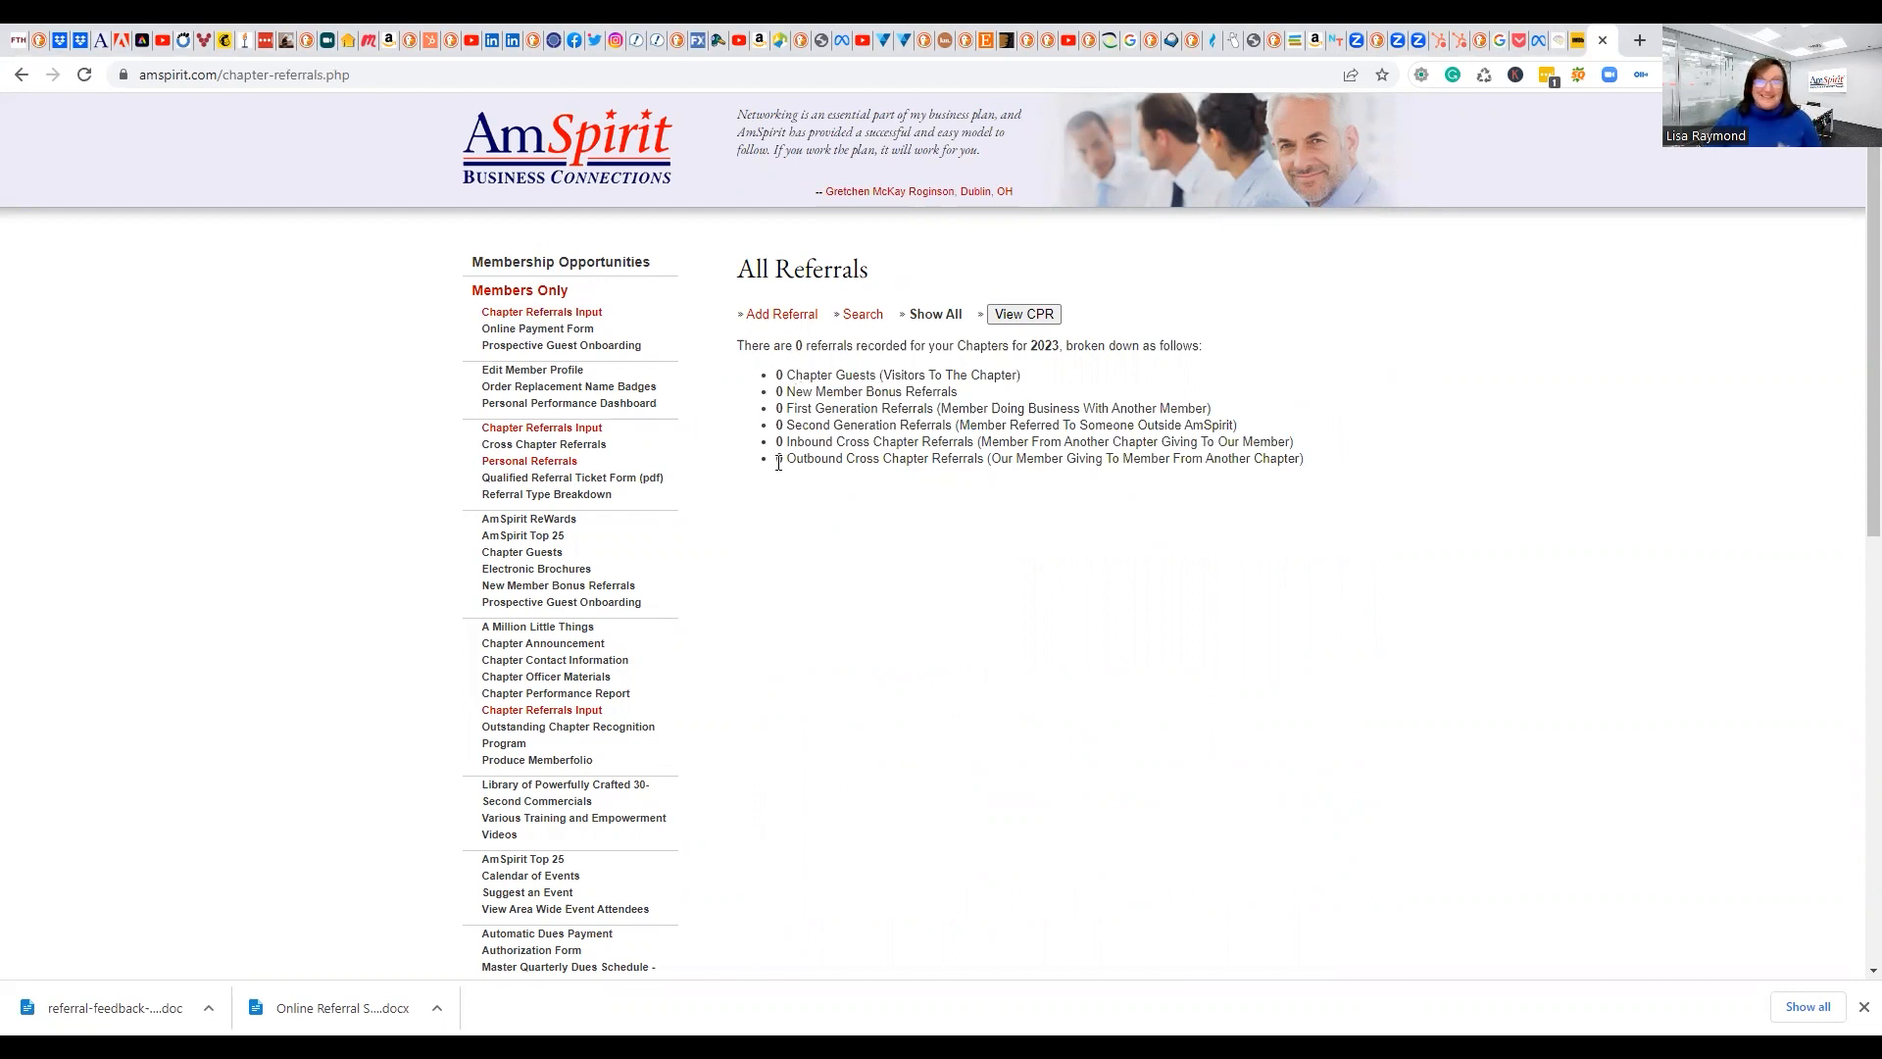
{"action": "mouse_move", "coordinate": [781, 314]}
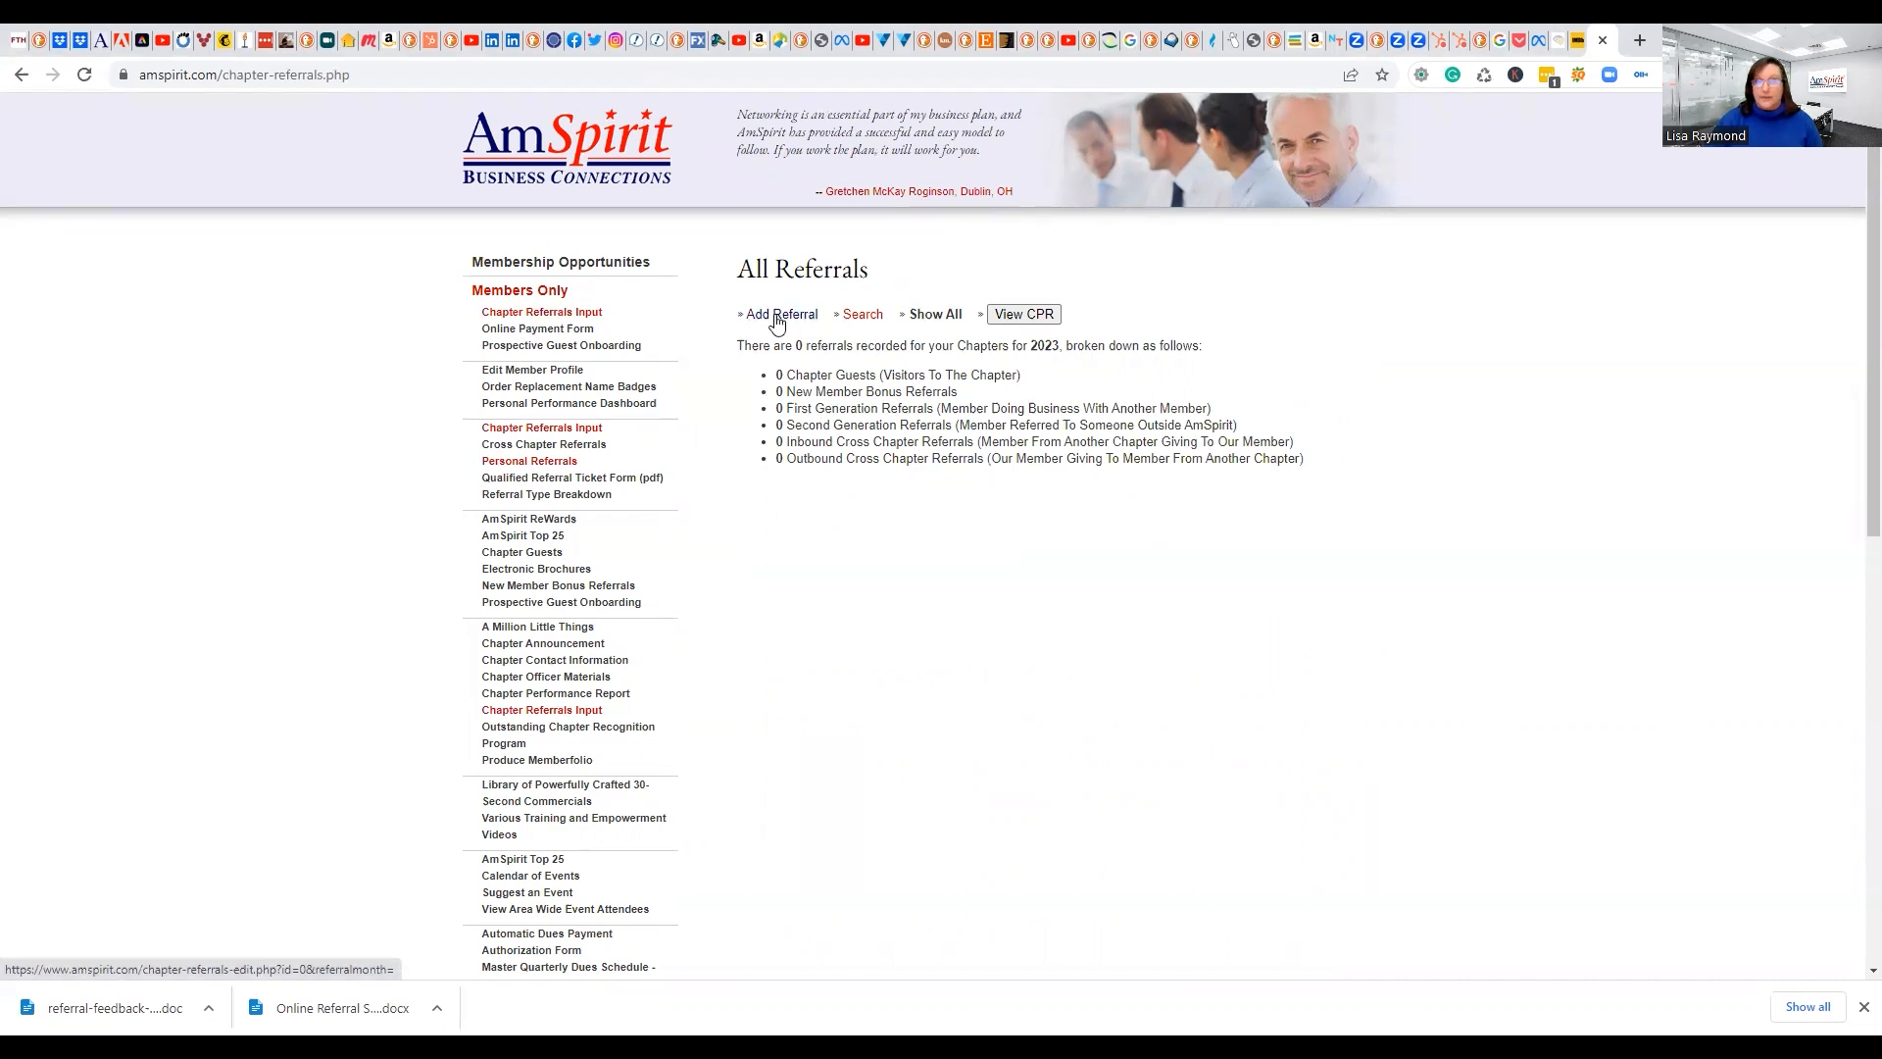
Start a new Peoria Power Partners referral and set the date to 2/24/23 in February
{"action": "left_click", "coordinate": [777, 314]}
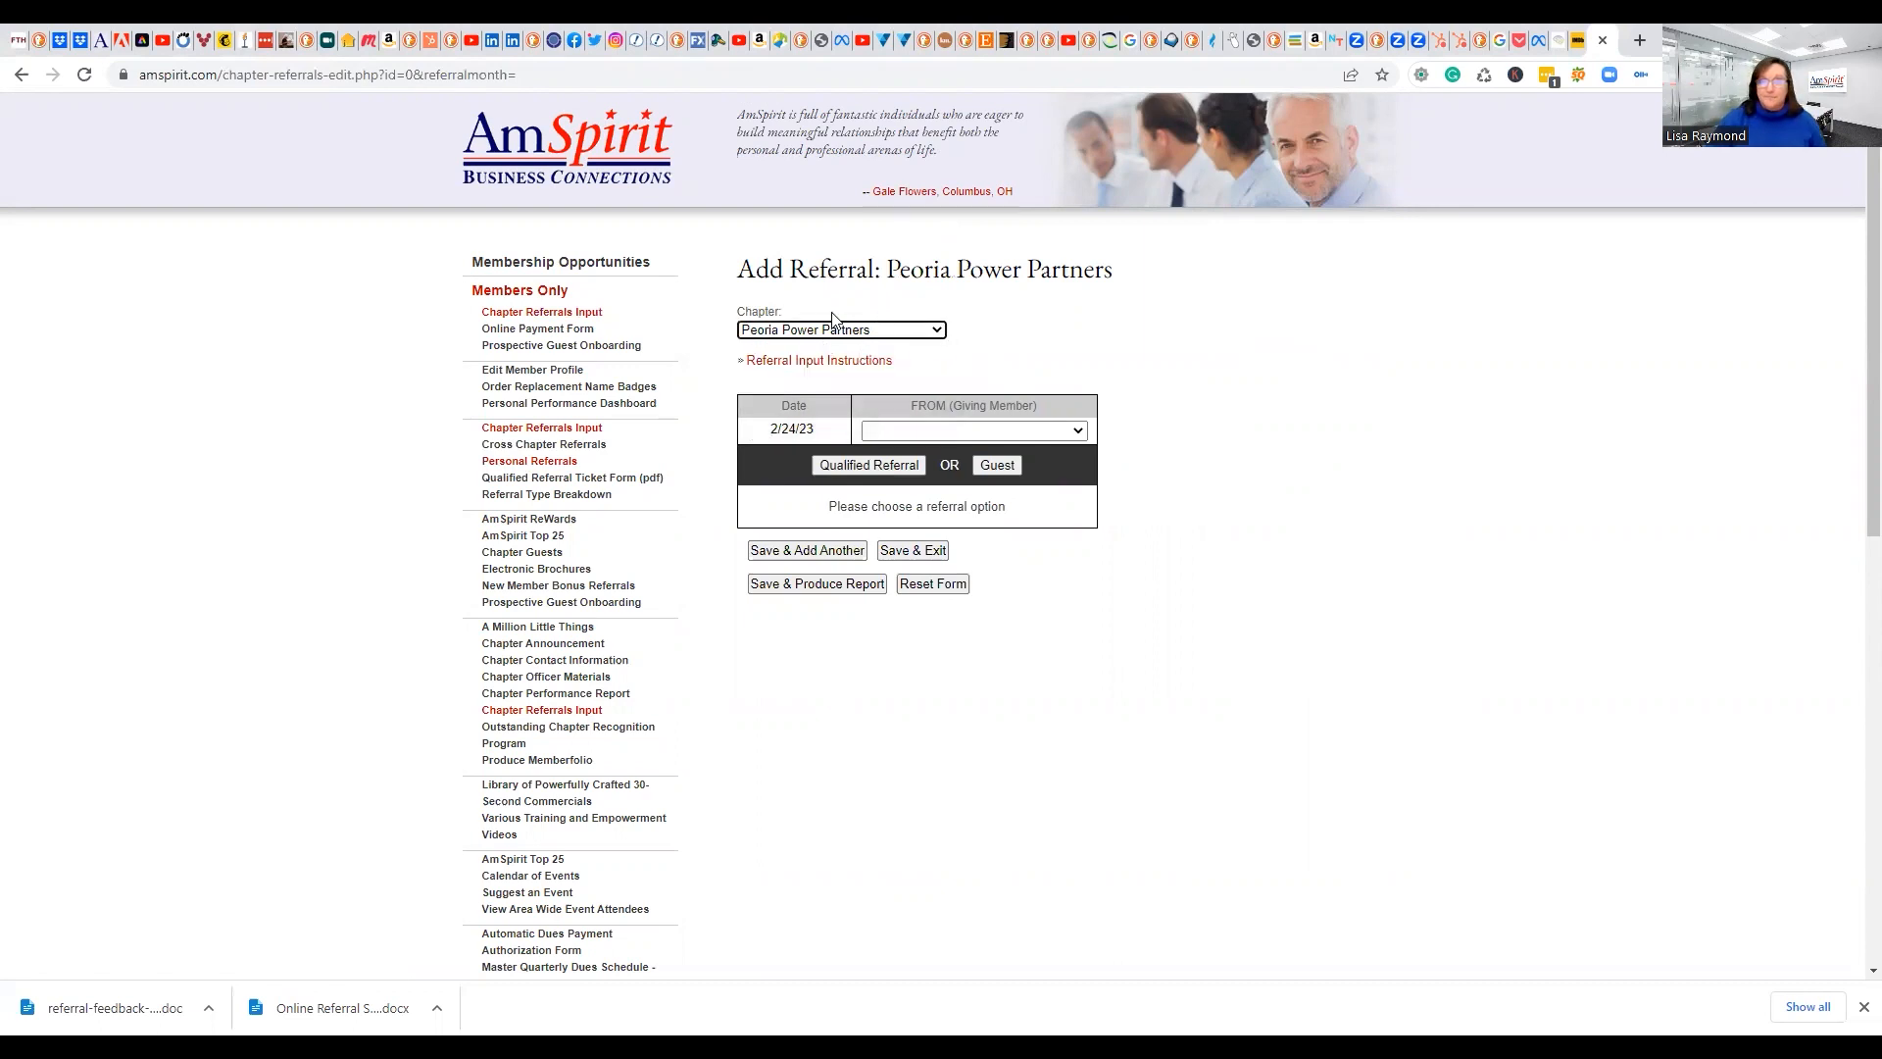
{"action": "left_click", "coordinate": [793, 429]}
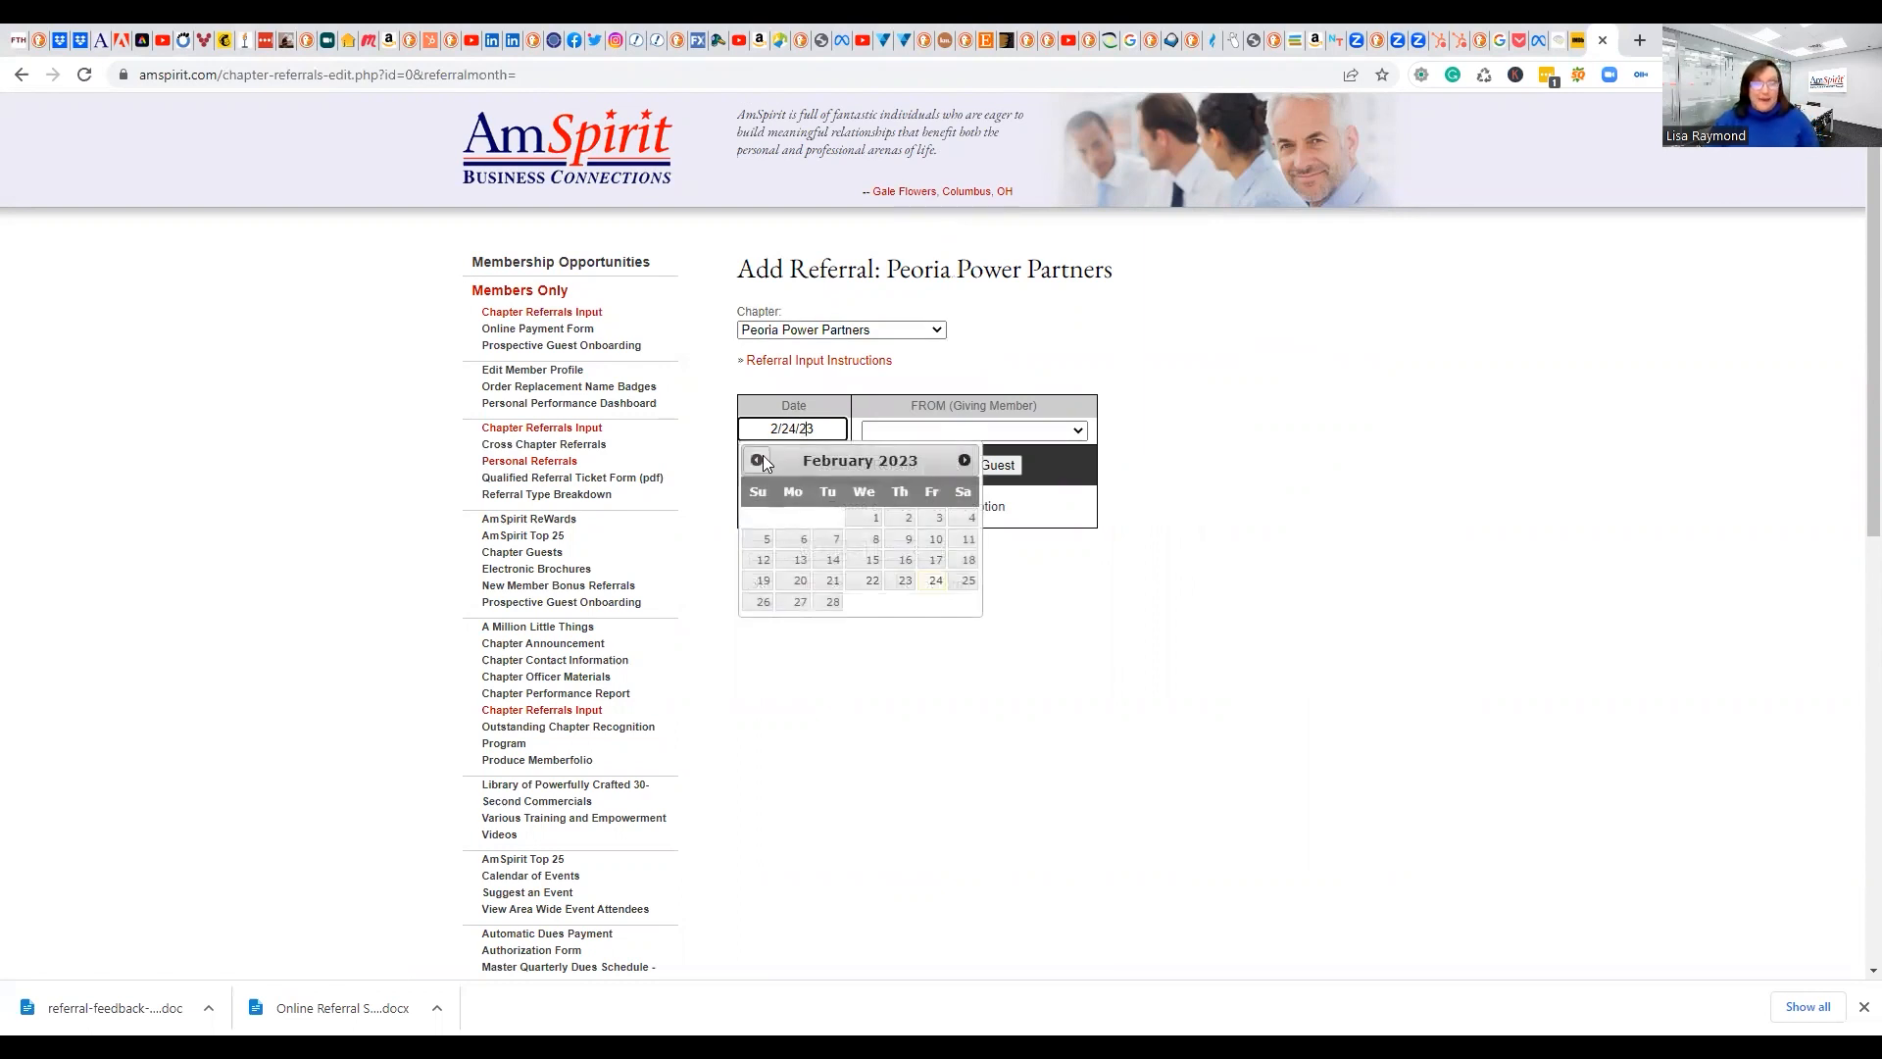
{"action": "left_click", "coordinate": [755, 461]}
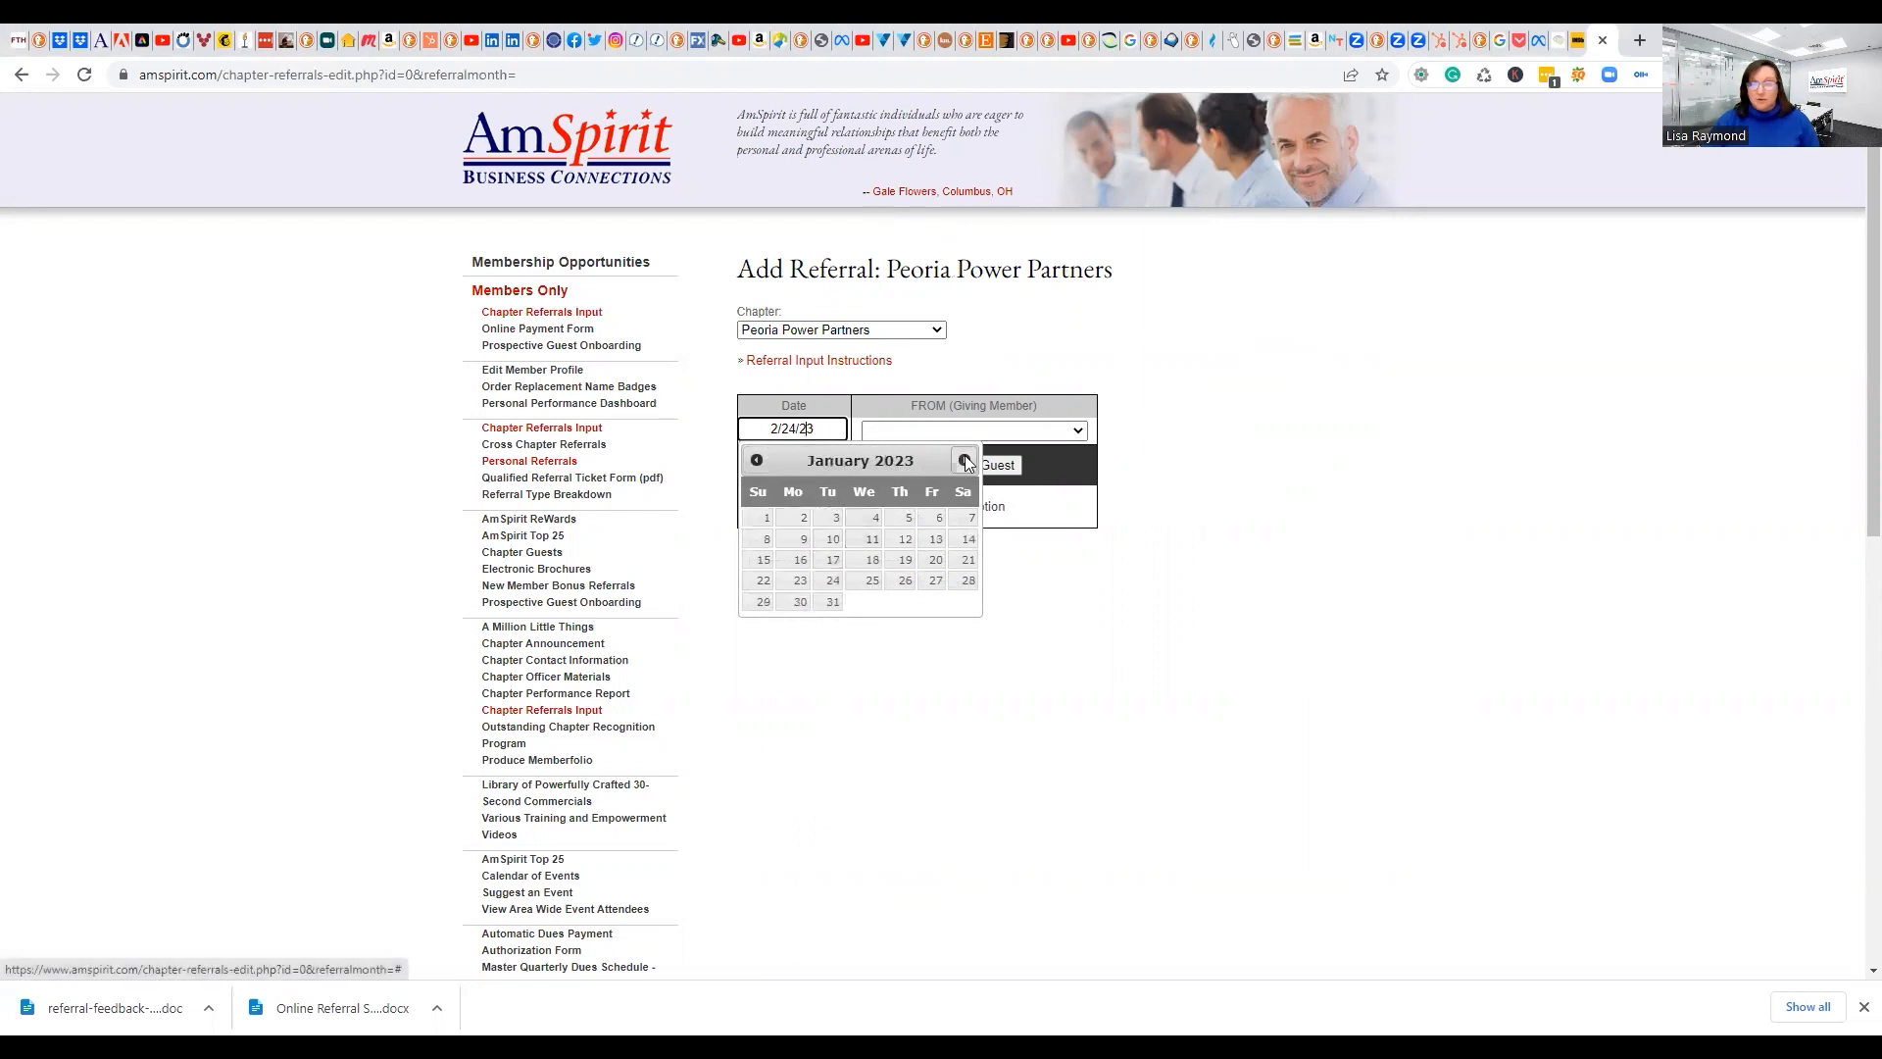
{"action": "left_click", "coordinate": [963, 459]}
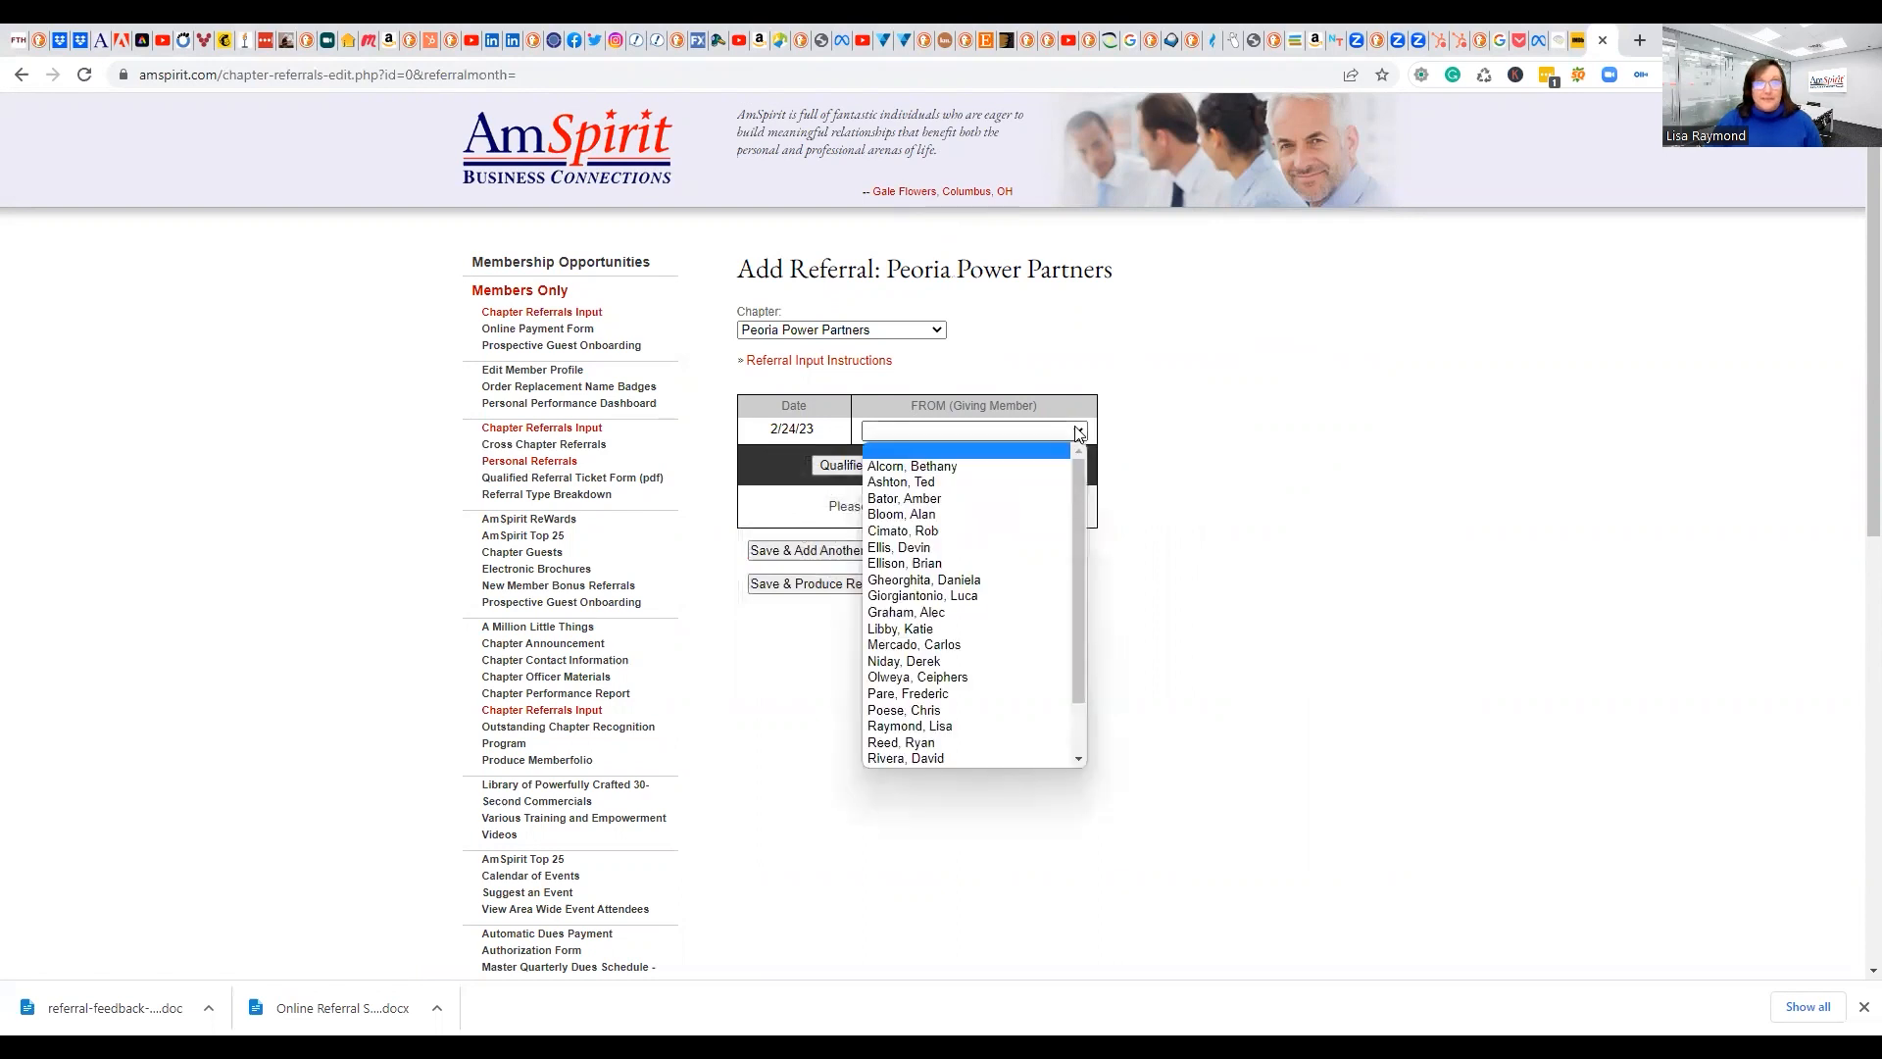
{"action": "mouse_move", "coordinate": [936, 629]}
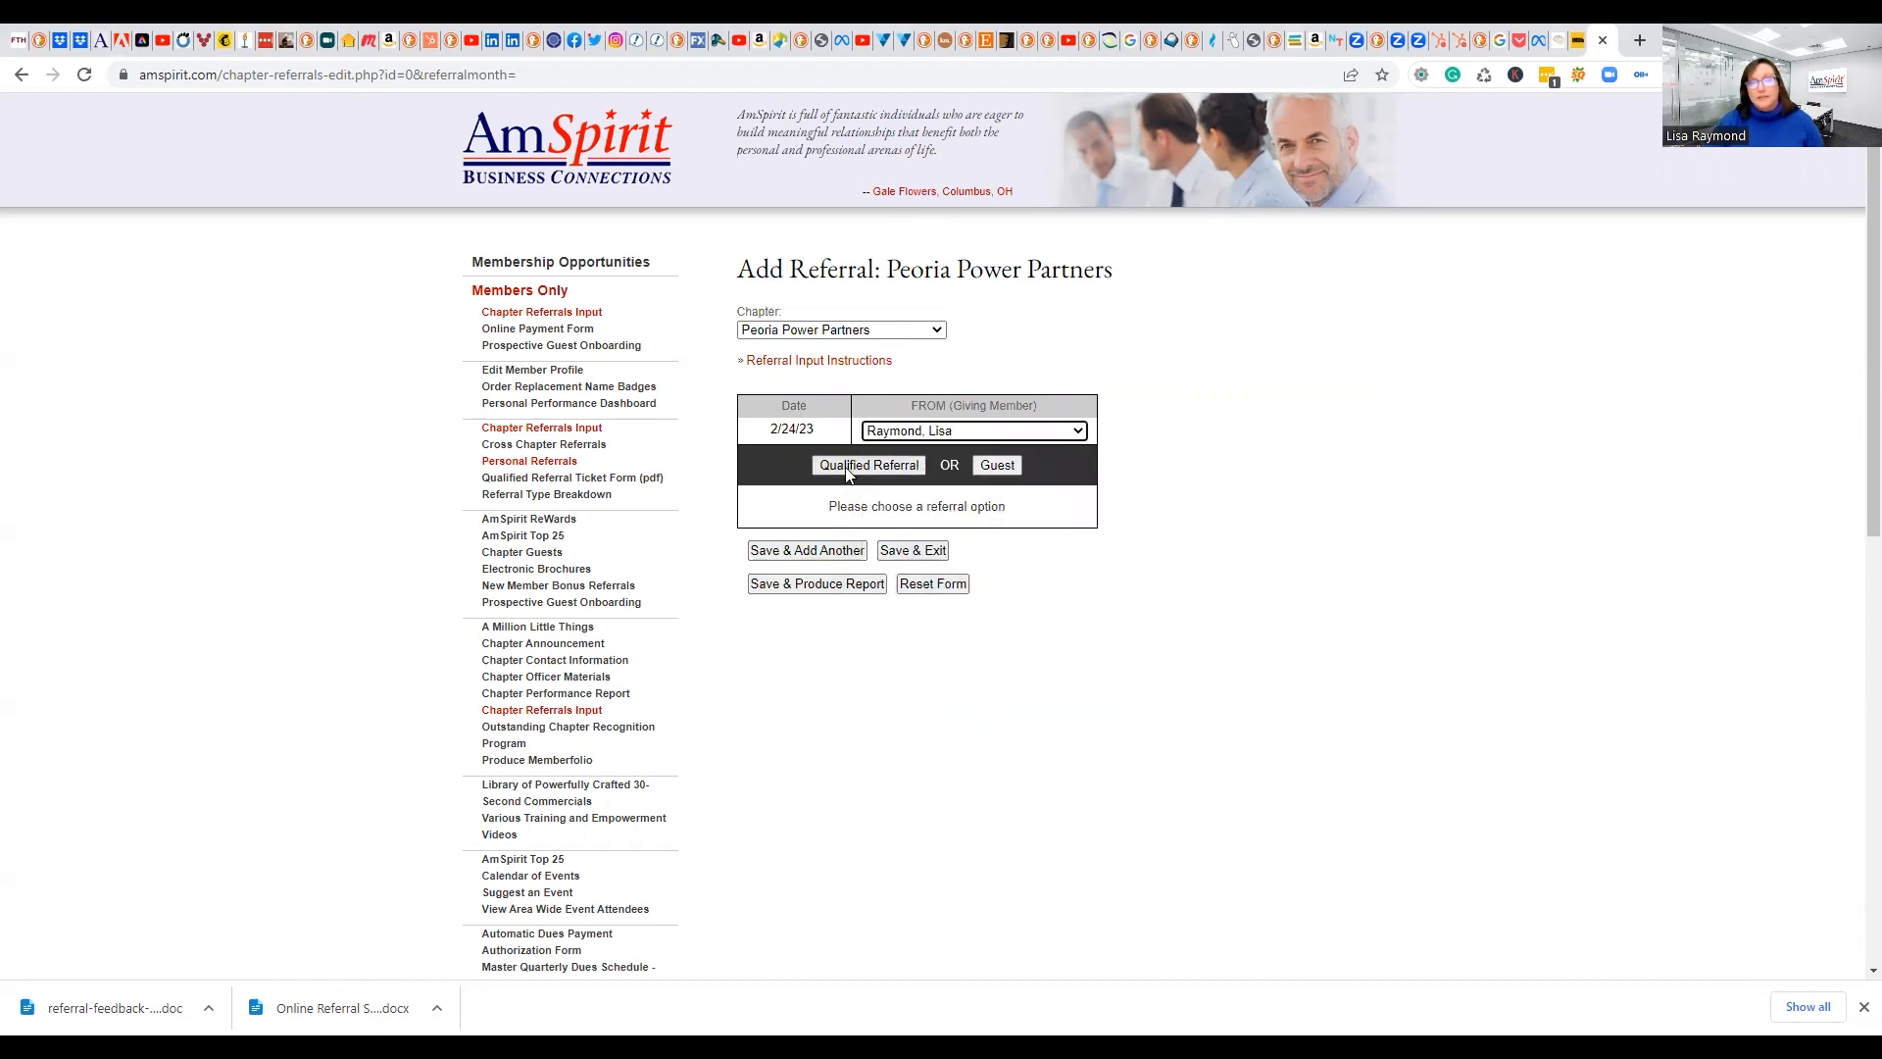
{"action": "mouse_move", "coordinate": [996, 465]}
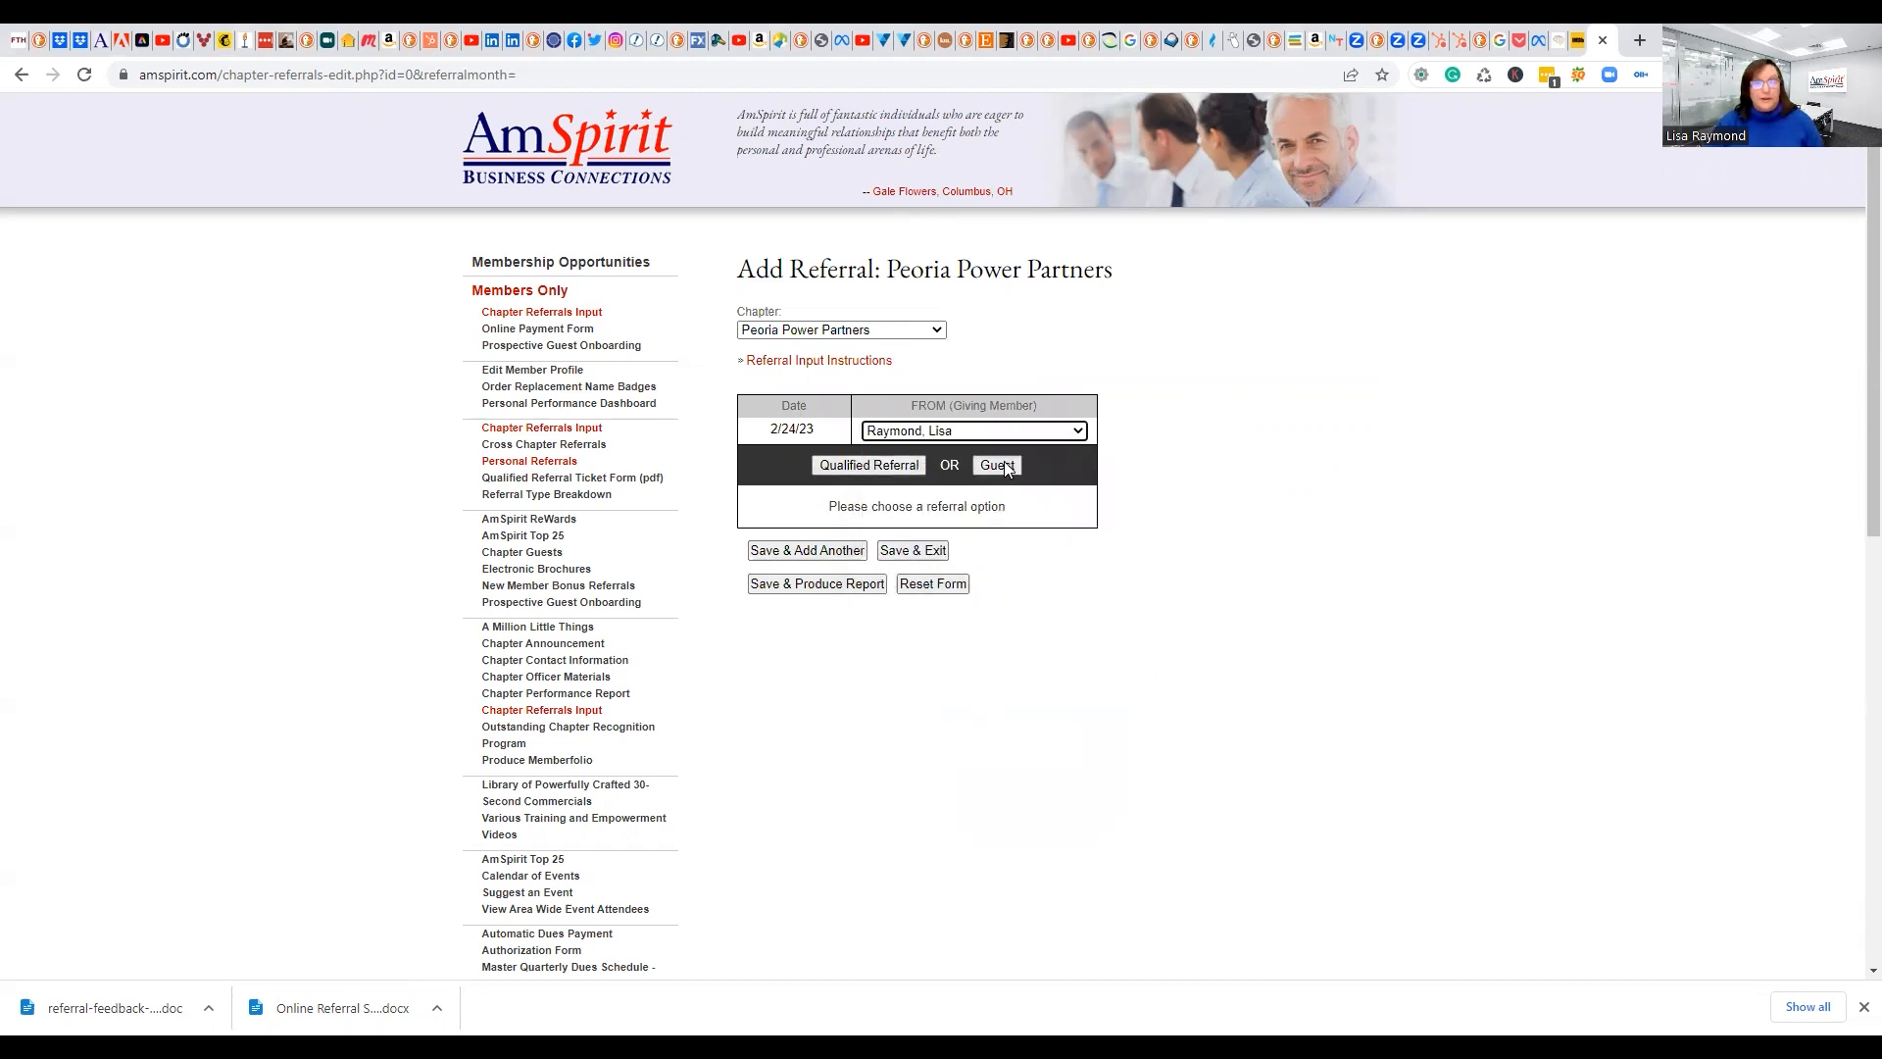
Mark the referral Qualified and 1st Generation, then choose the Cross Chapter option
{"action": "left_click", "coordinate": [867, 464]}
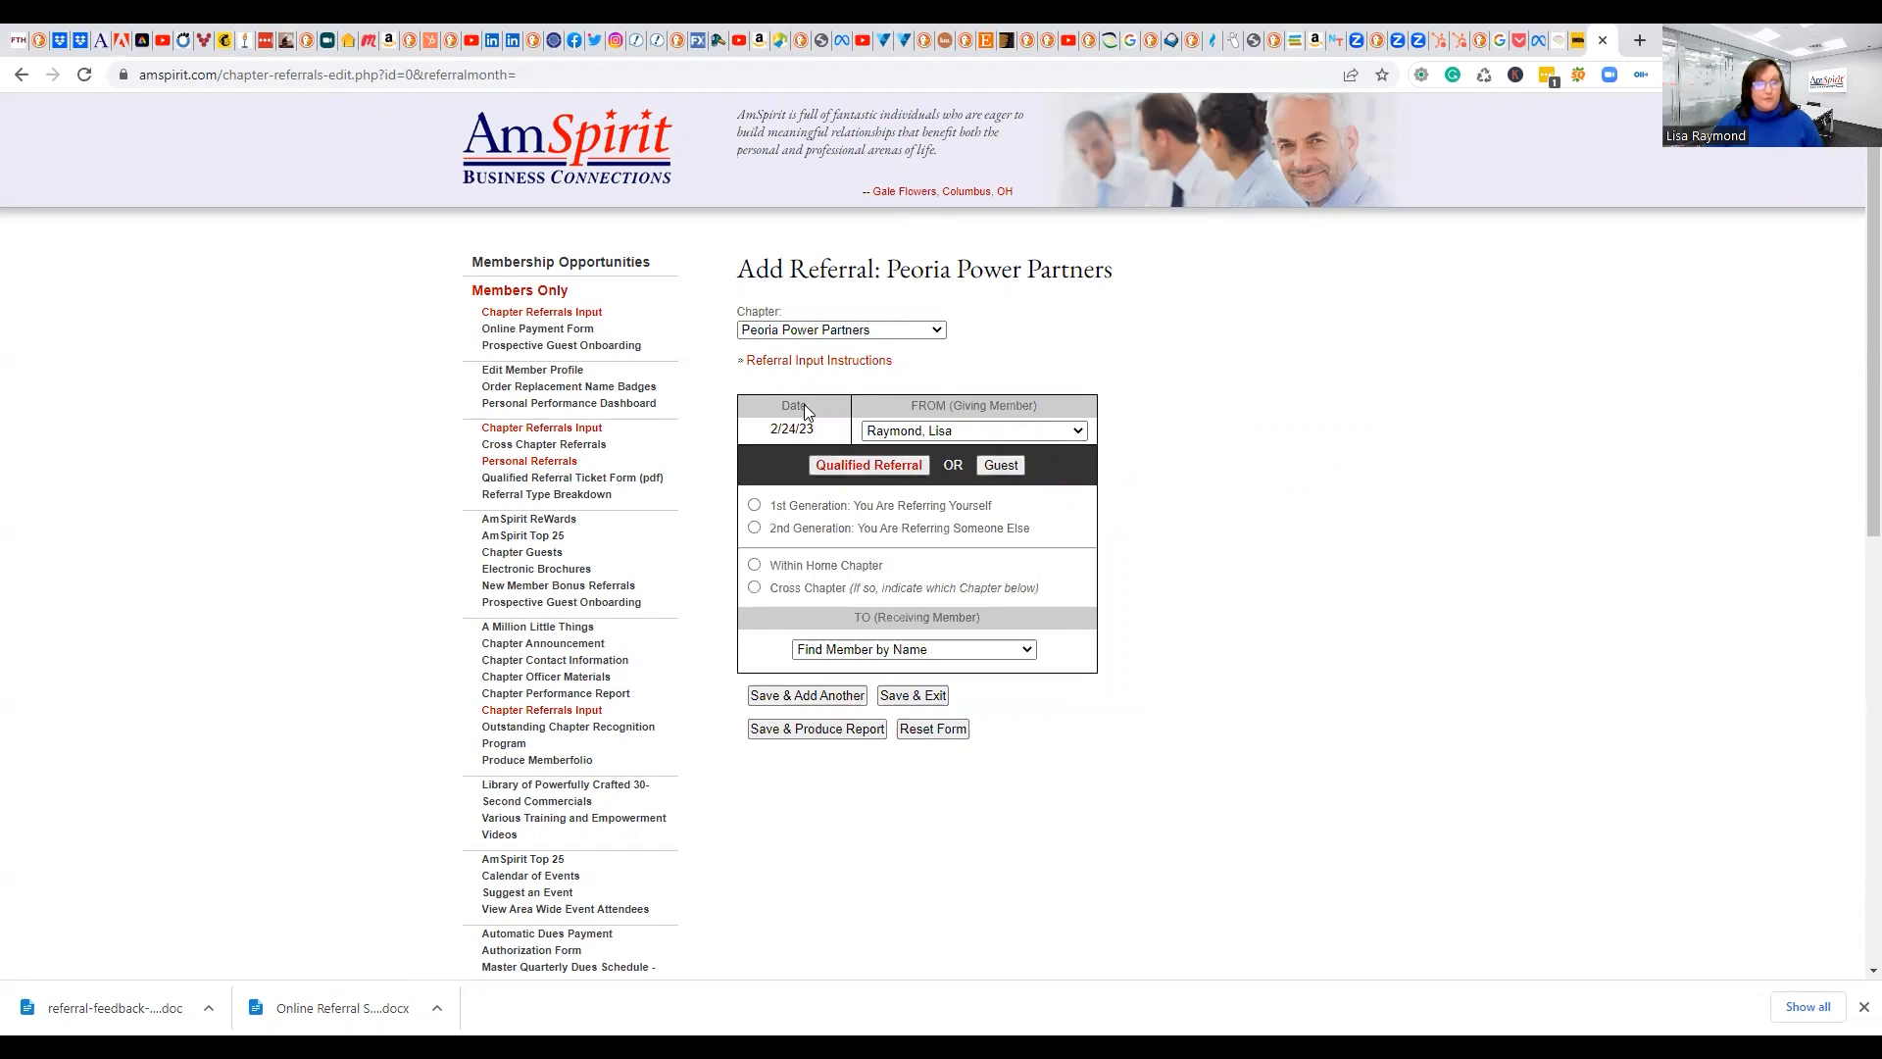
{"action": "mouse_move", "coordinate": [1145, 634]}
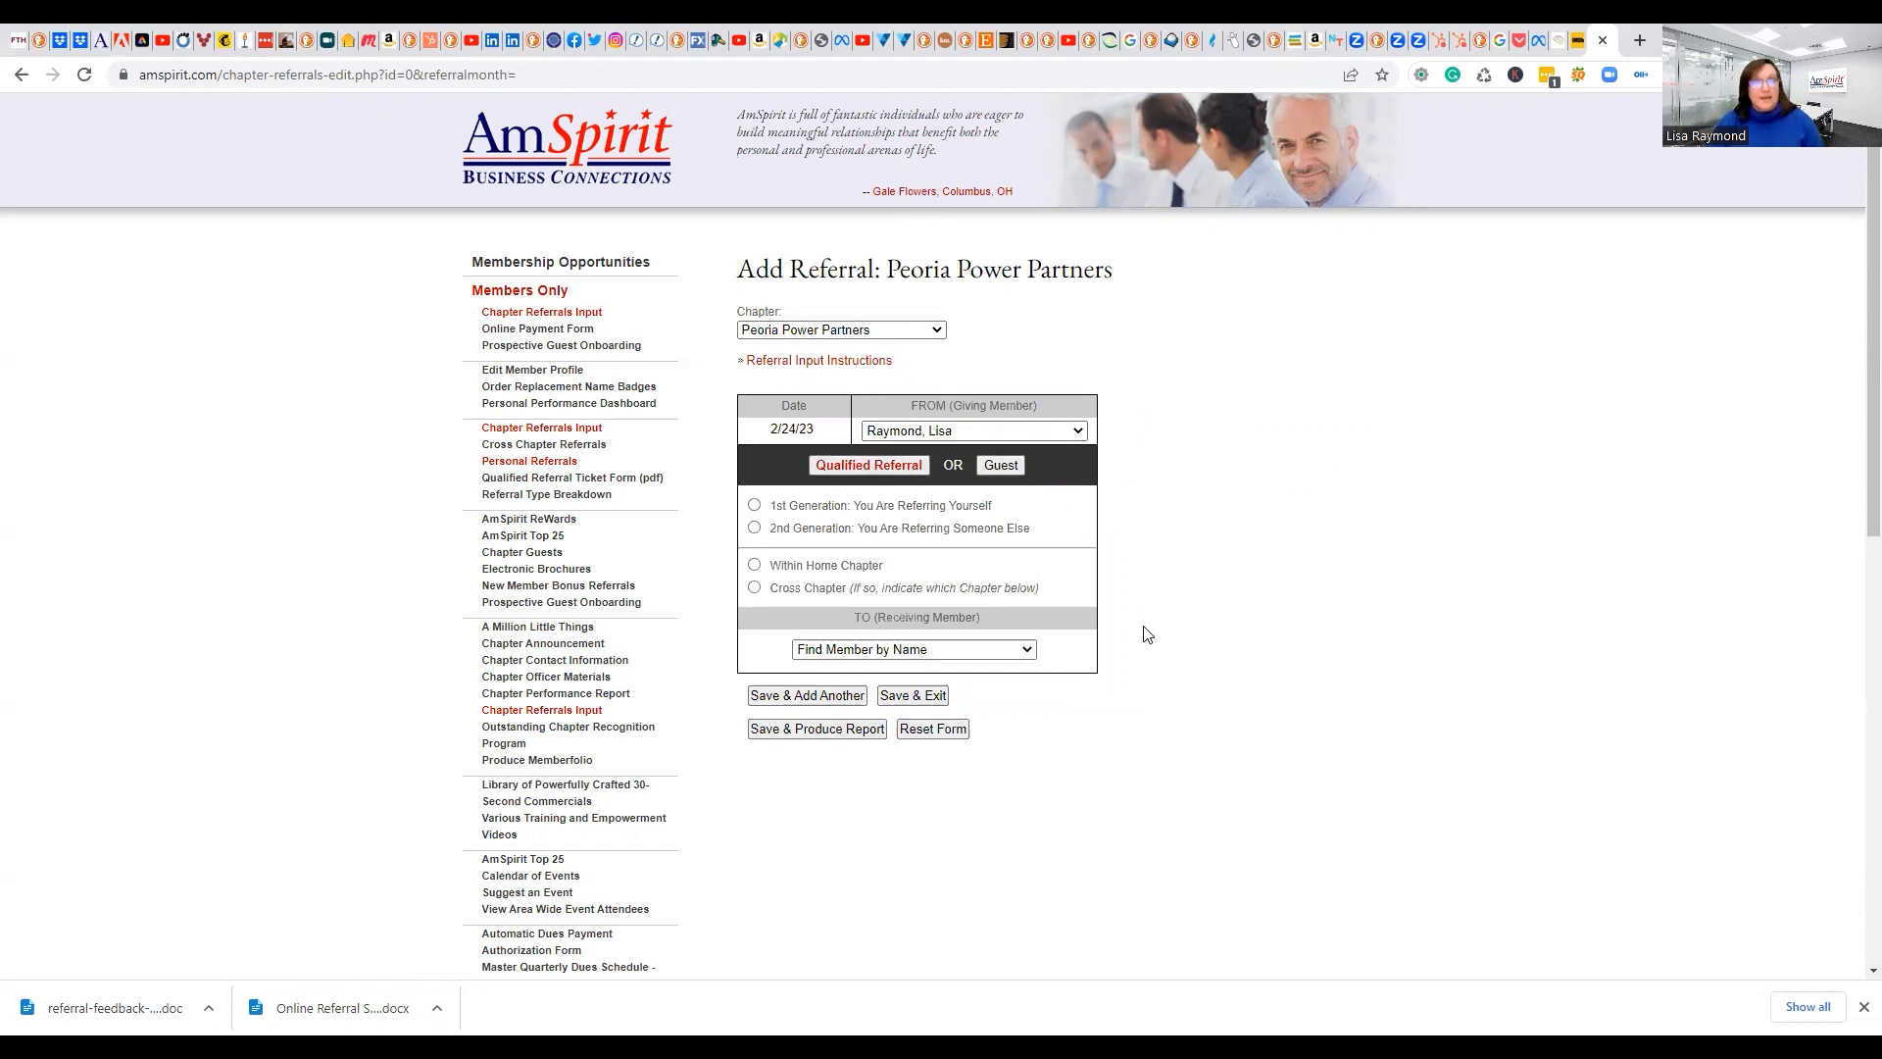
{"action": "mouse_move", "coordinate": [906, 623]}
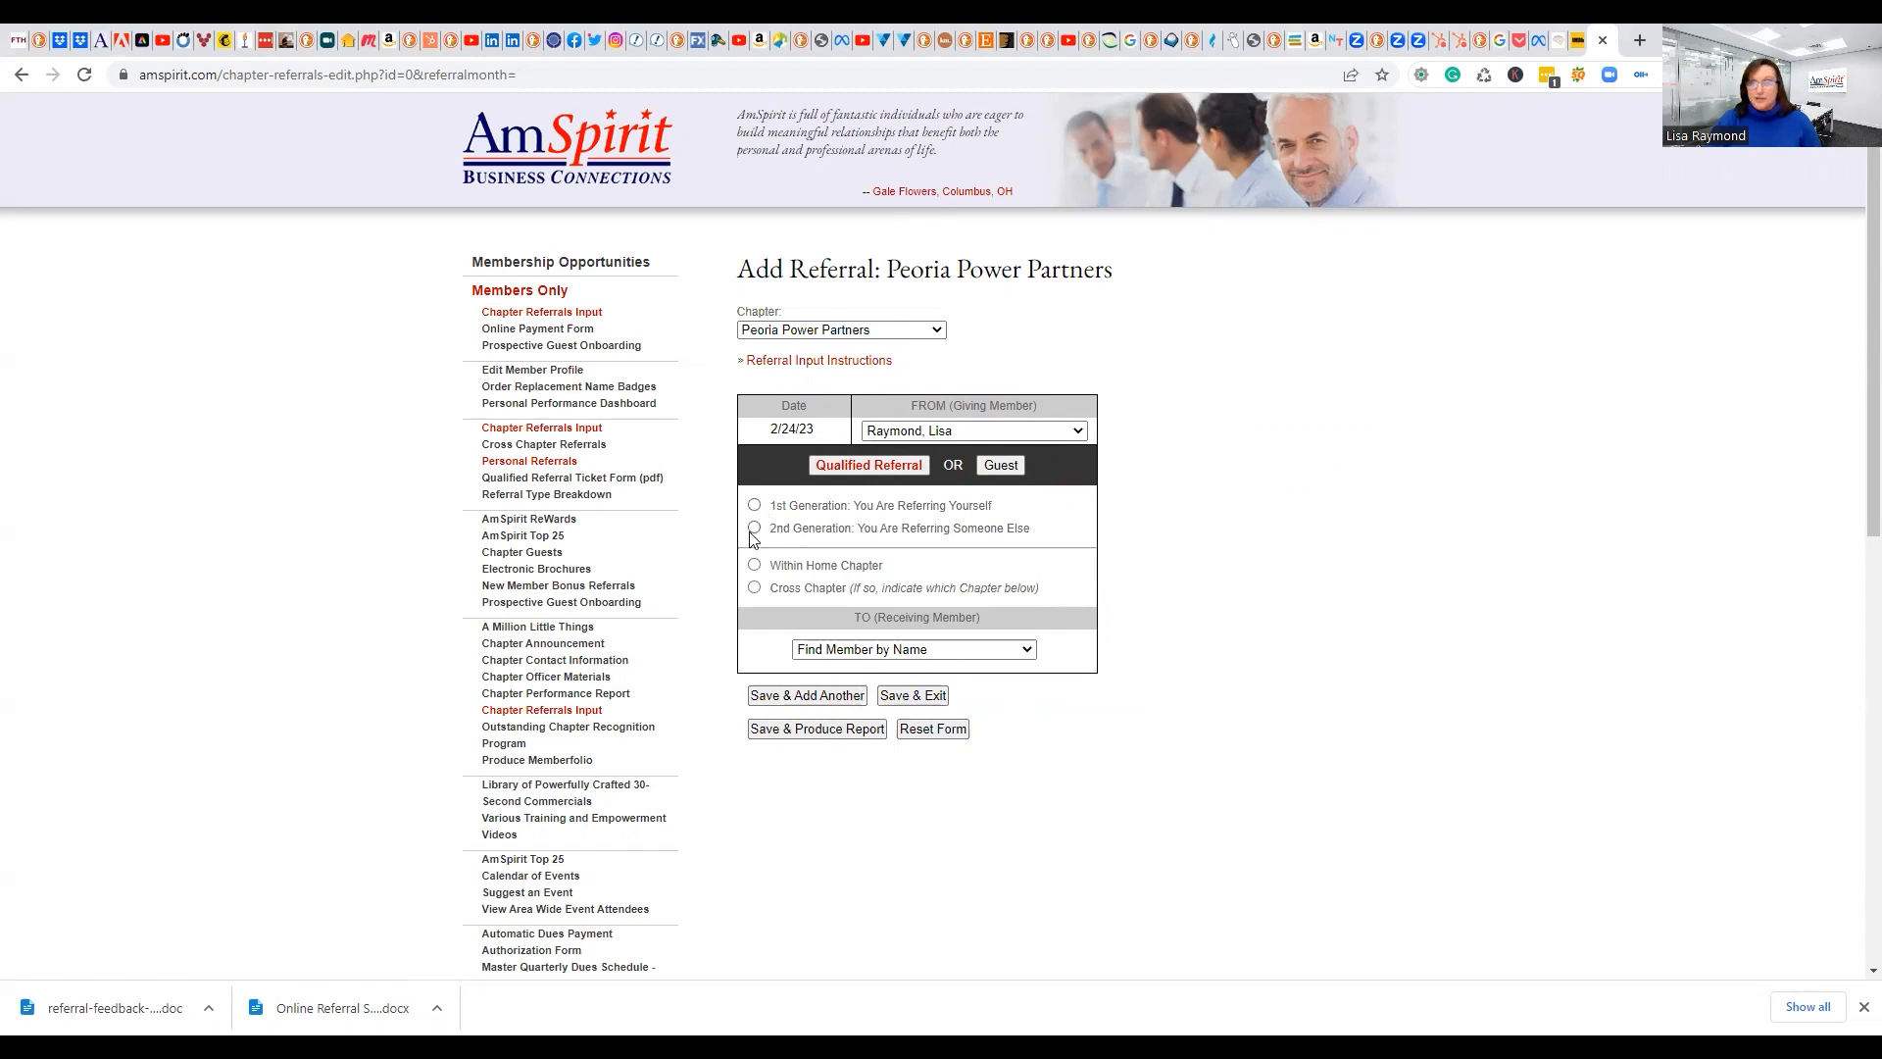
{"action": "left_click", "coordinate": [753, 529]}
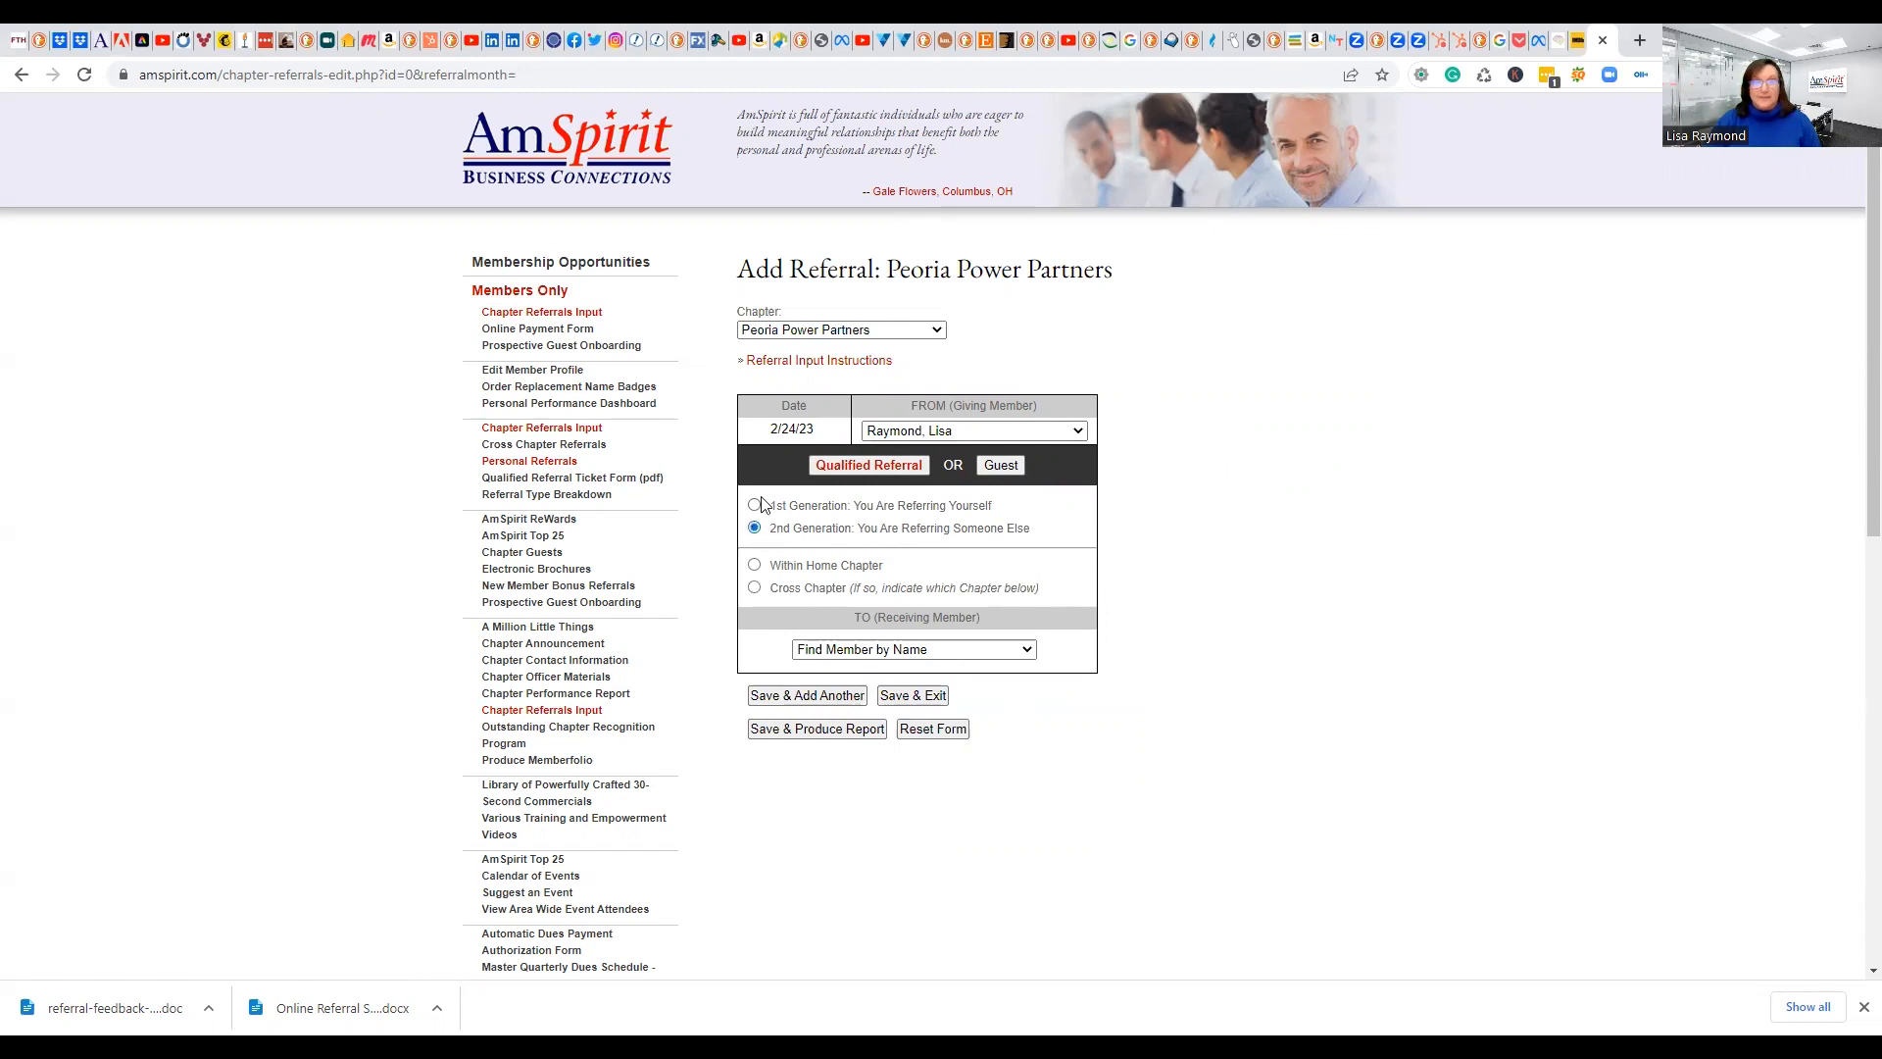
{"action": "left_click", "coordinate": [754, 504]}
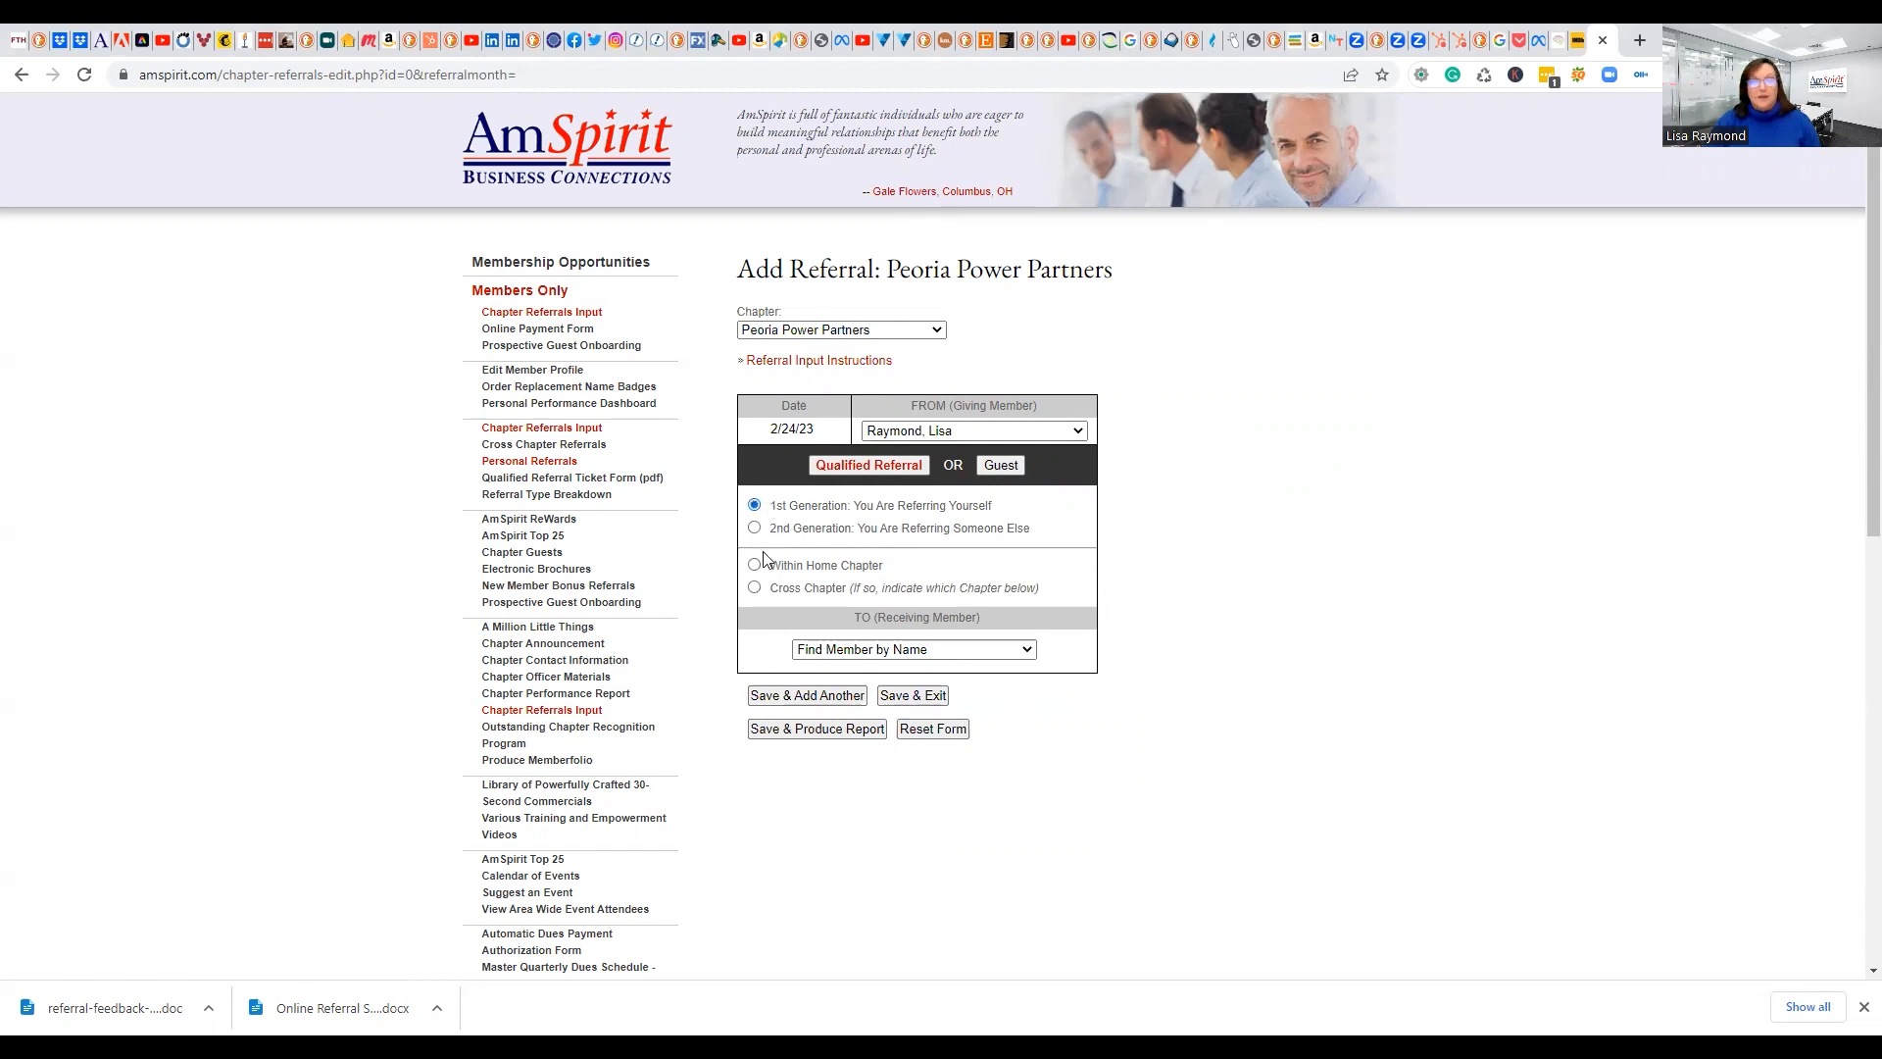
{"action": "mouse_move", "coordinate": [871, 574]}
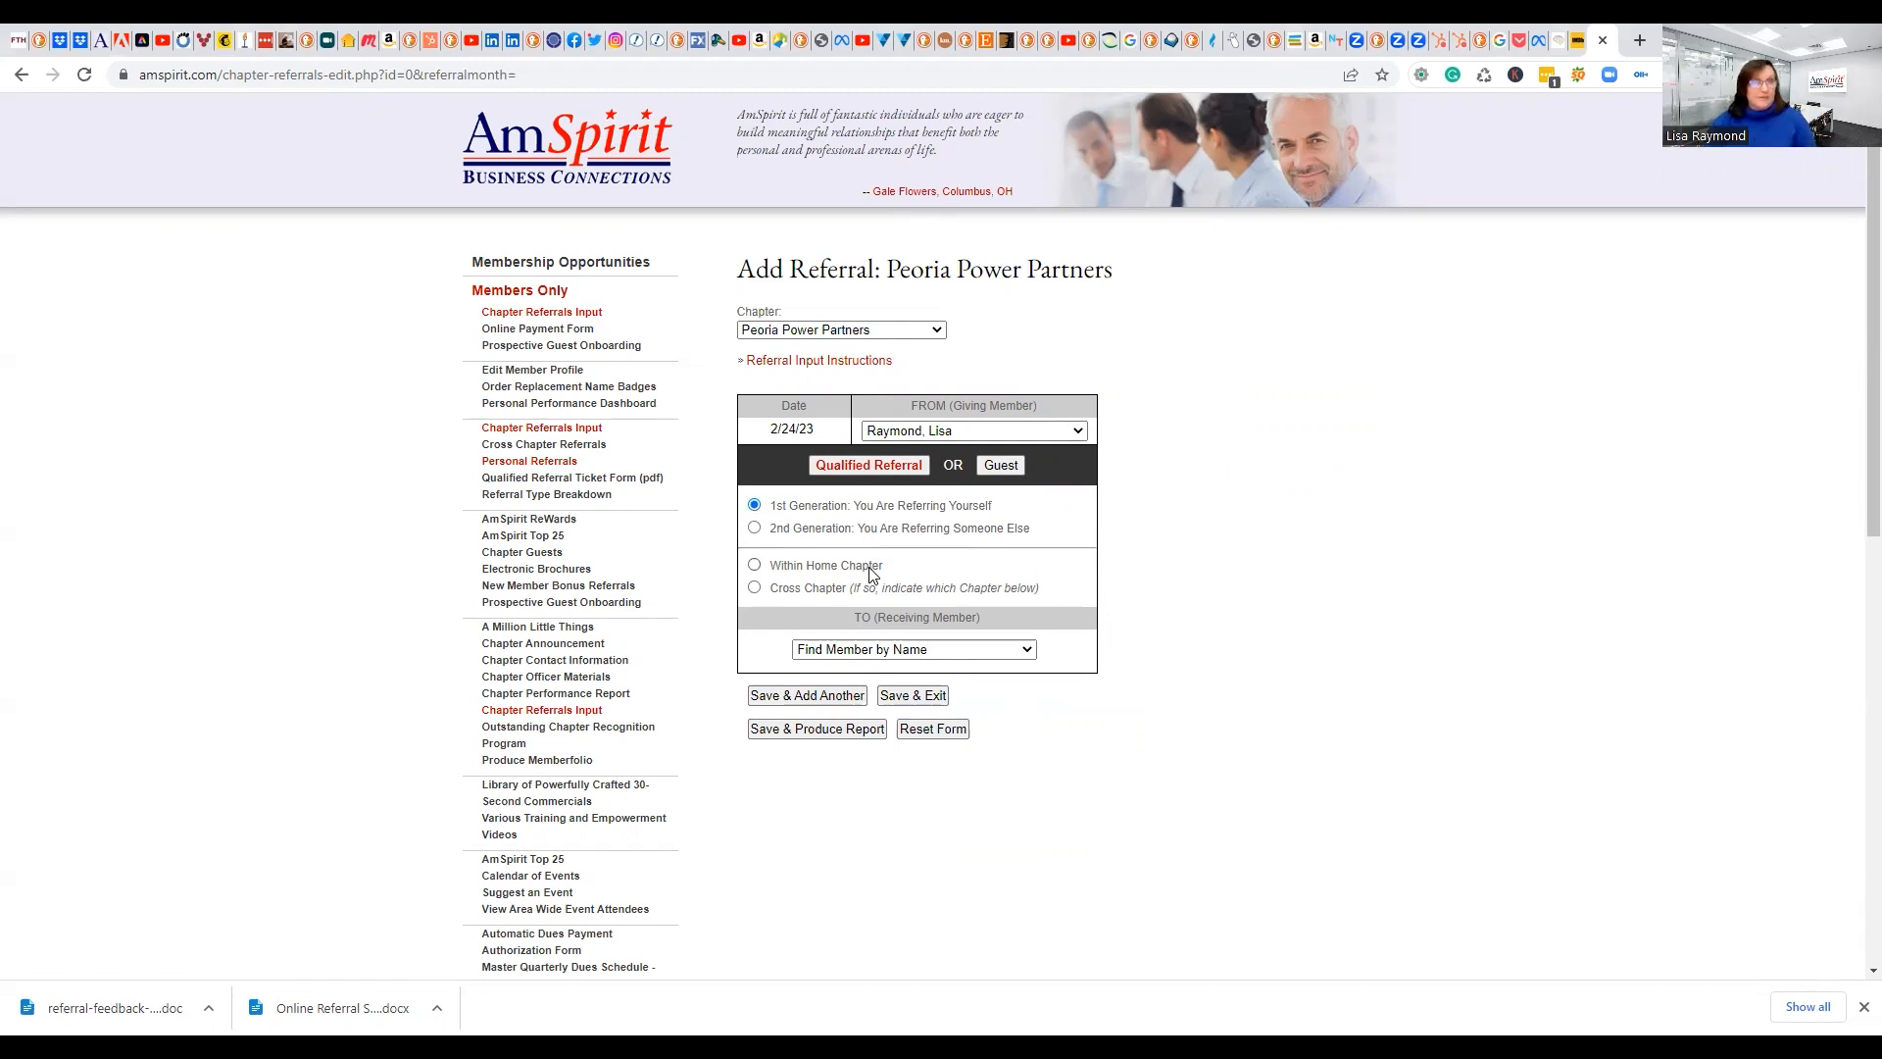
{"action": "left_click", "coordinate": [754, 587]}
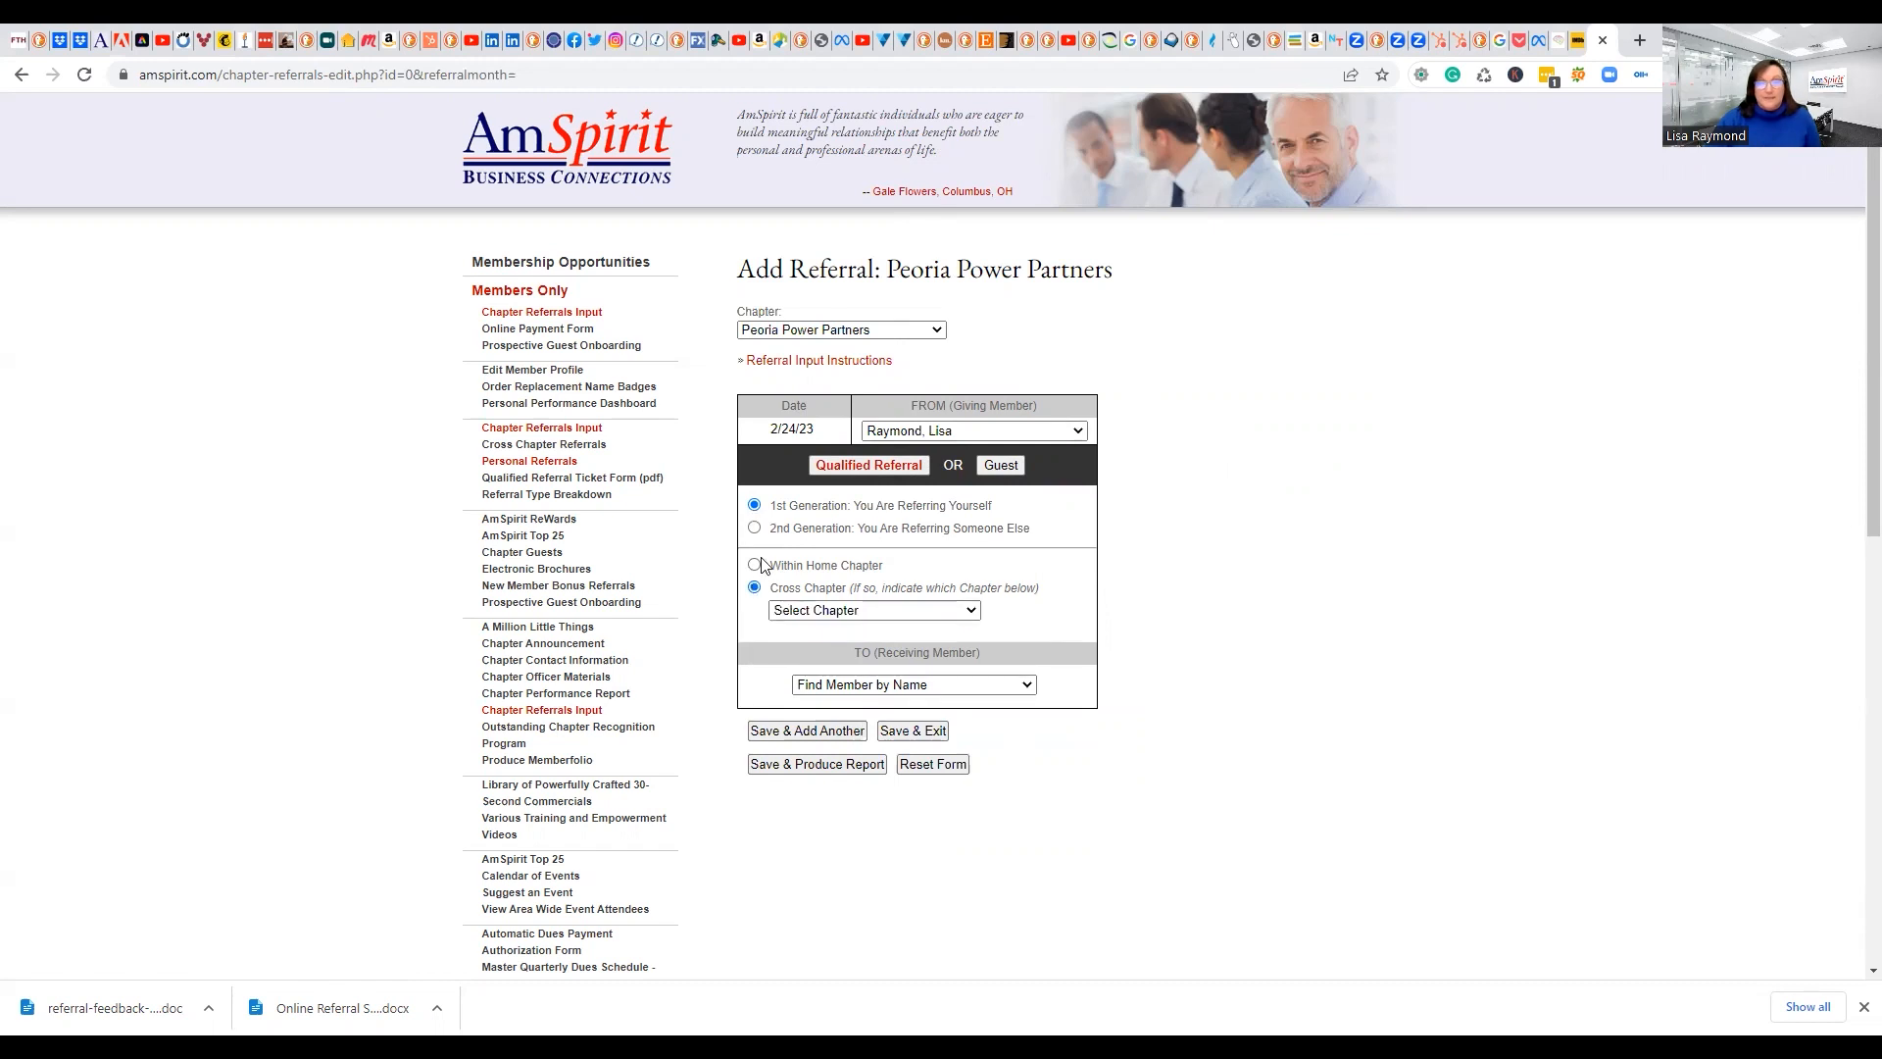
Toggle between Within Home Chapter and Cross Chapter, then browse the chapter list
{"action": "left_click", "coordinate": [754, 565]}
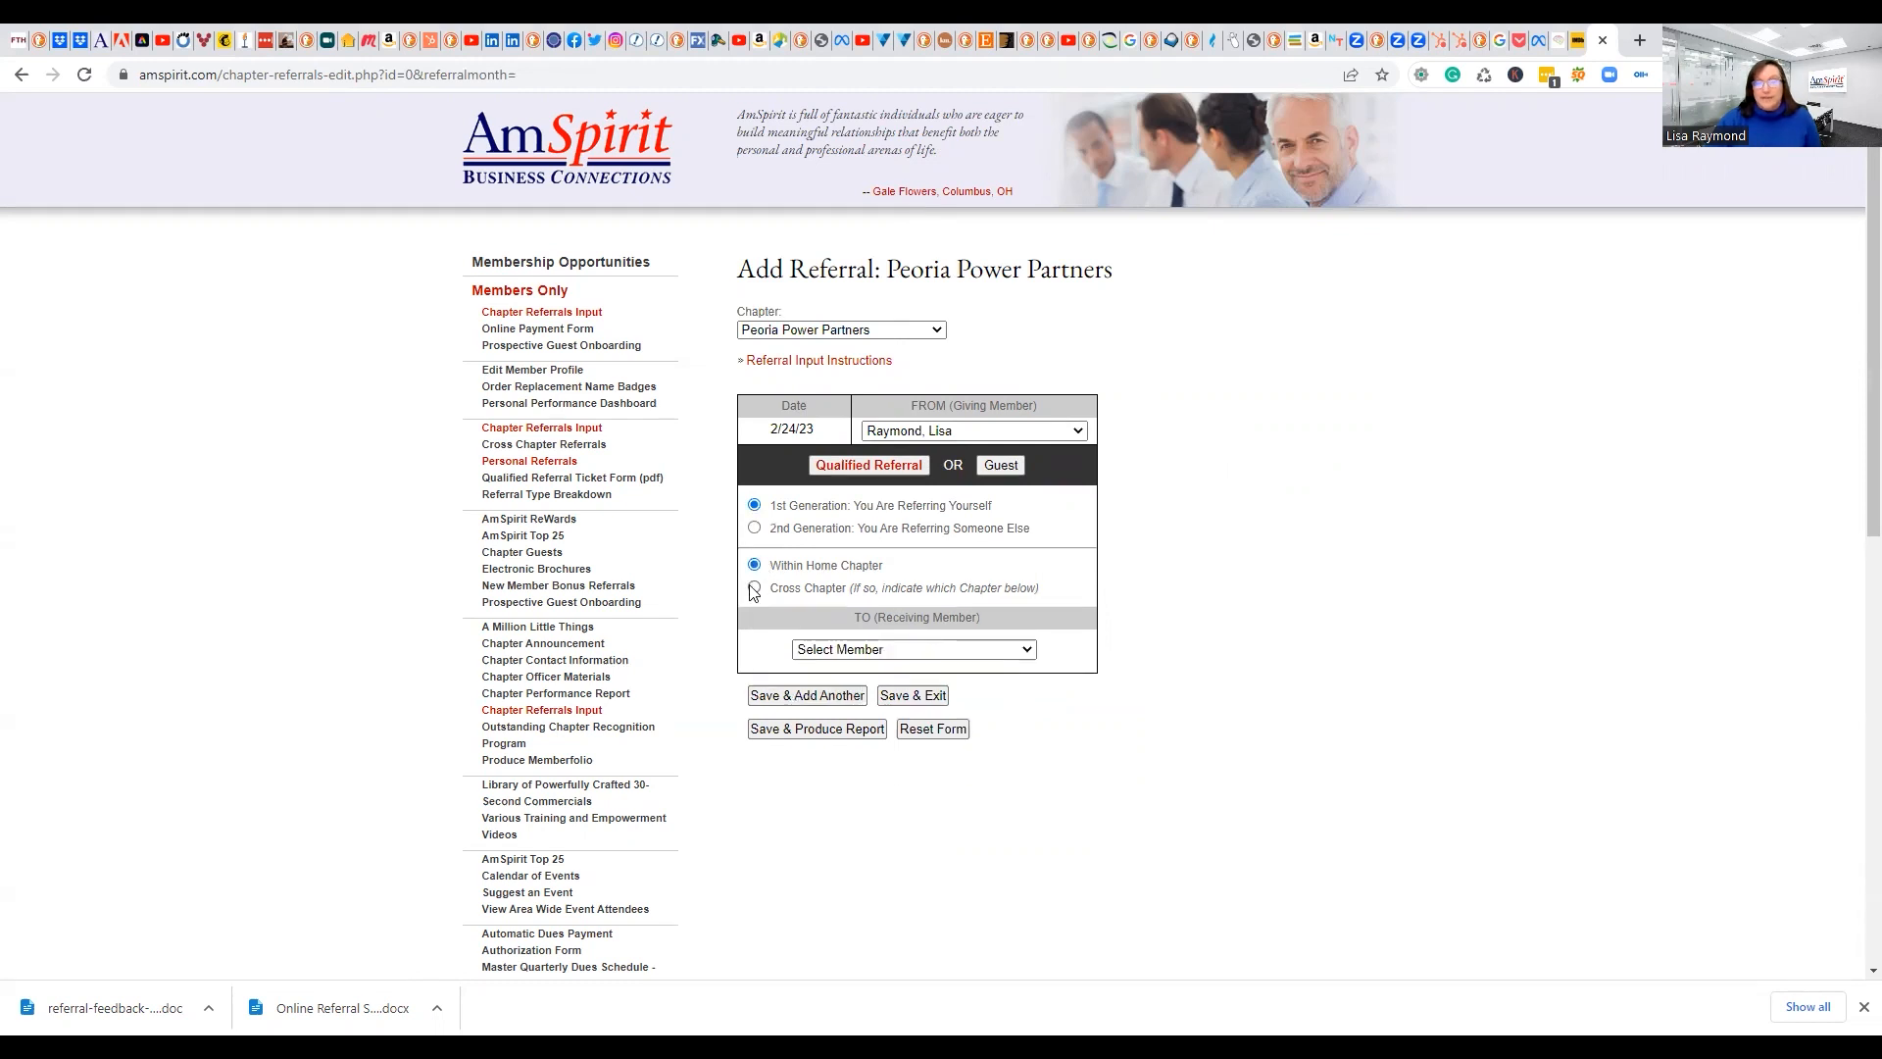
{"action": "left_click", "coordinate": [754, 588]}
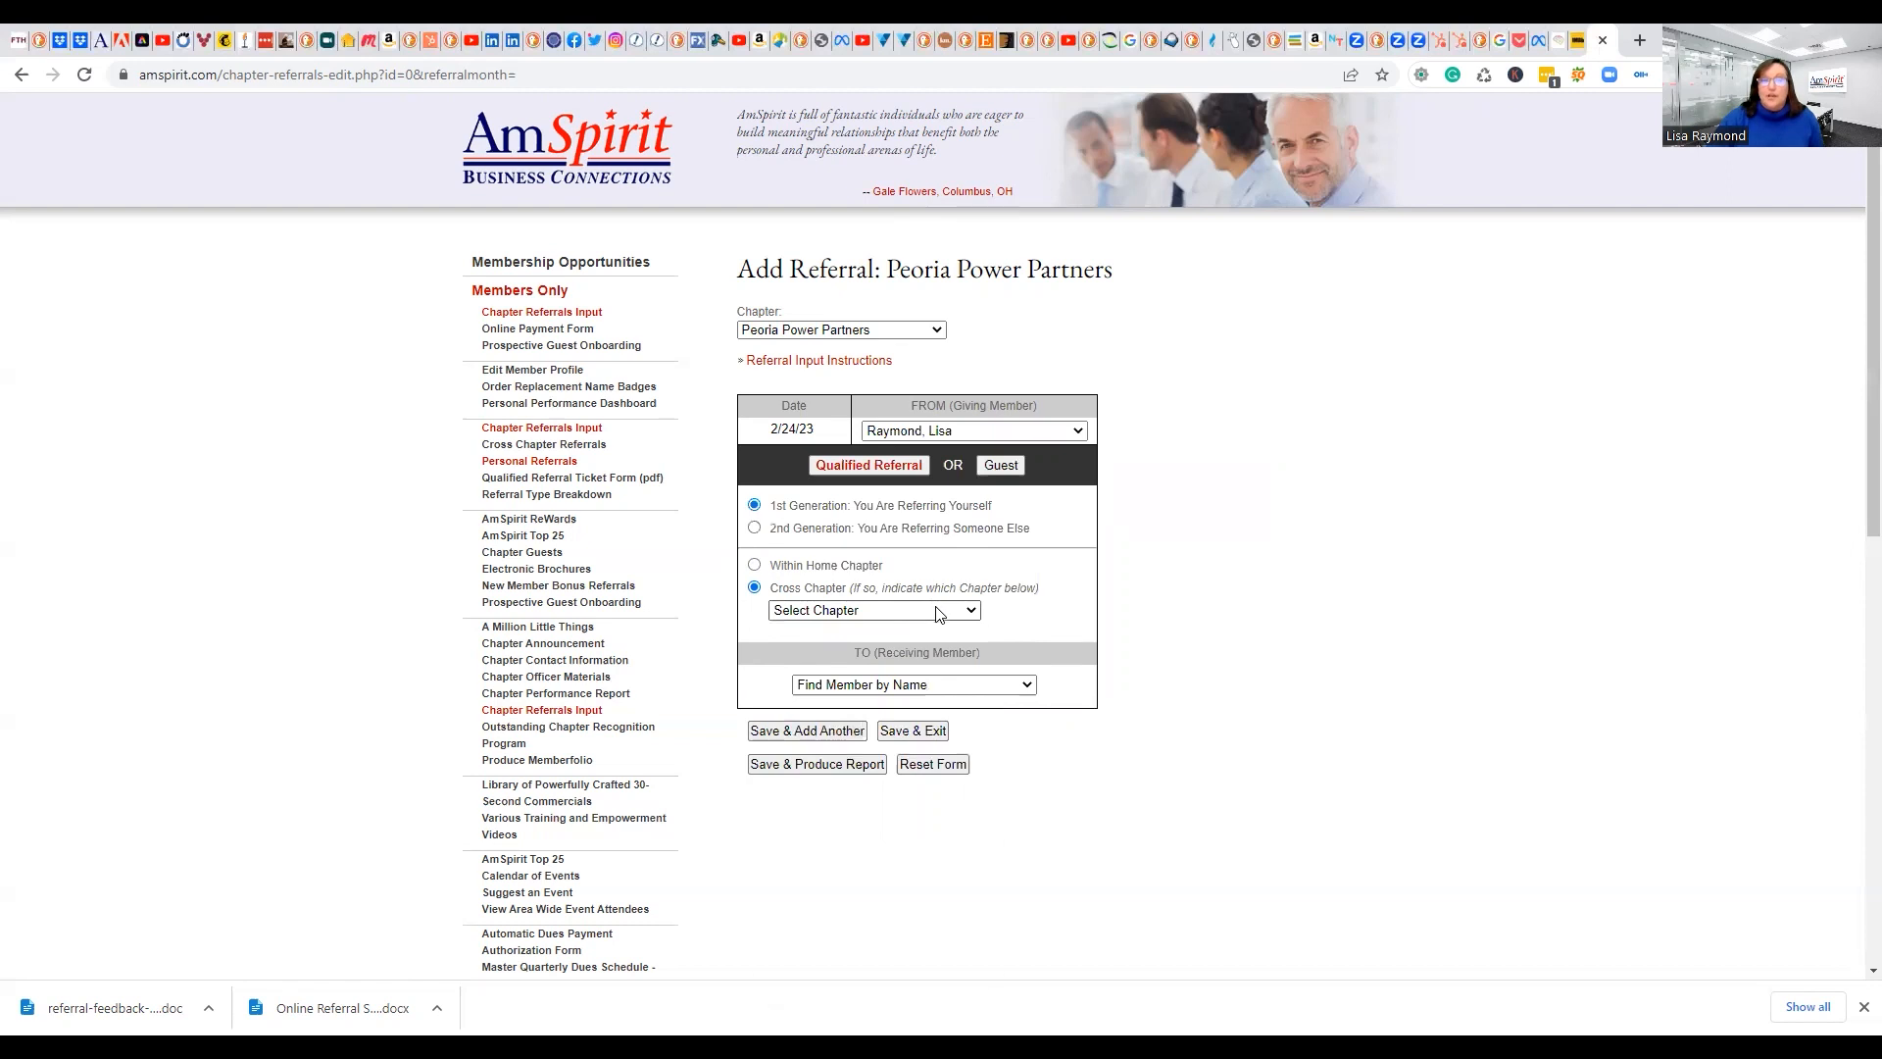
{"action": "left_click", "coordinate": [873, 610]}
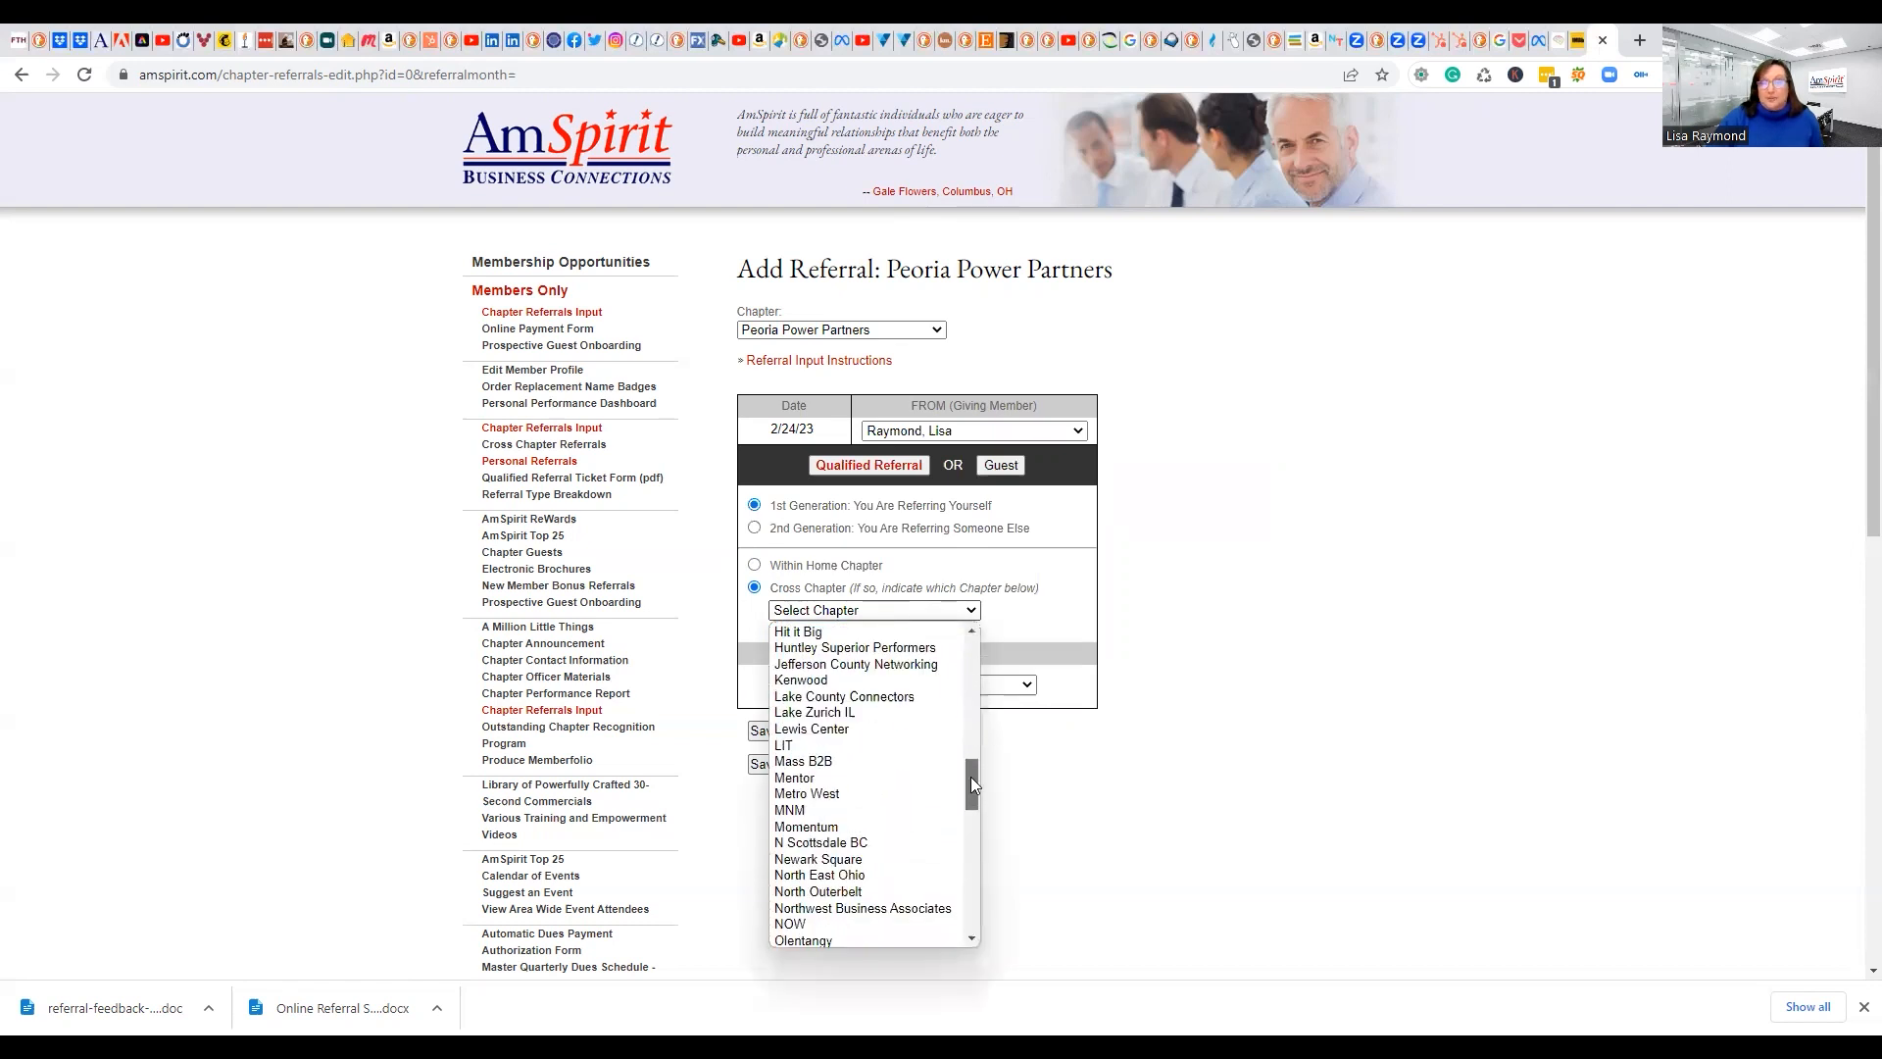
{"action": "scroll", "scroll_direction": "up", "scroll_amount": 3}
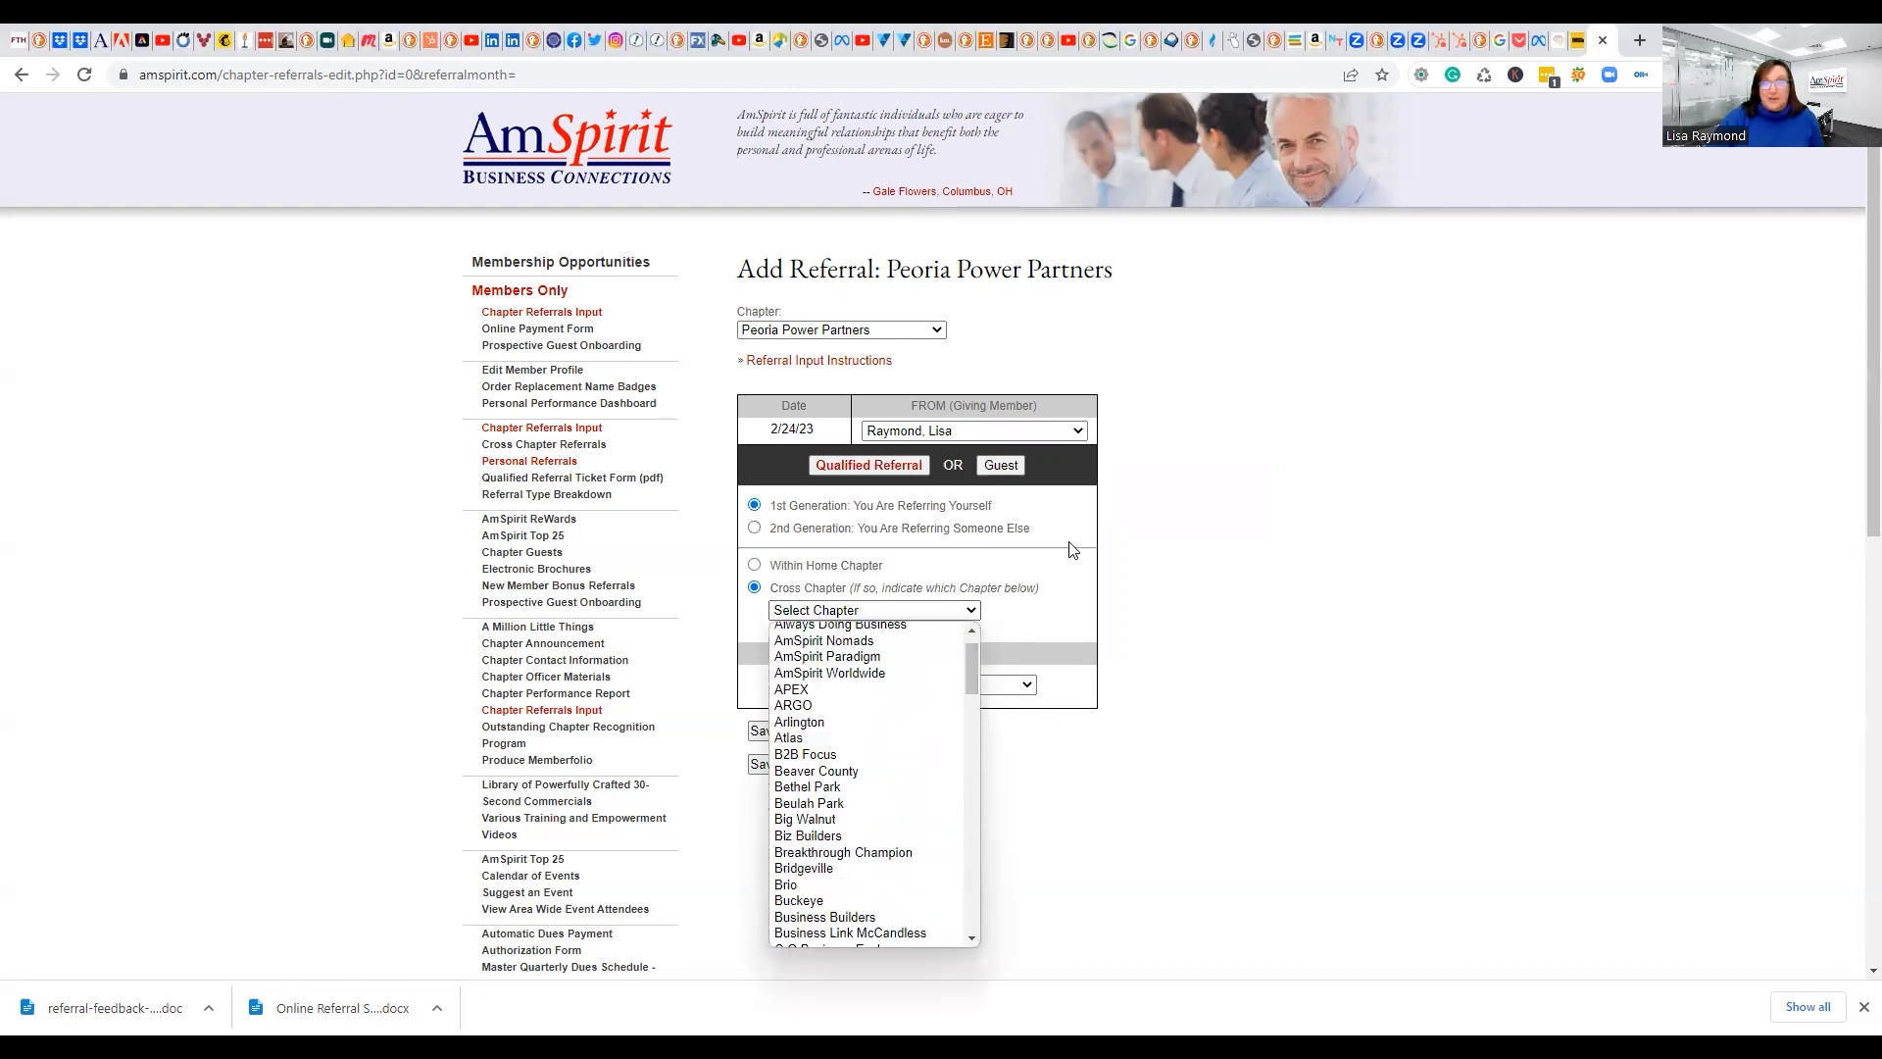
Pick a home chapter member as recipient, then switch back to Cross Chapter
{"action": "left_click", "coordinate": [754, 564]}
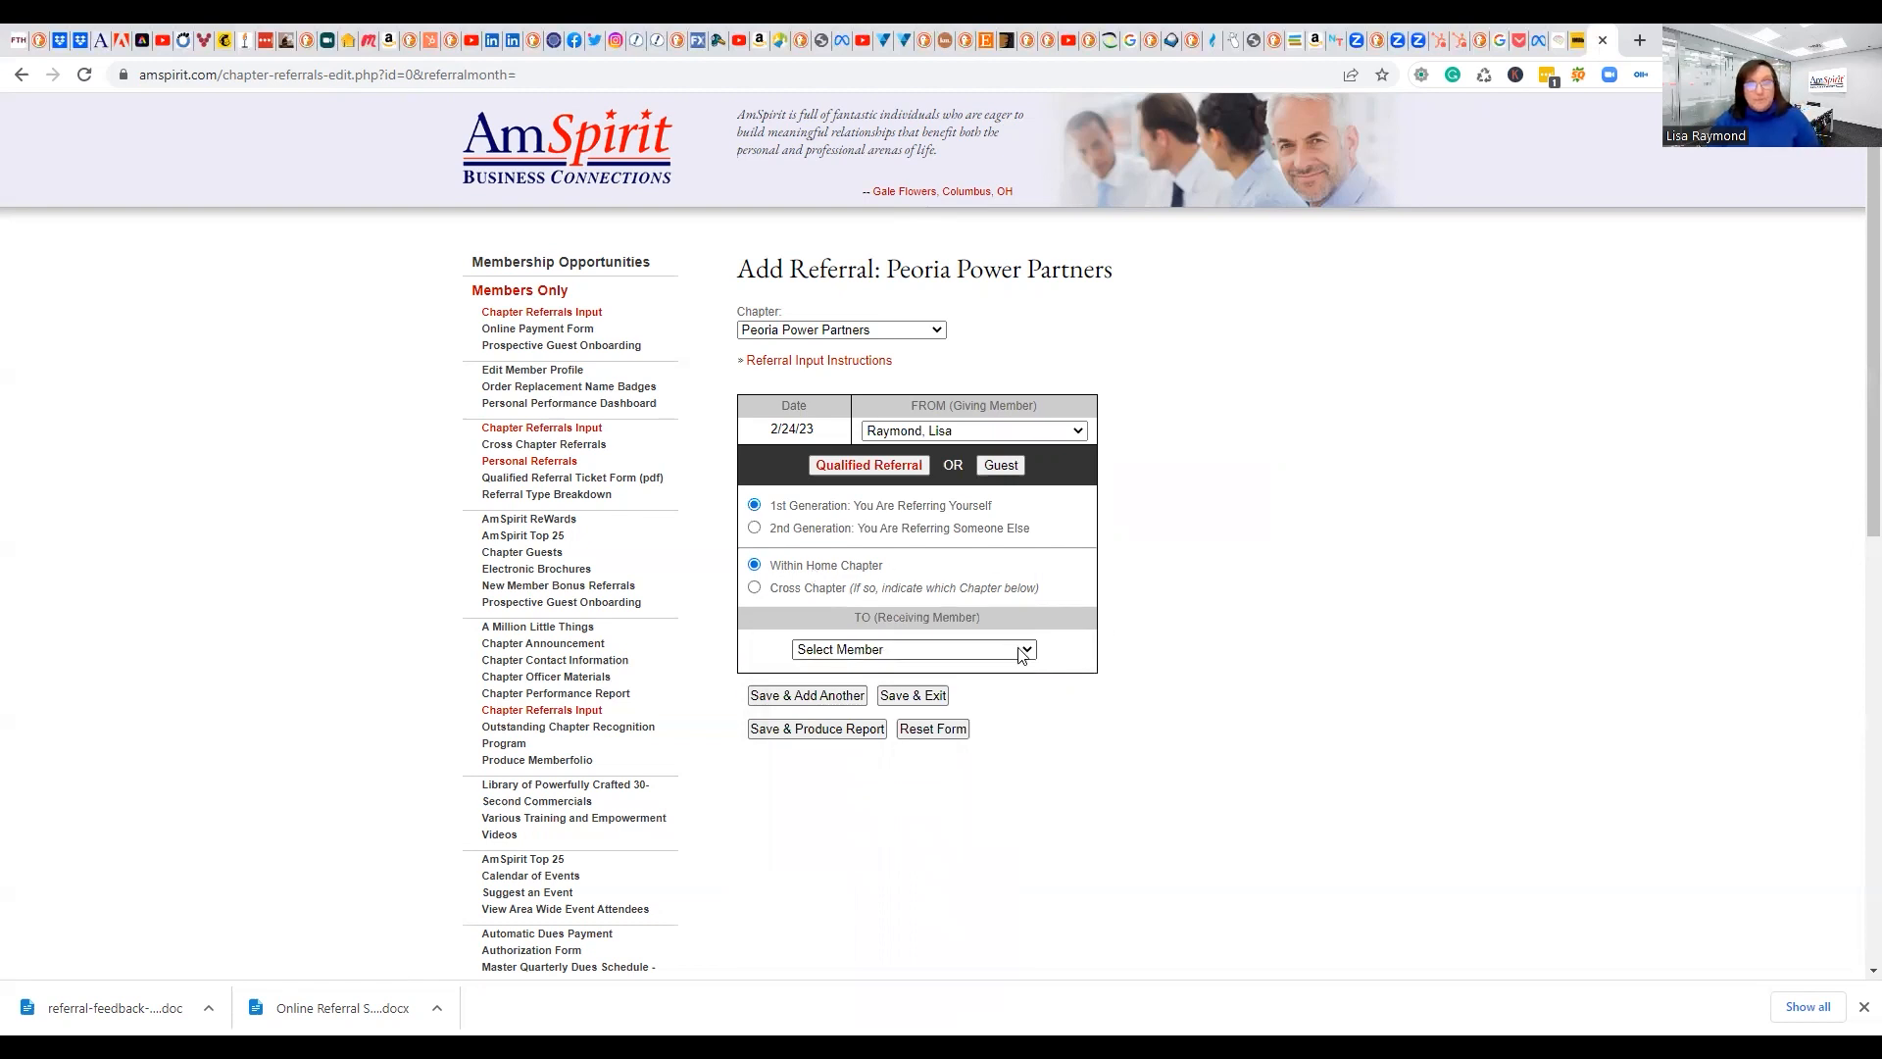
{"action": "left_click", "coordinate": [910, 648]}
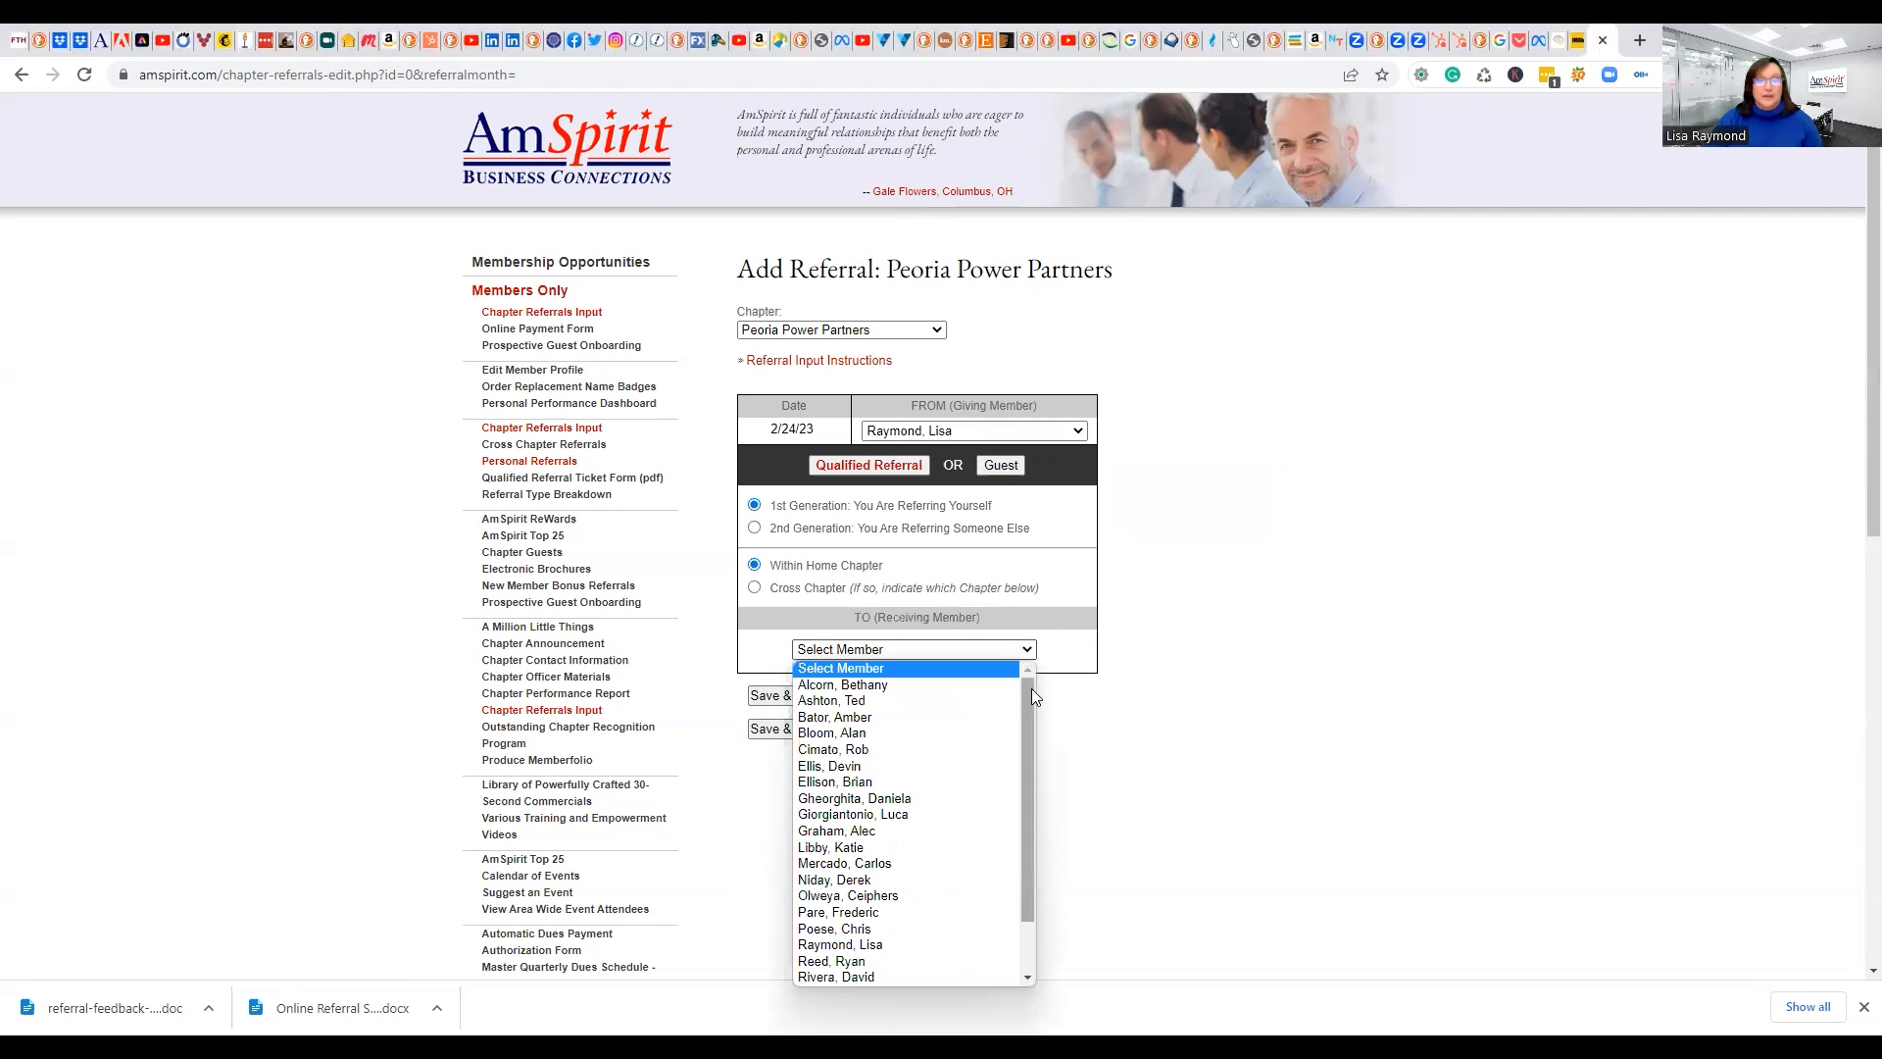
{"action": "left_click", "coordinate": [834, 716]}
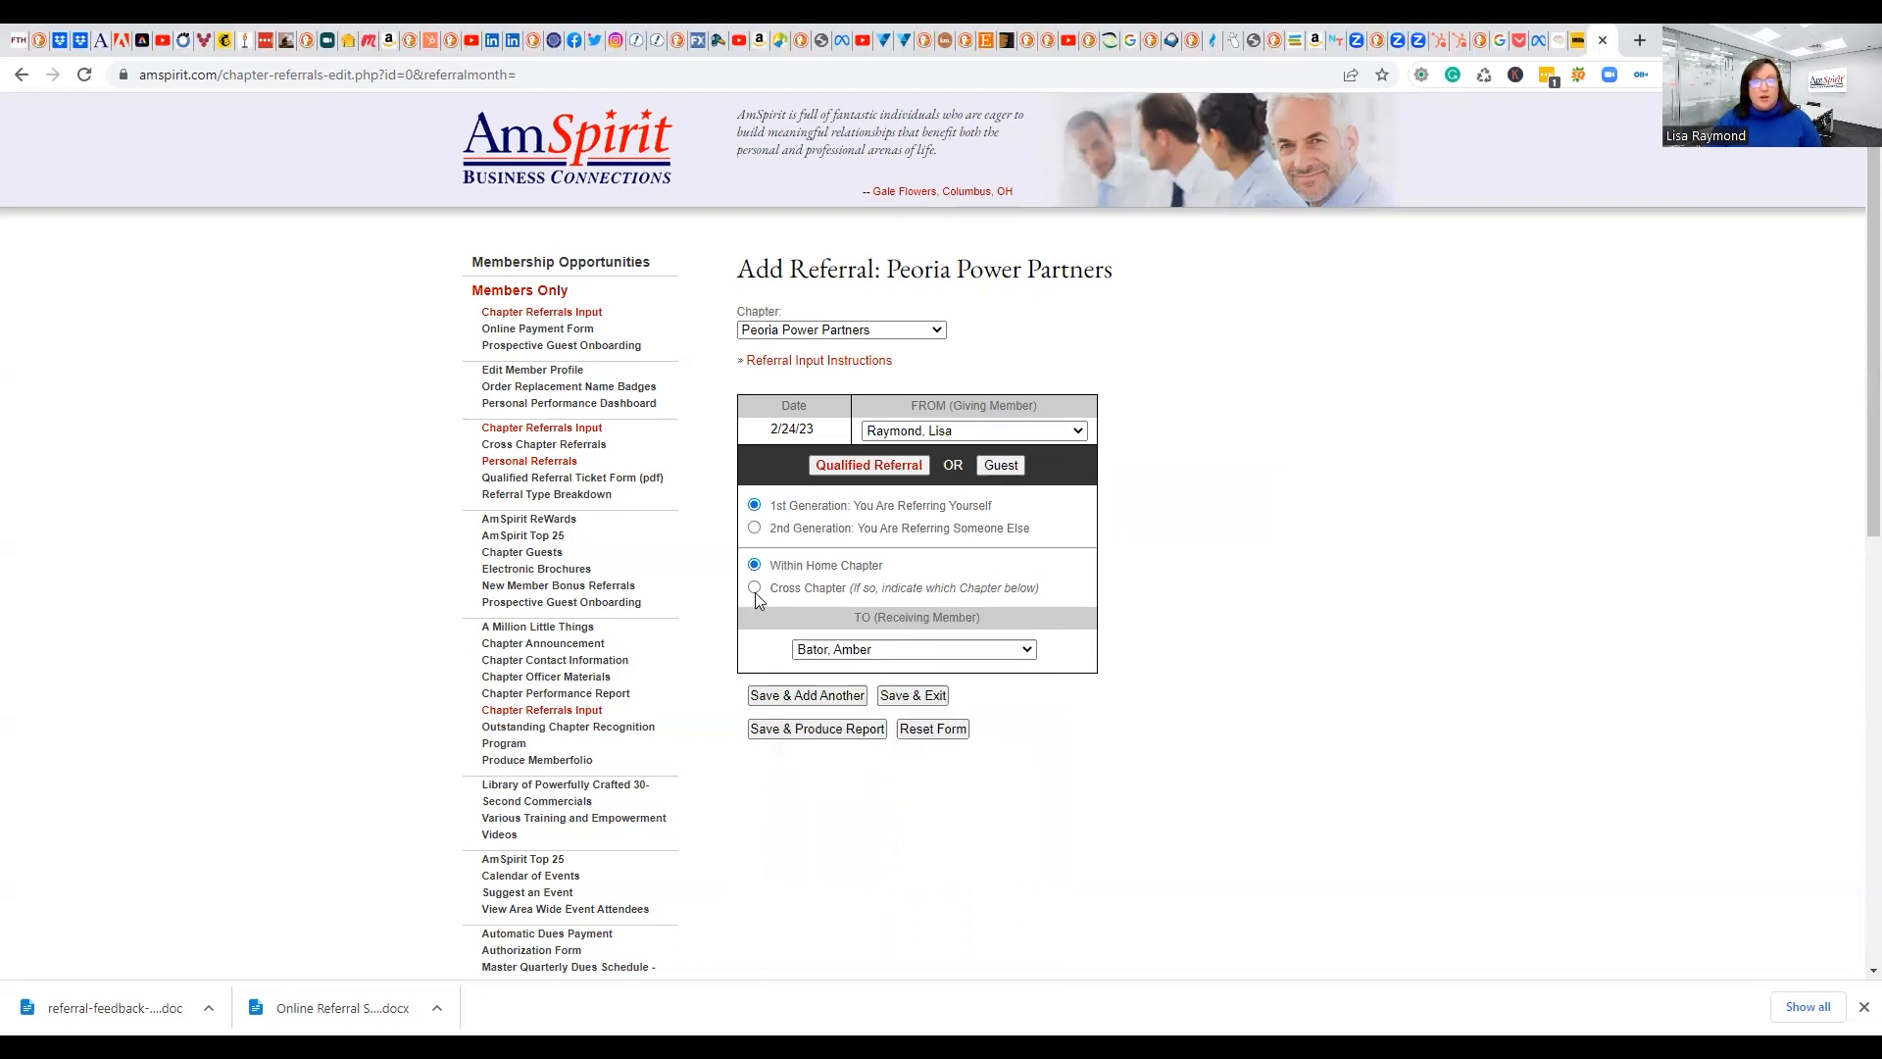
{"action": "left_click", "coordinate": [755, 587]}
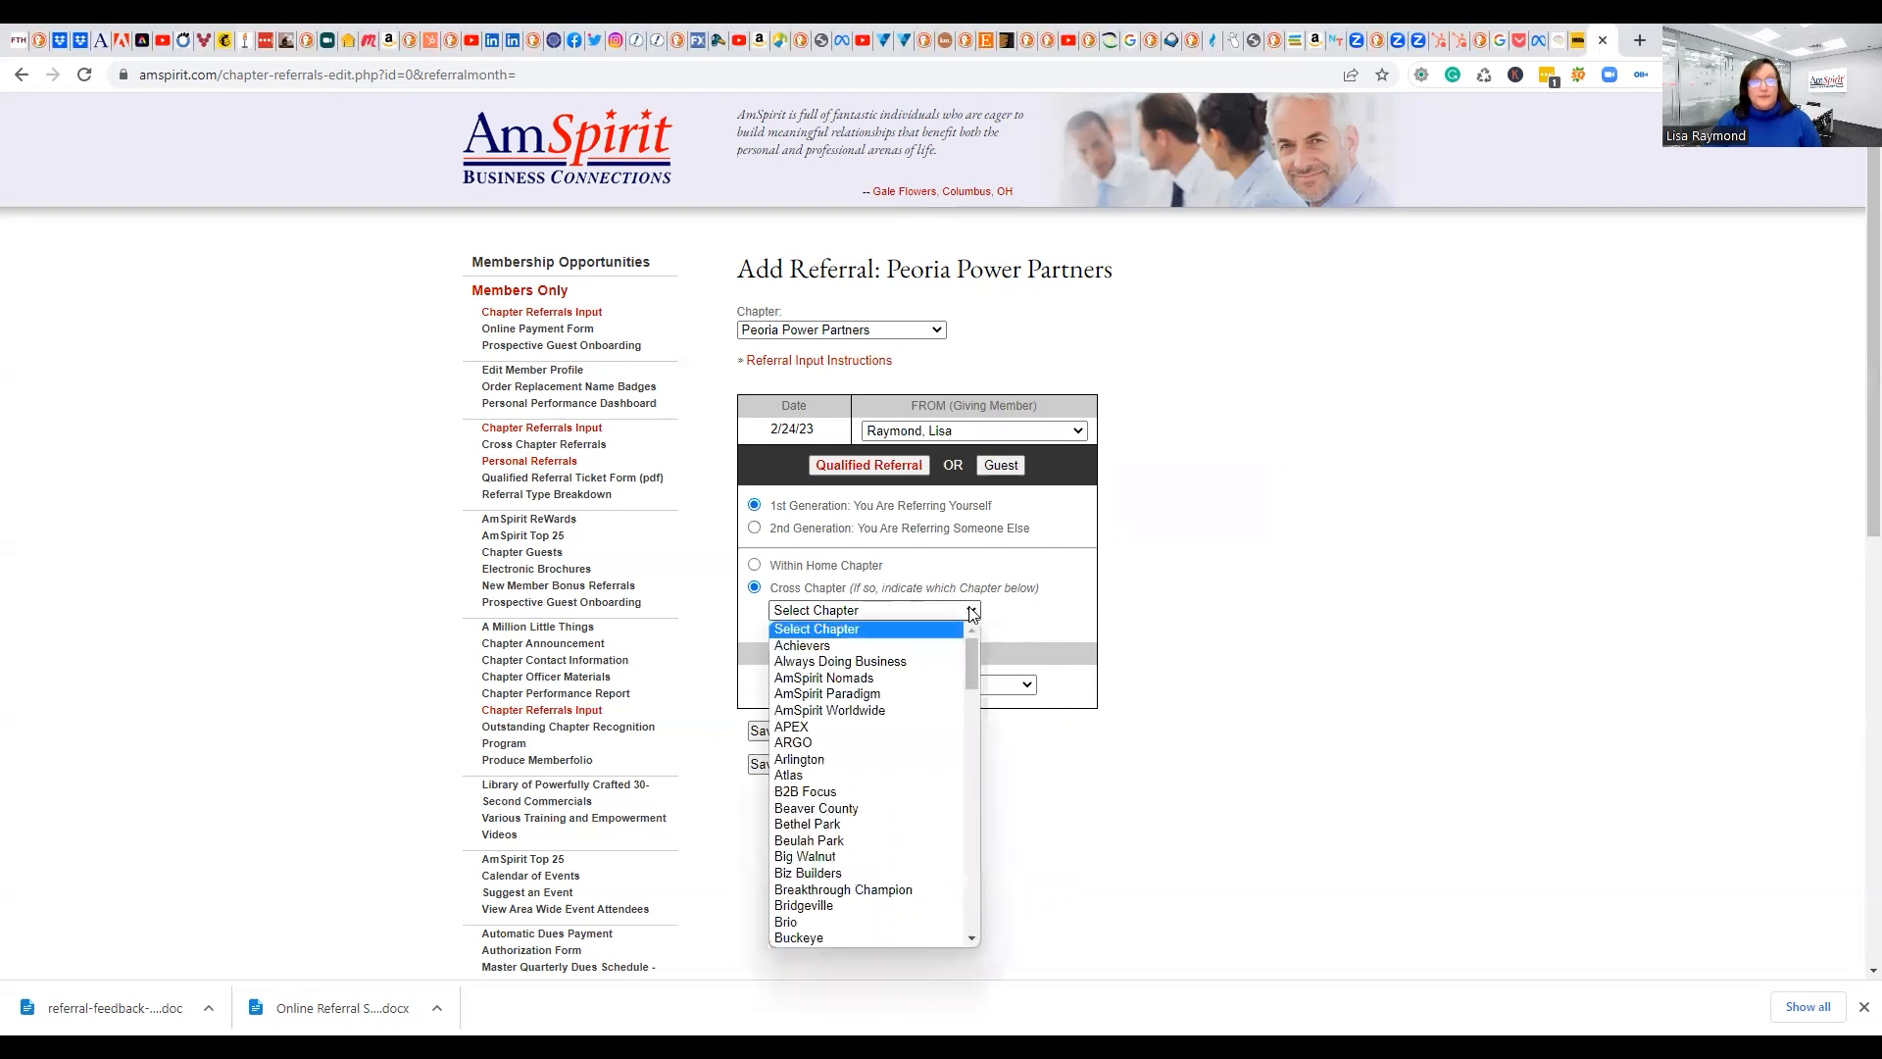
{"action": "mouse_move", "coordinate": [798, 759]}
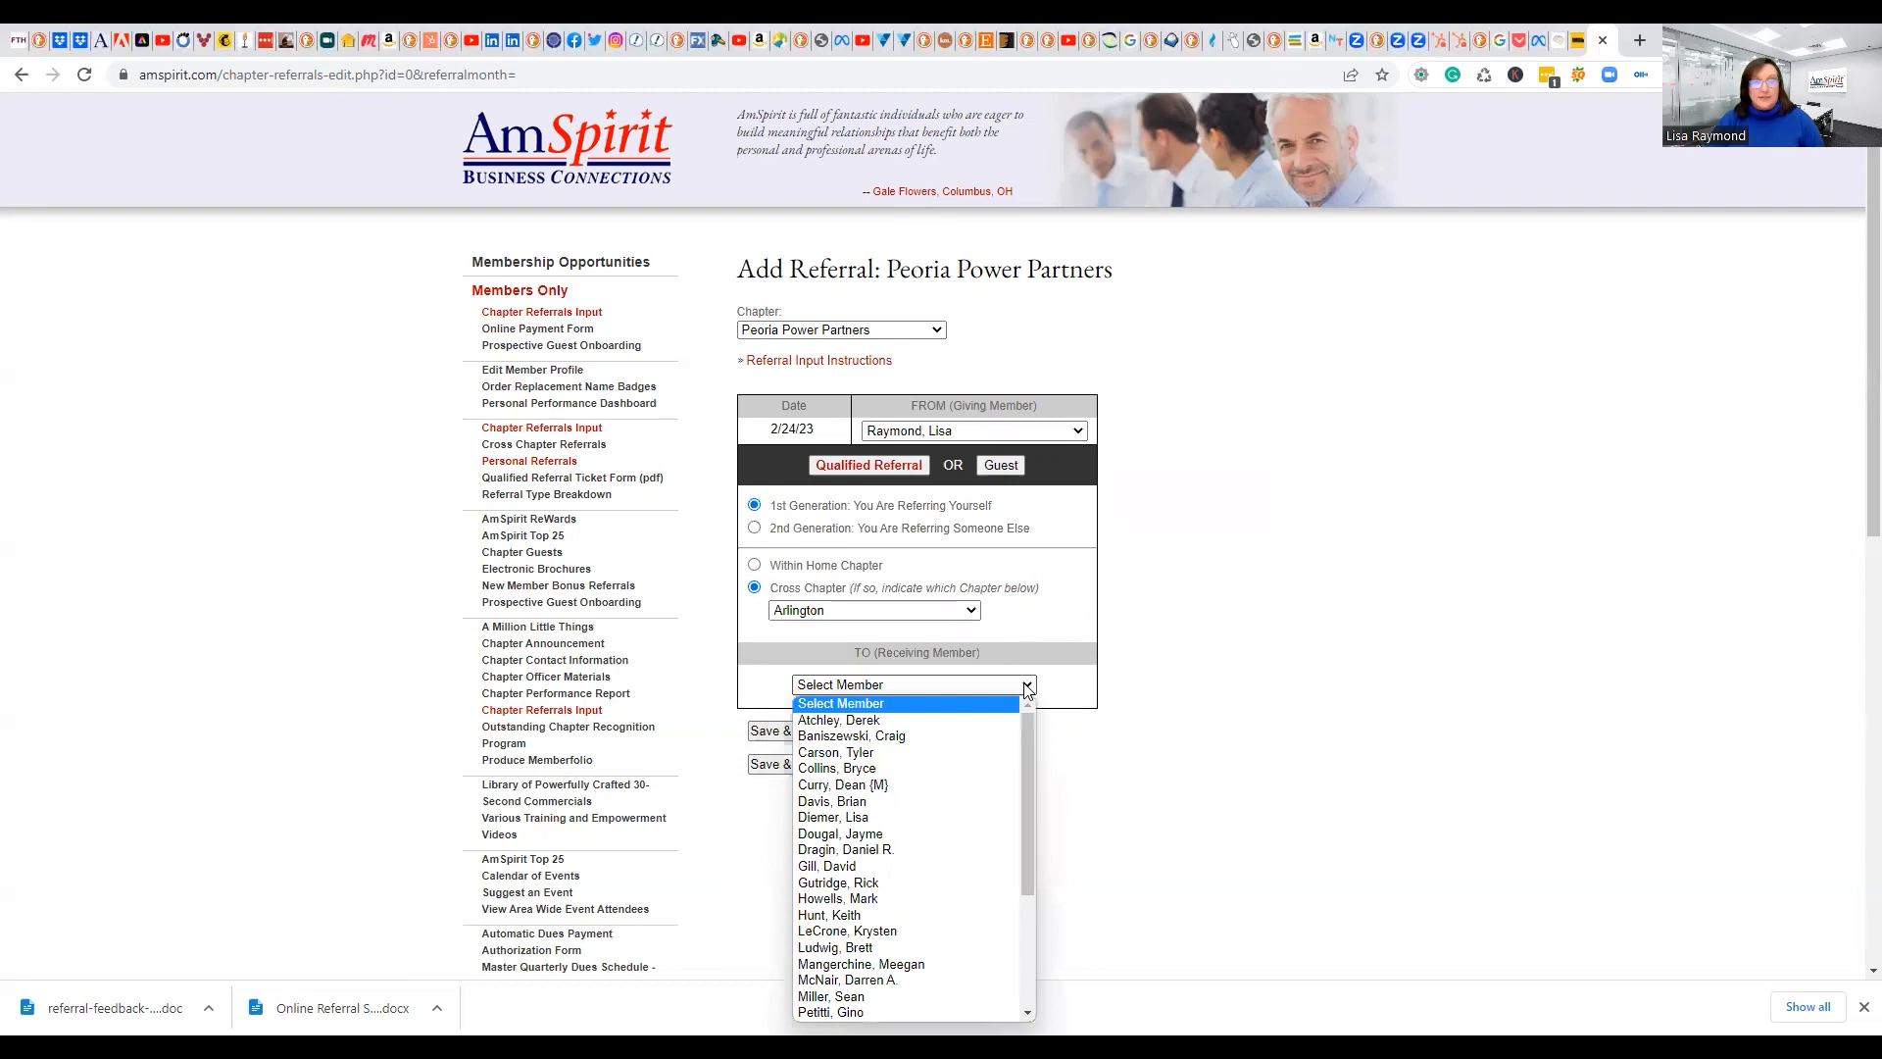
{"action": "mouse_move", "coordinate": [876, 784]}
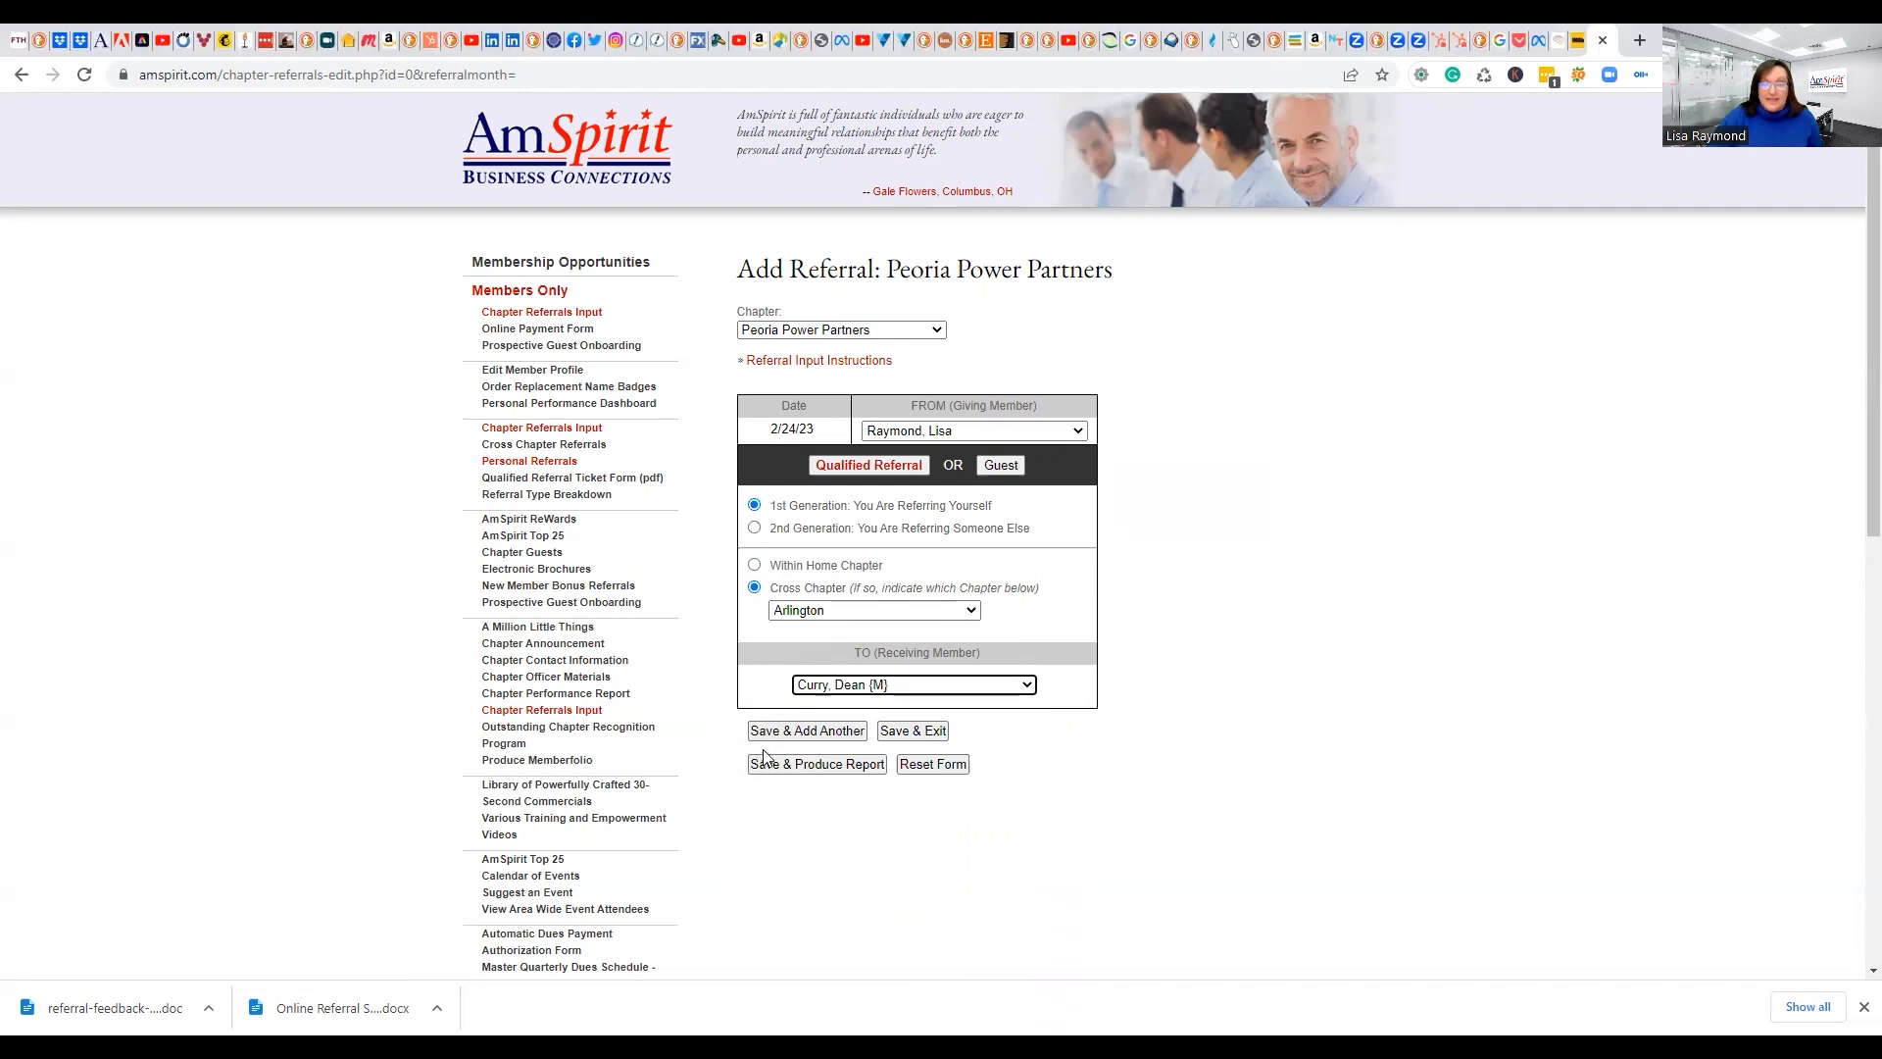
{"action": "mouse_move", "coordinate": [976, 742]}
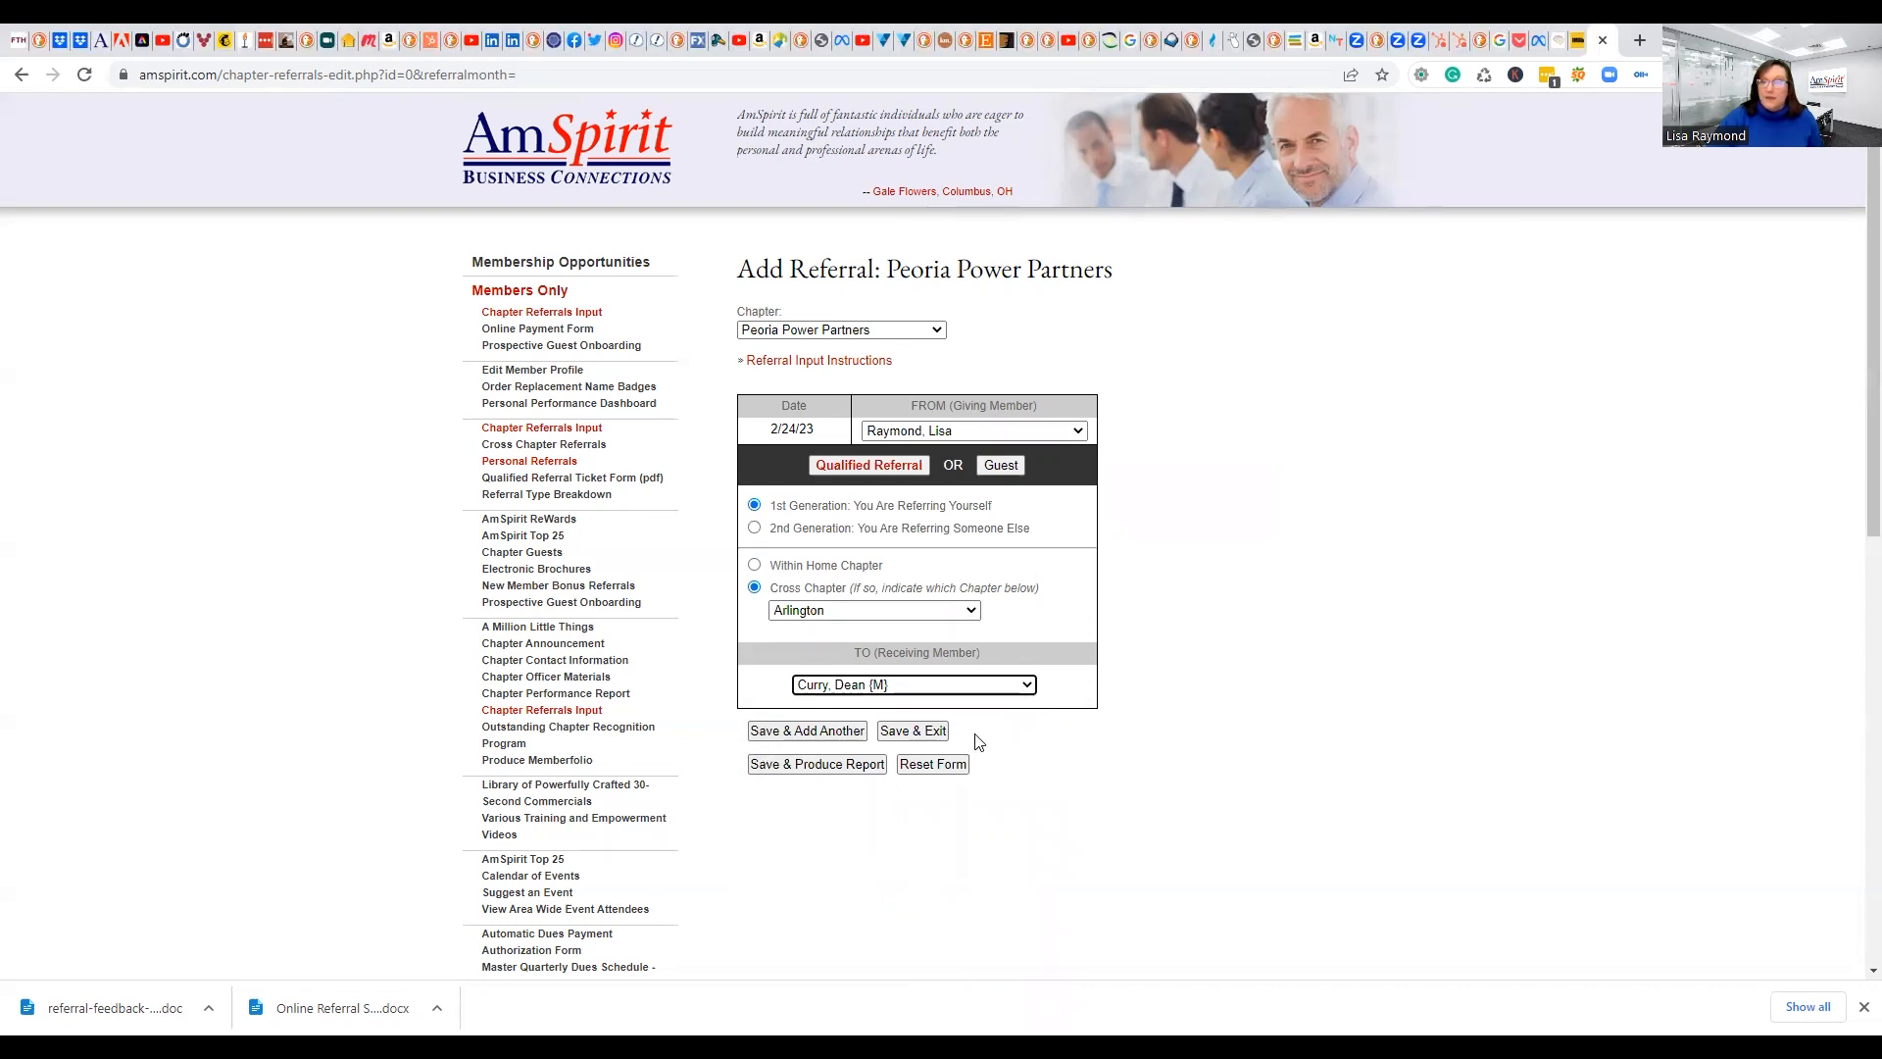
{"action": "mouse_move", "coordinate": [967, 739]}
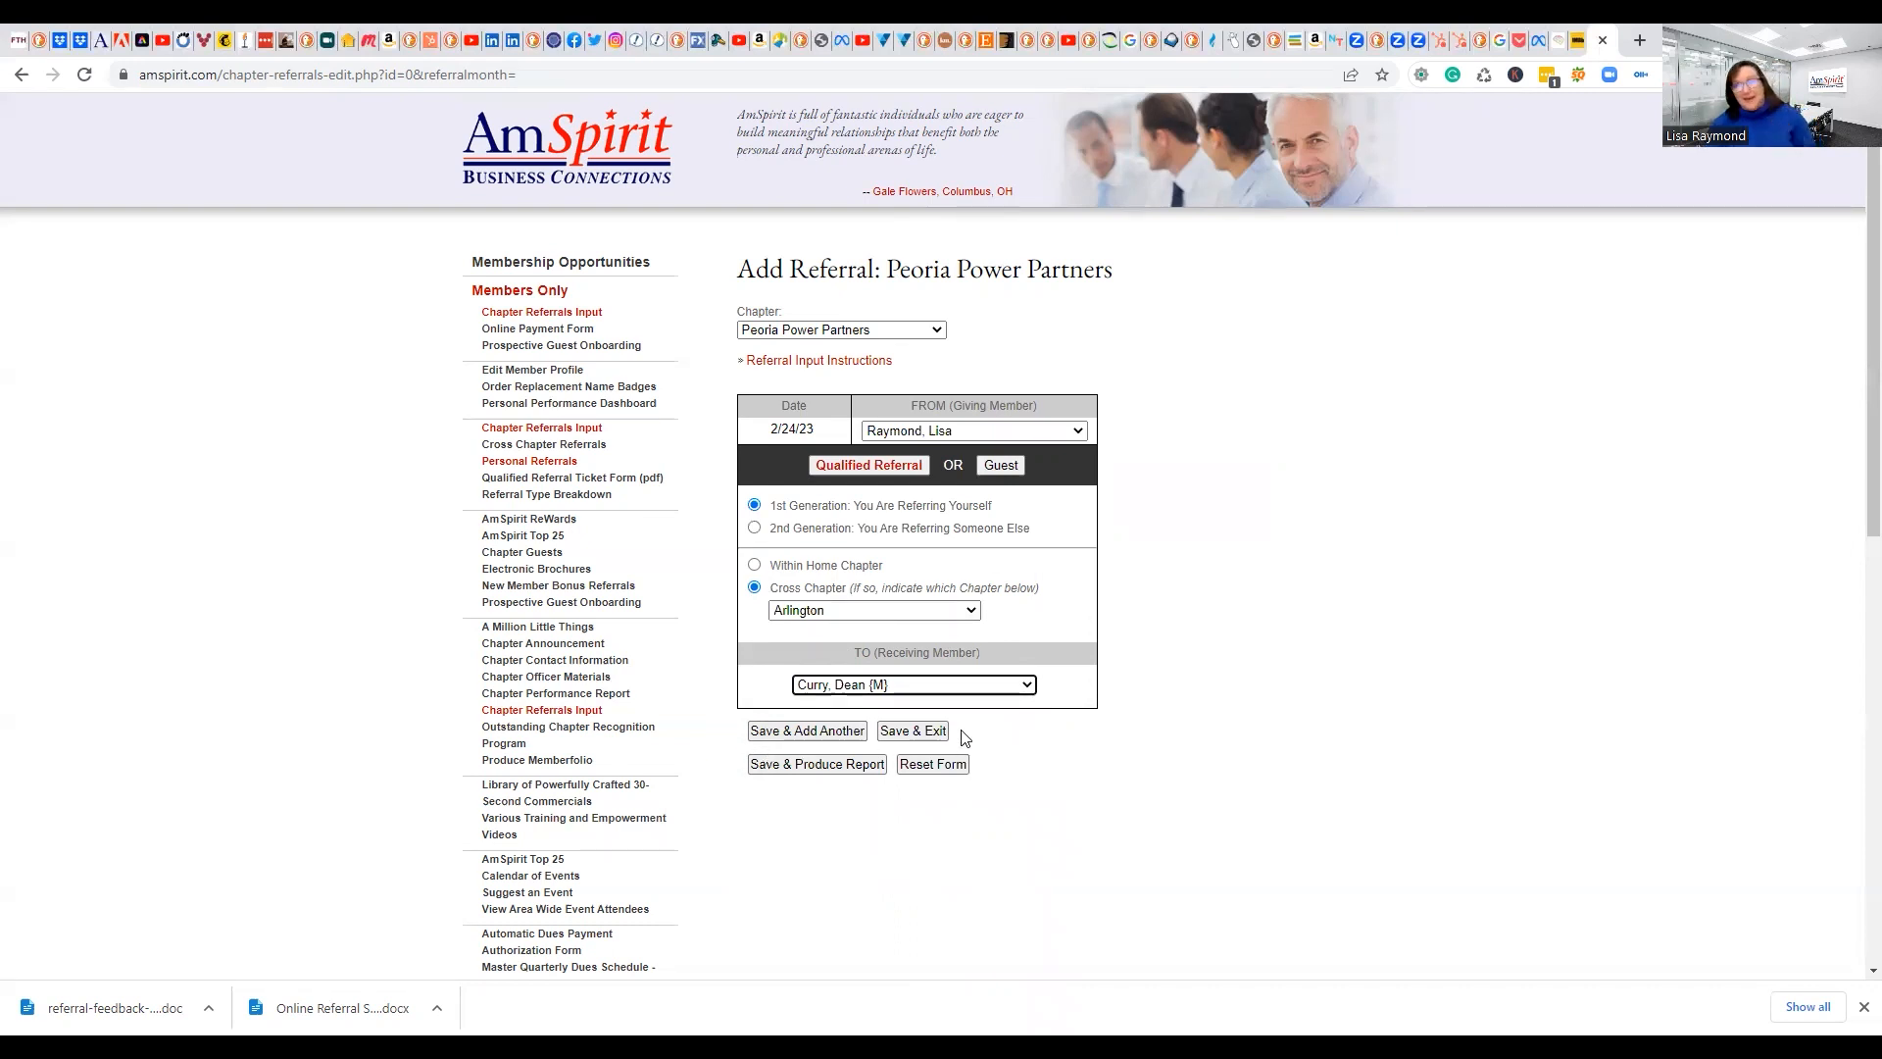
{"action": "mouse_move", "coordinate": [798, 843]}
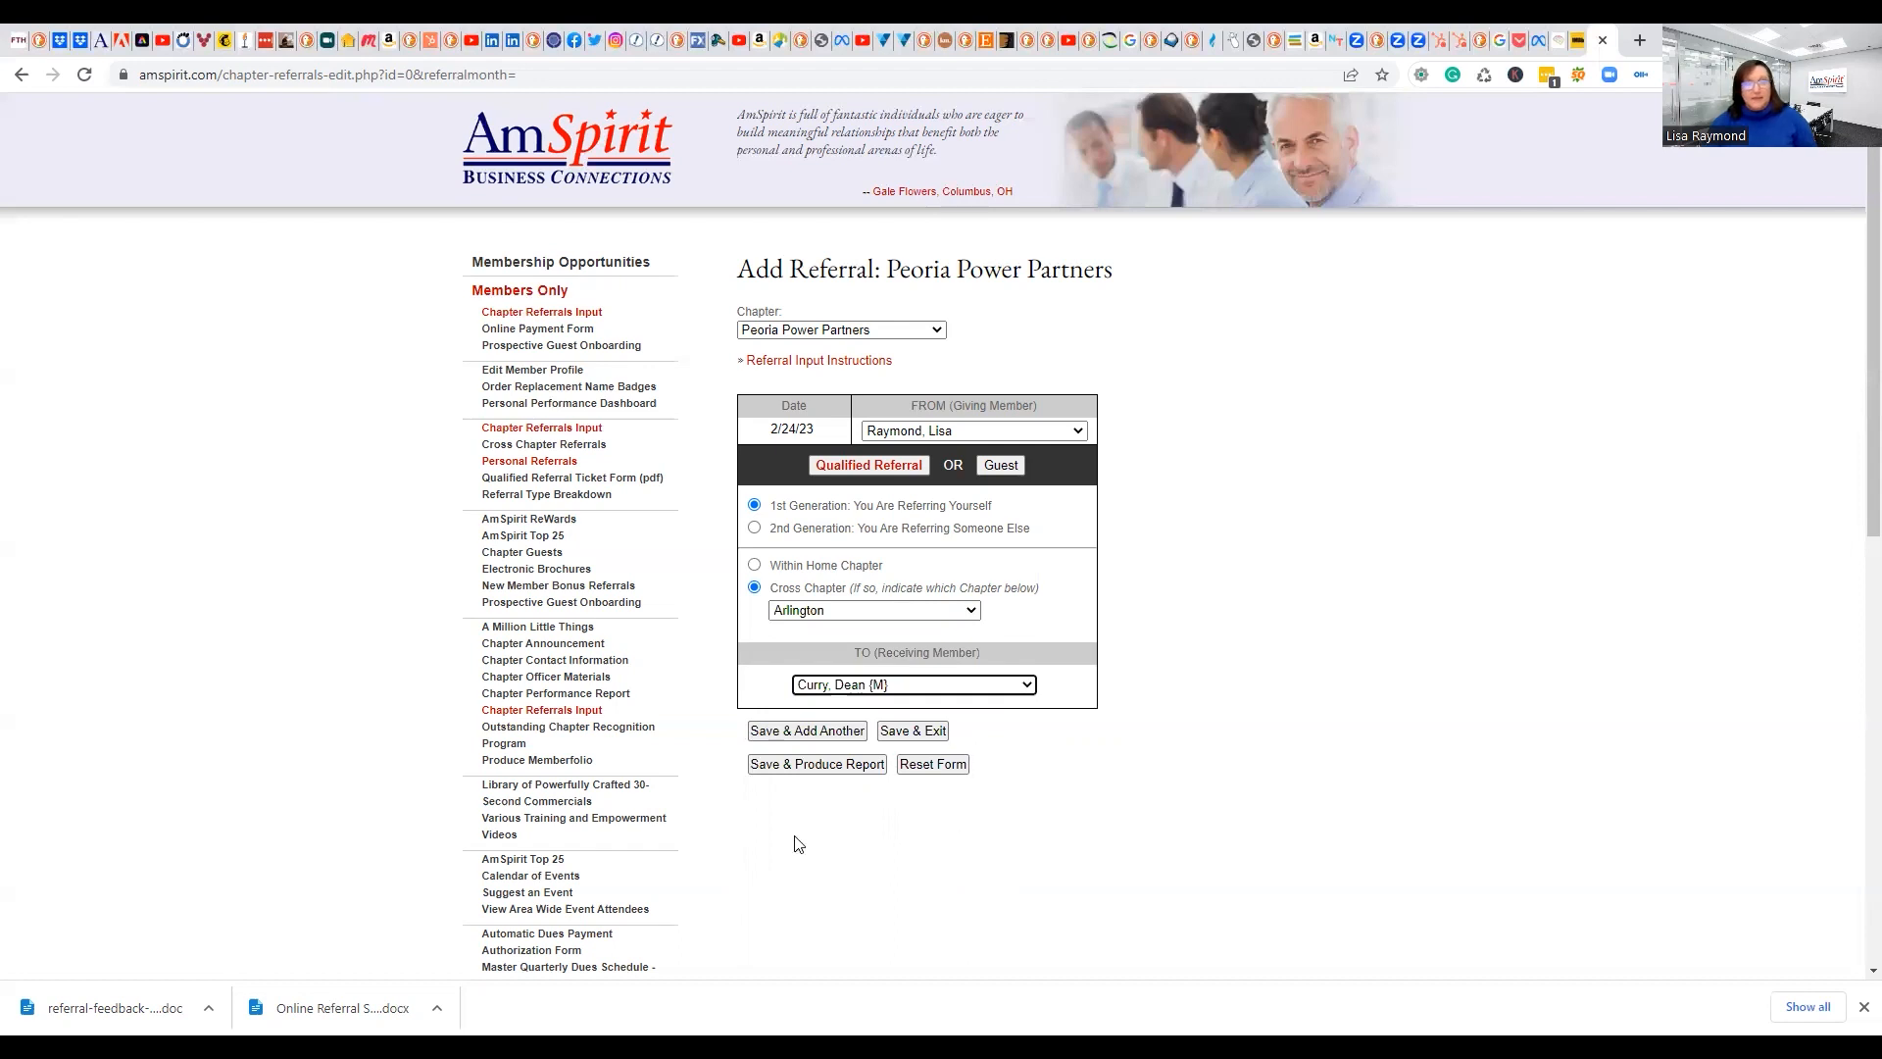
{"action": "mouse_move", "coordinate": [775, 801]}
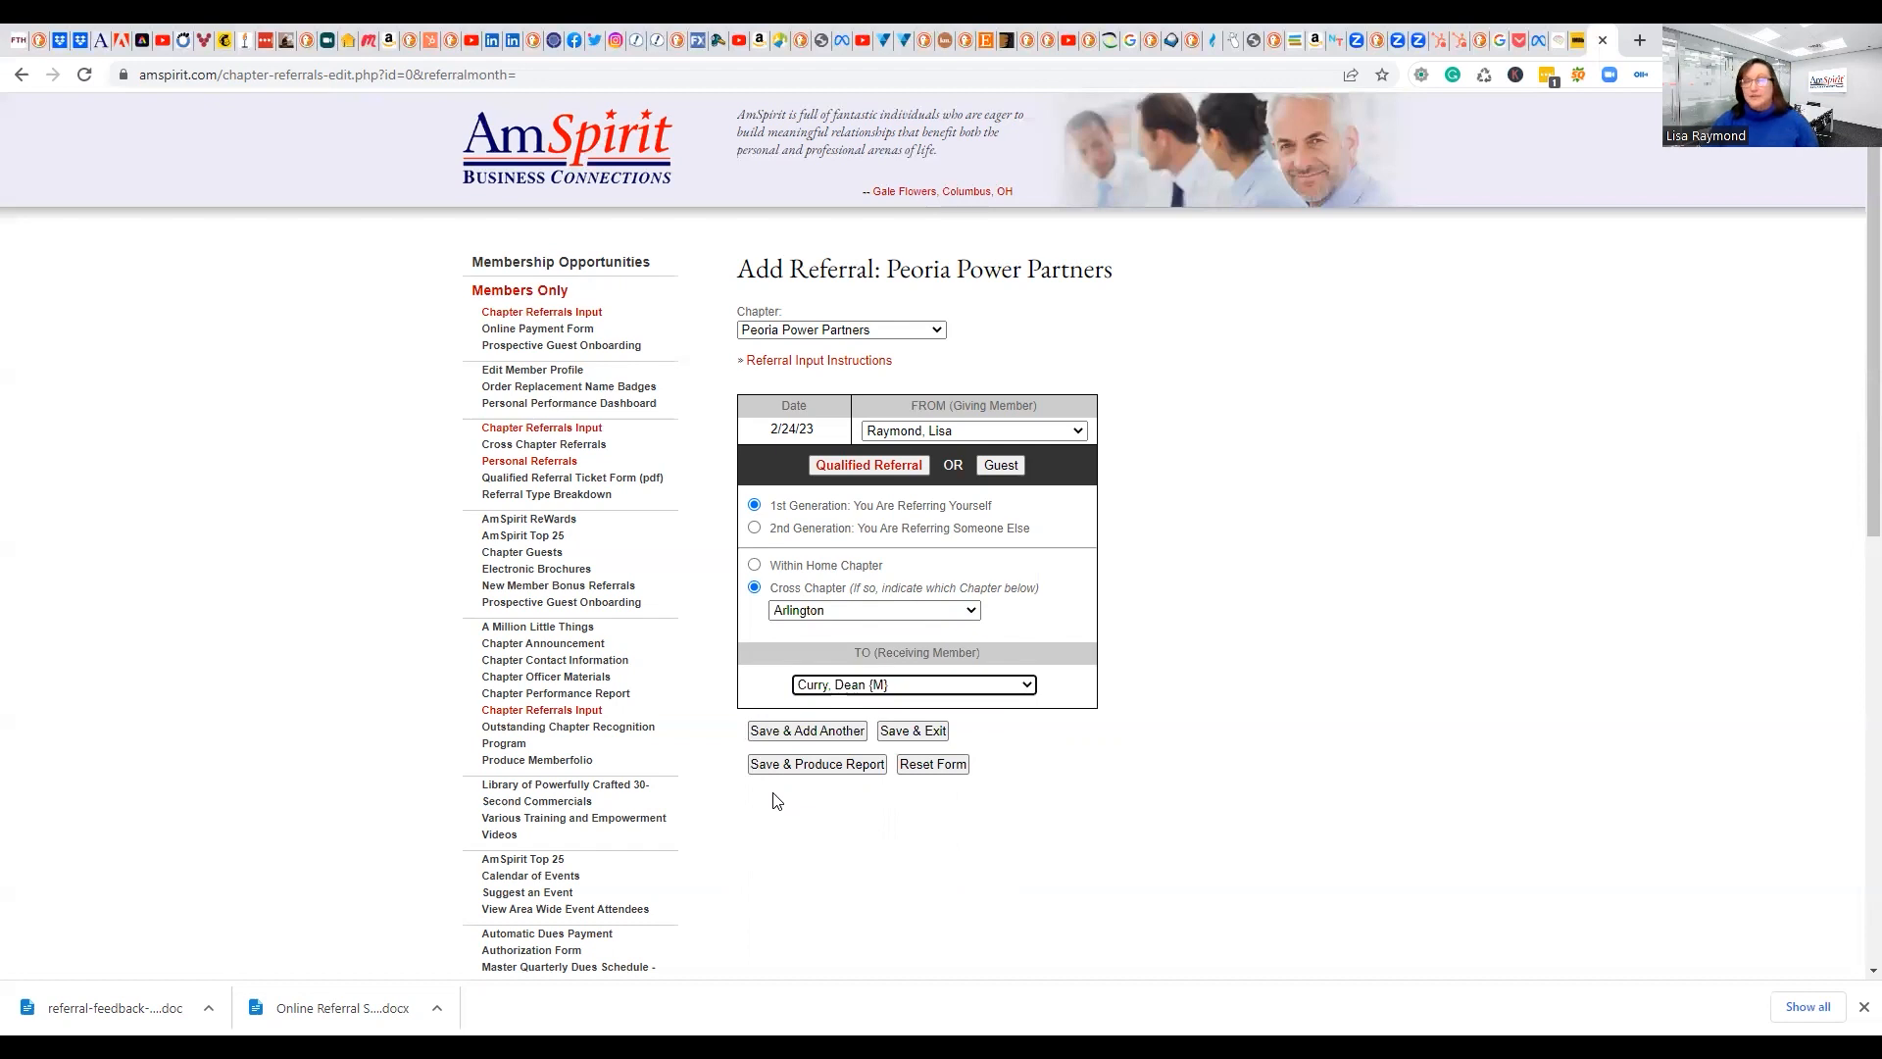
{"action": "mouse_move", "coordinate": [1066, 801]}
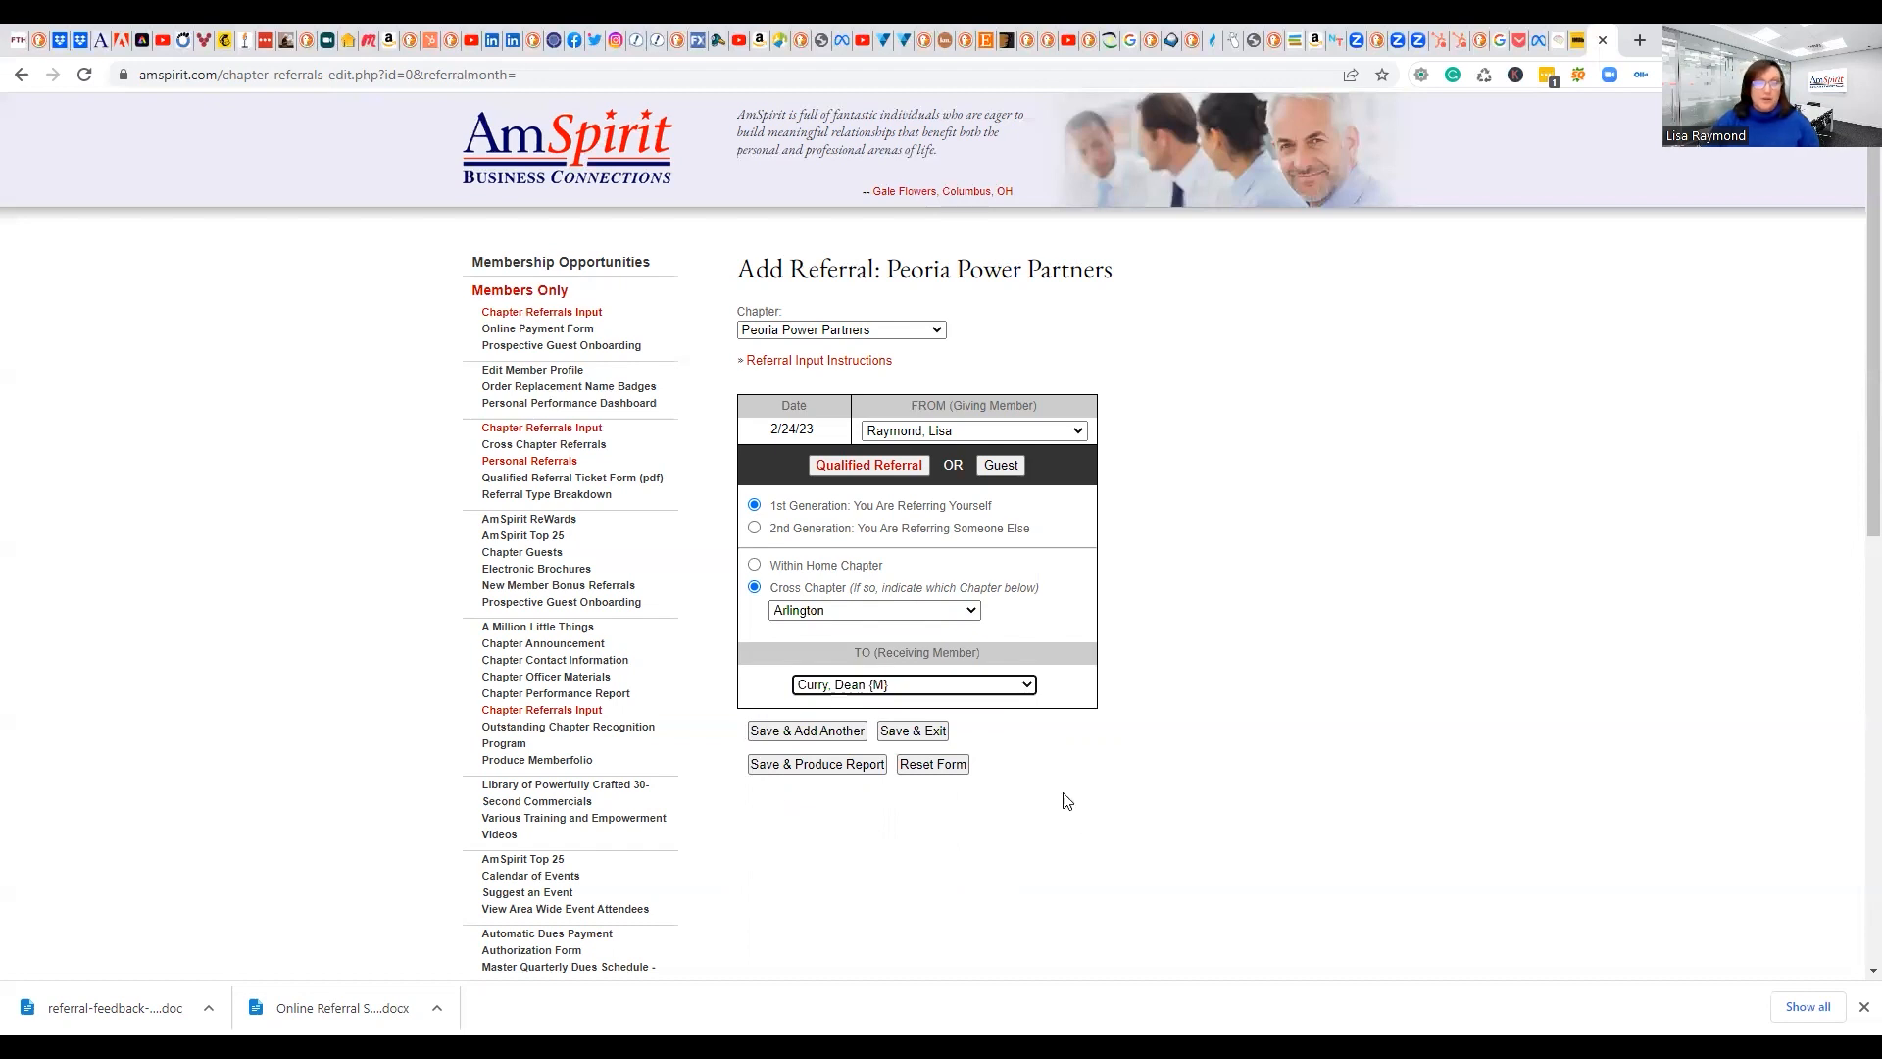
{"action": "mouse_move", "coordinate": [1025, 792]}
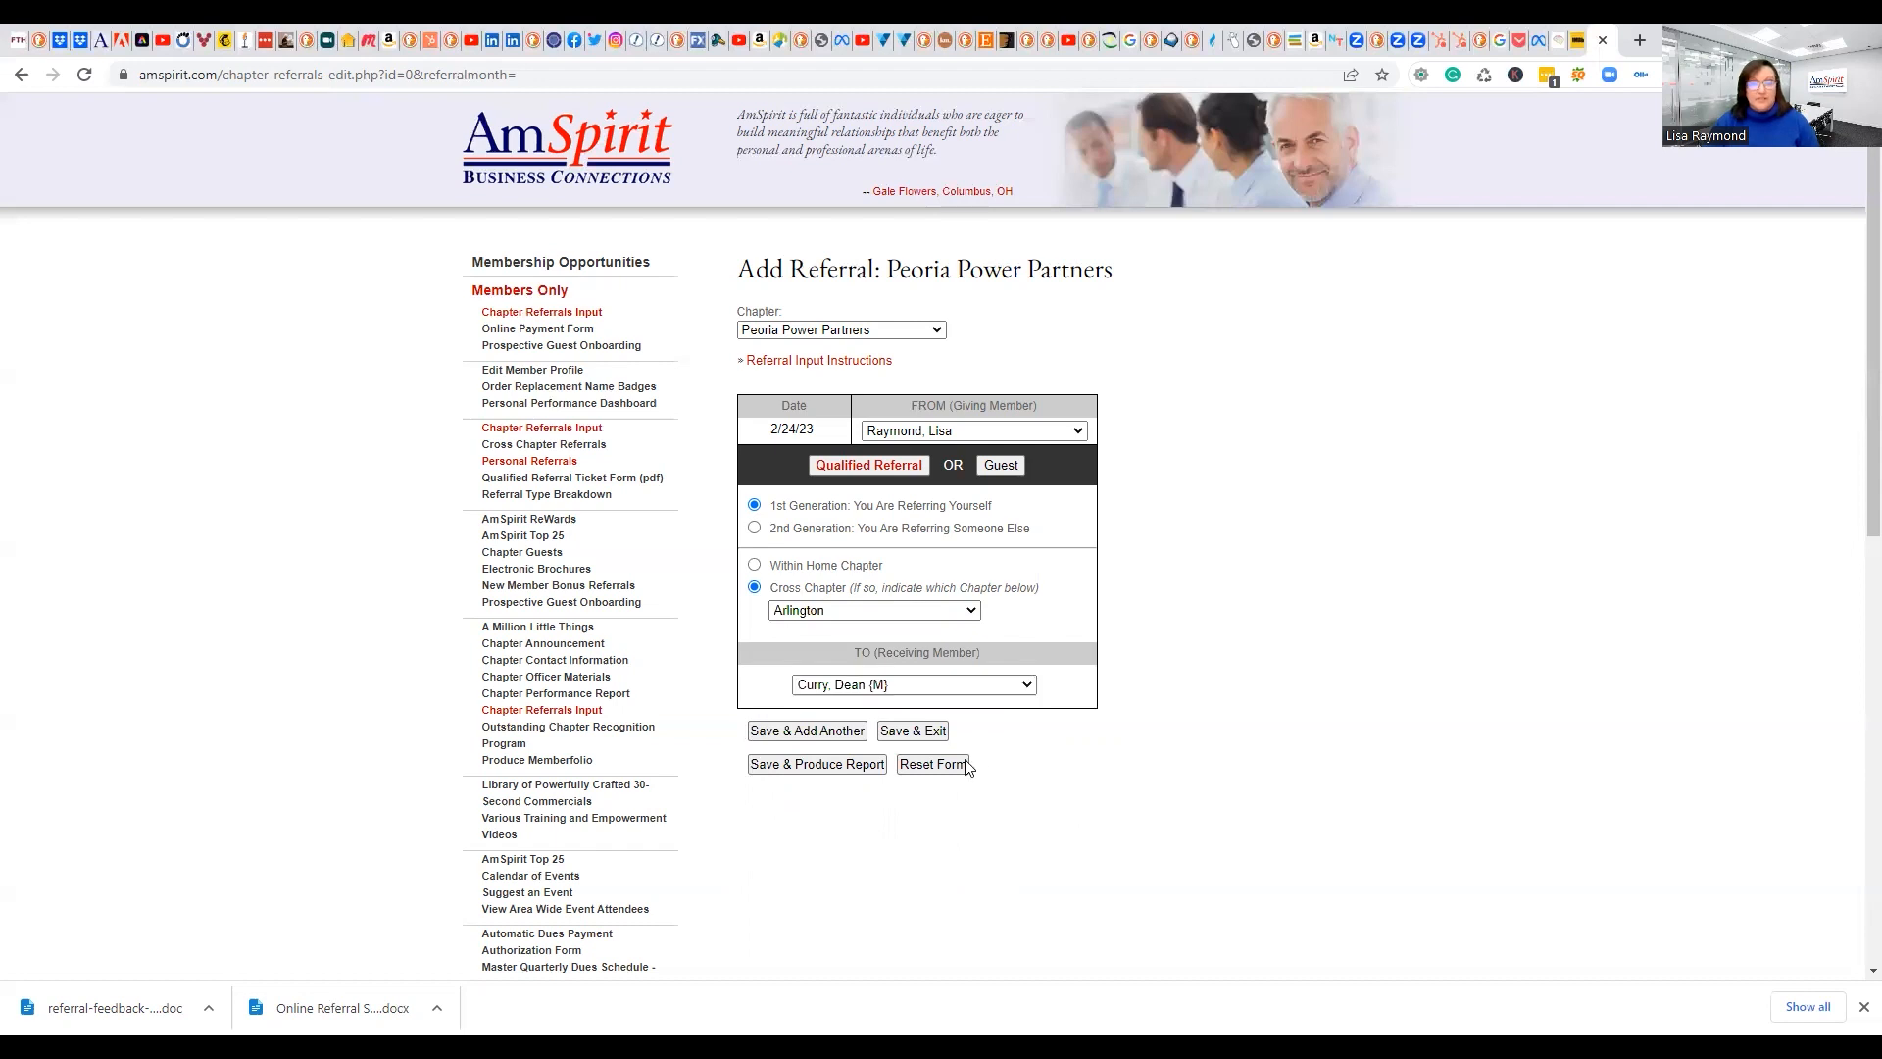
Reset the Add Referral form, clearing all entries except the 2/24/23 date
{"action": "left_click", "coordinate": [932, 764]}
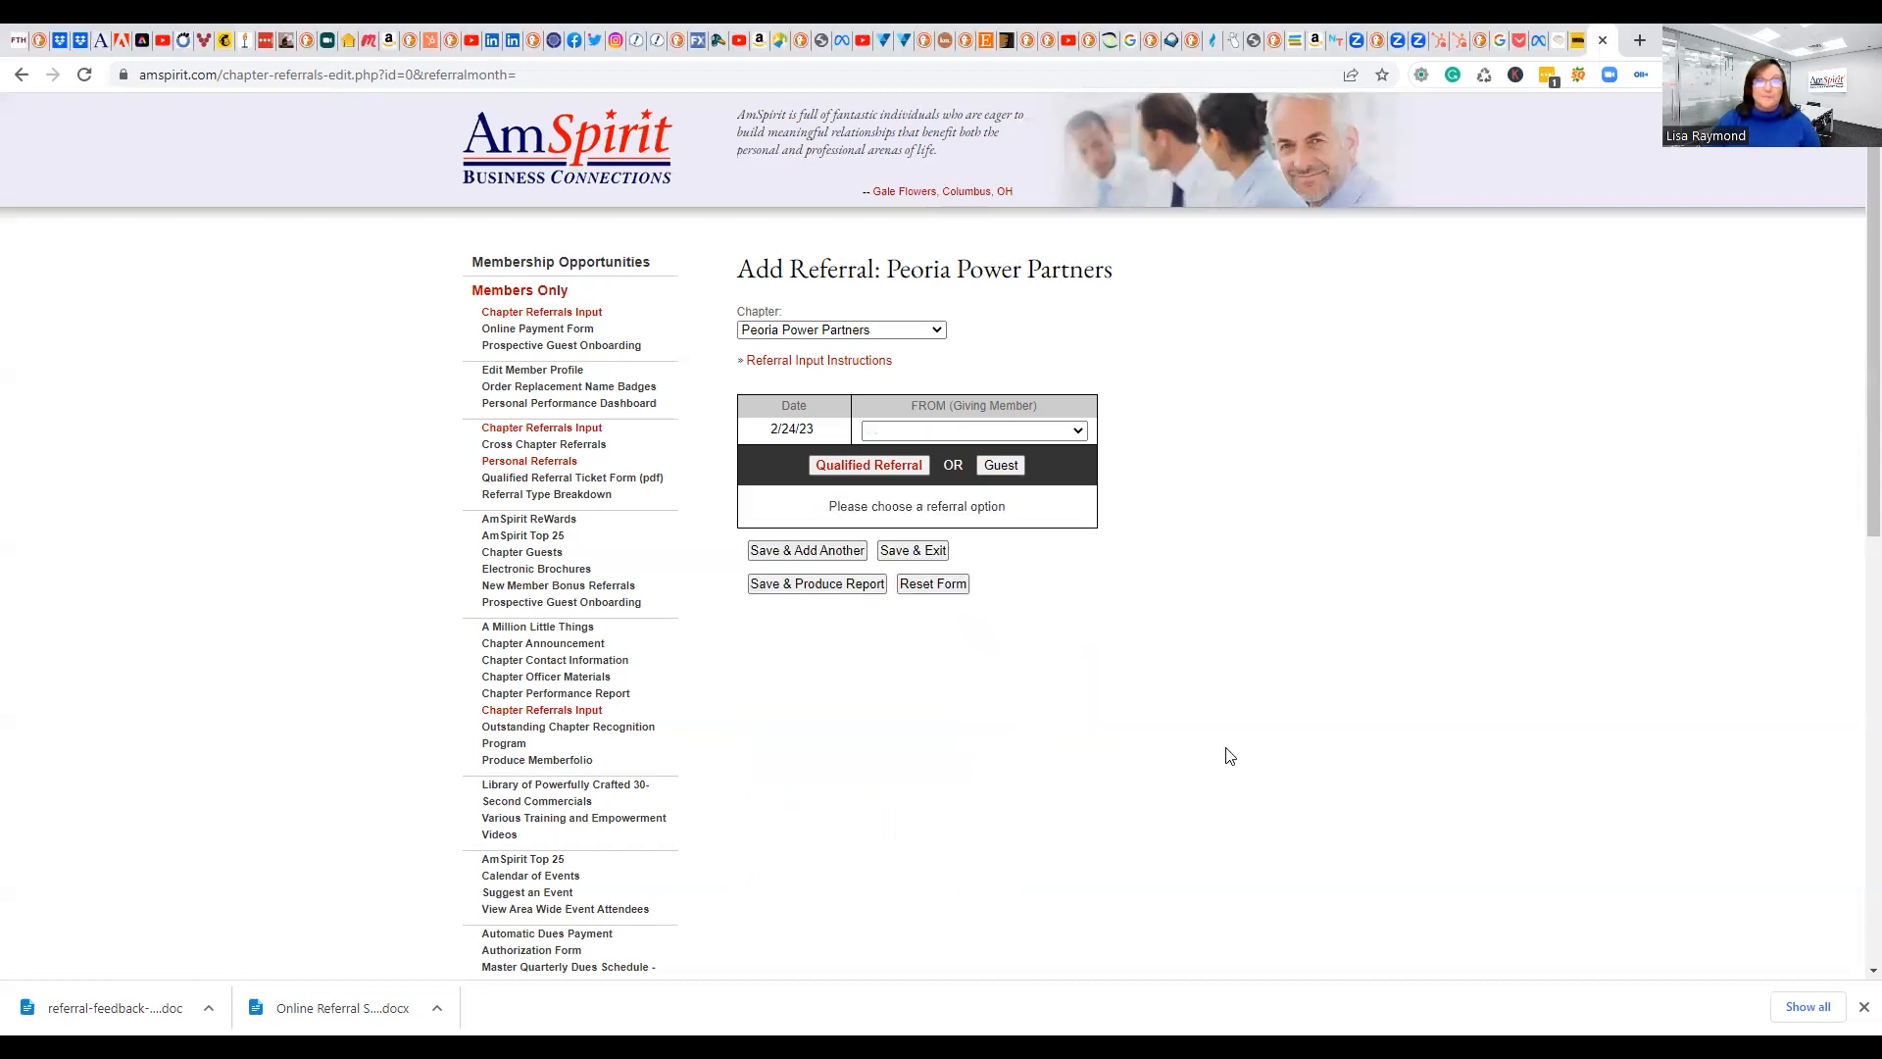